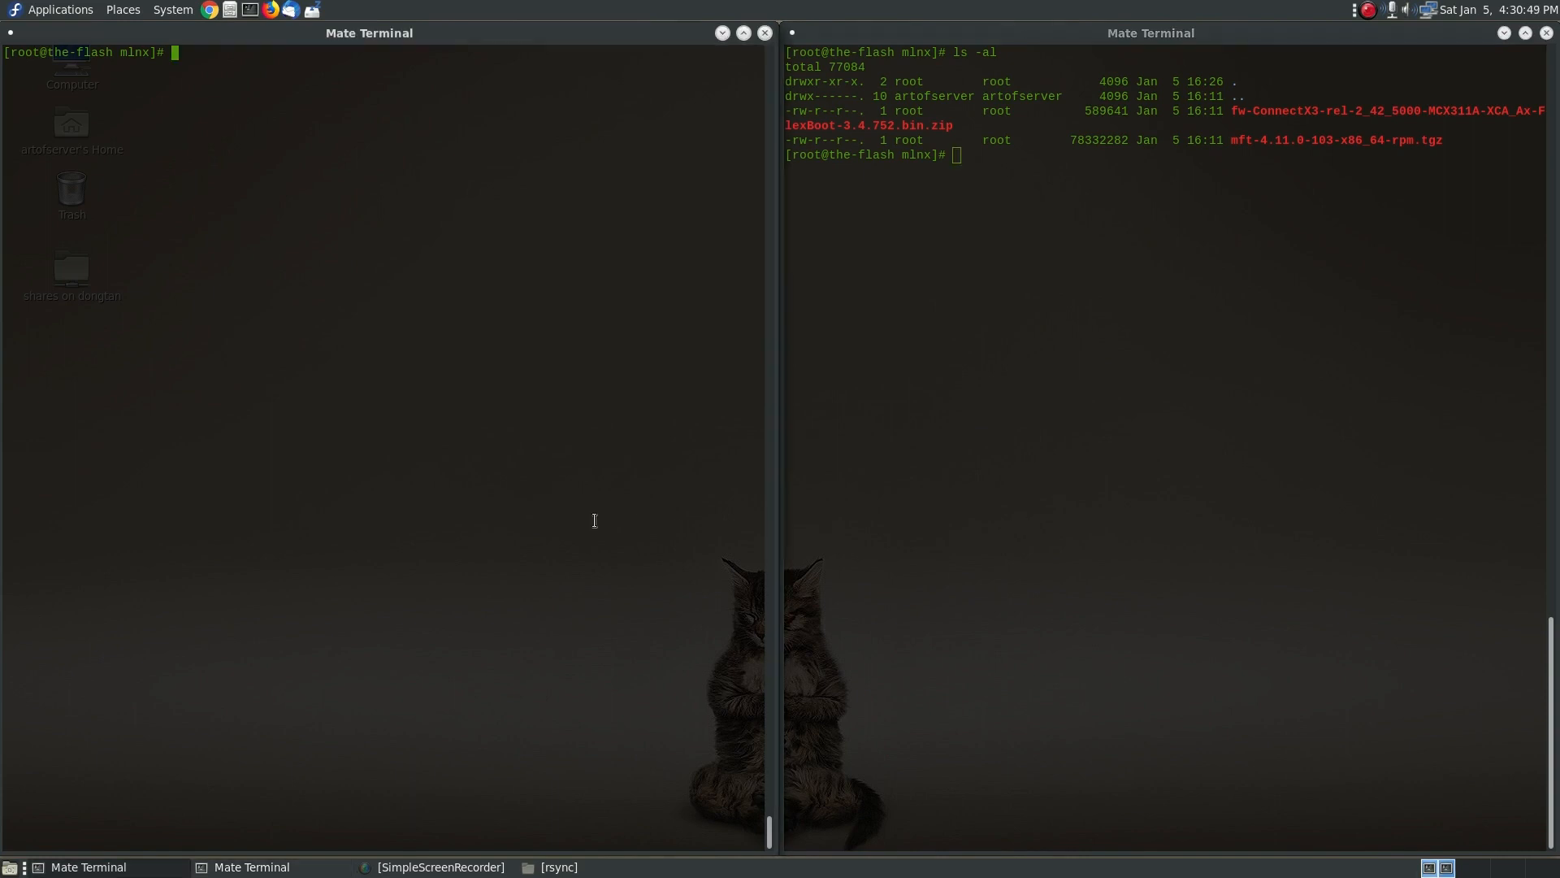
Step: Run lspci | grep Mellanox to list the six ConnectX-3 Ethernet controllers
{"action": "type", "text": "lspci |r"}
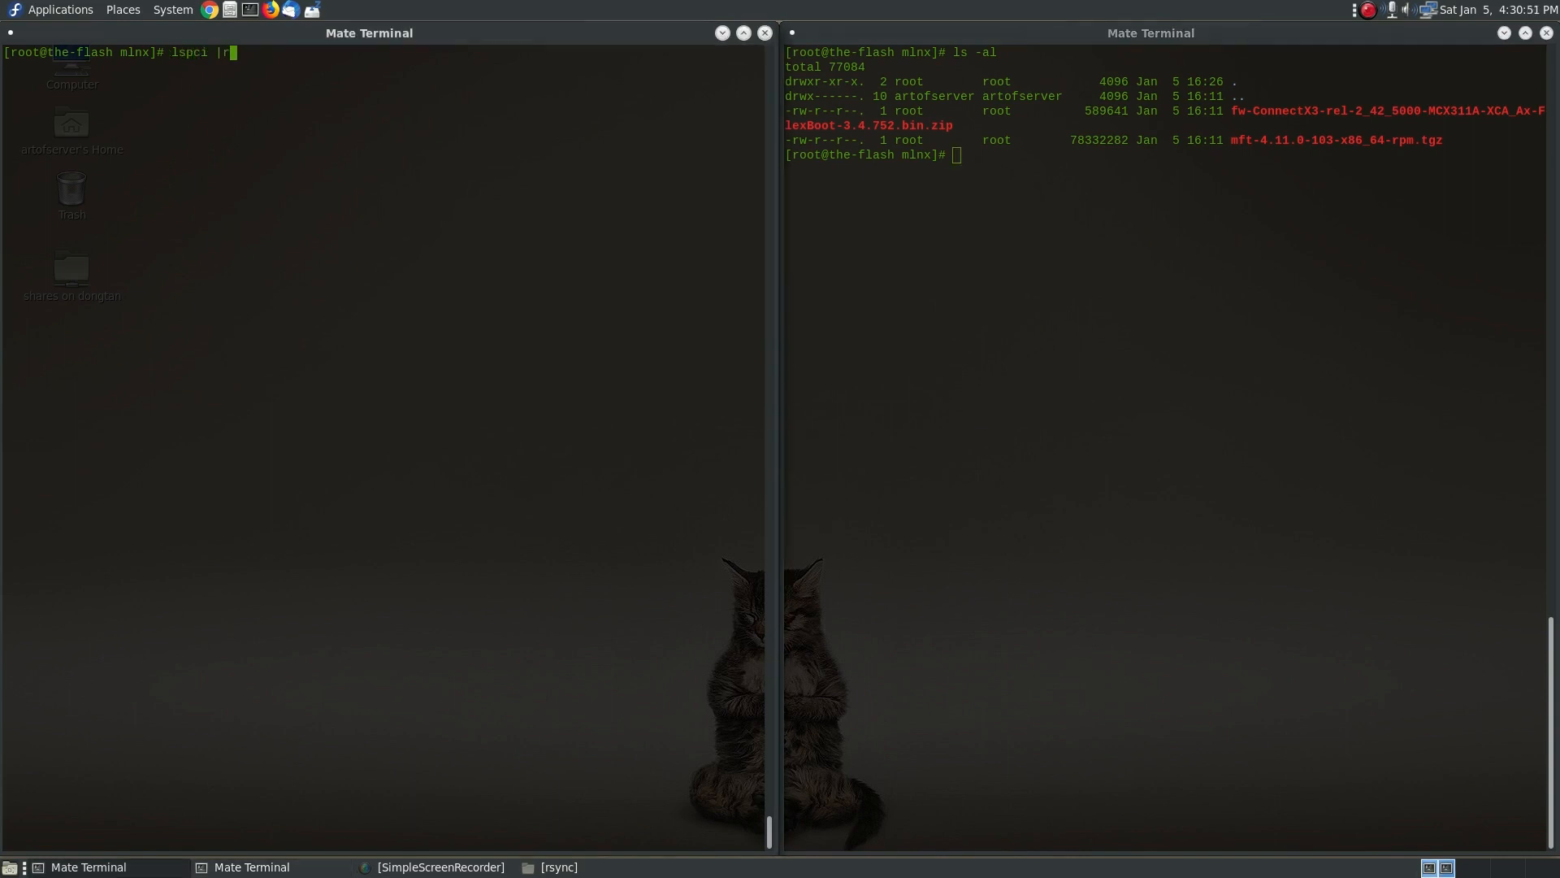
{"action": "type", "text": "grep Ma"}
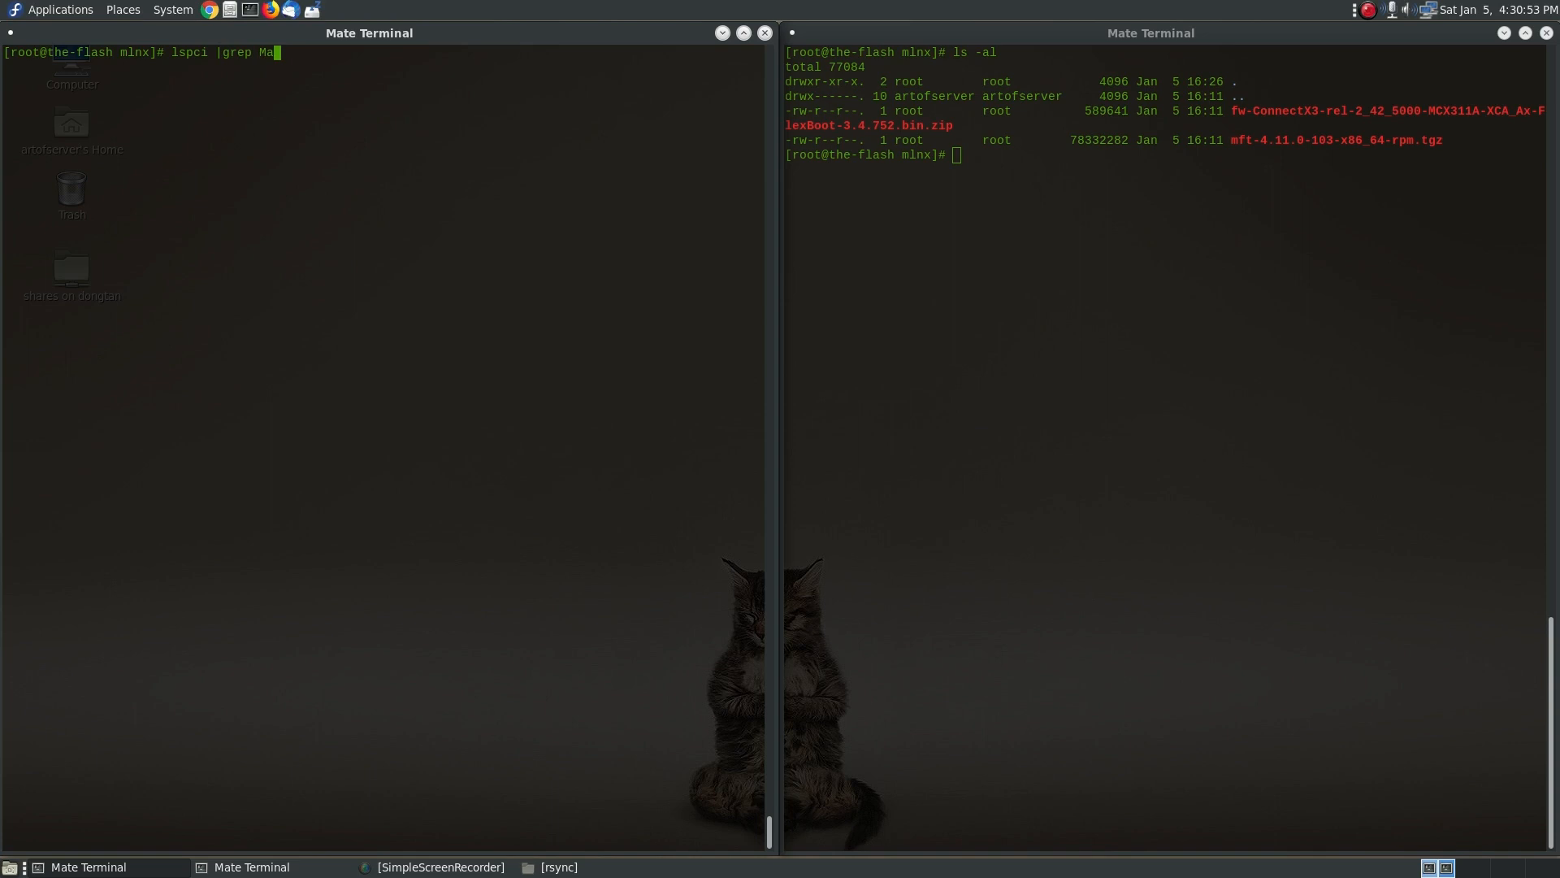
{"action": "type", "text": "llanox"}
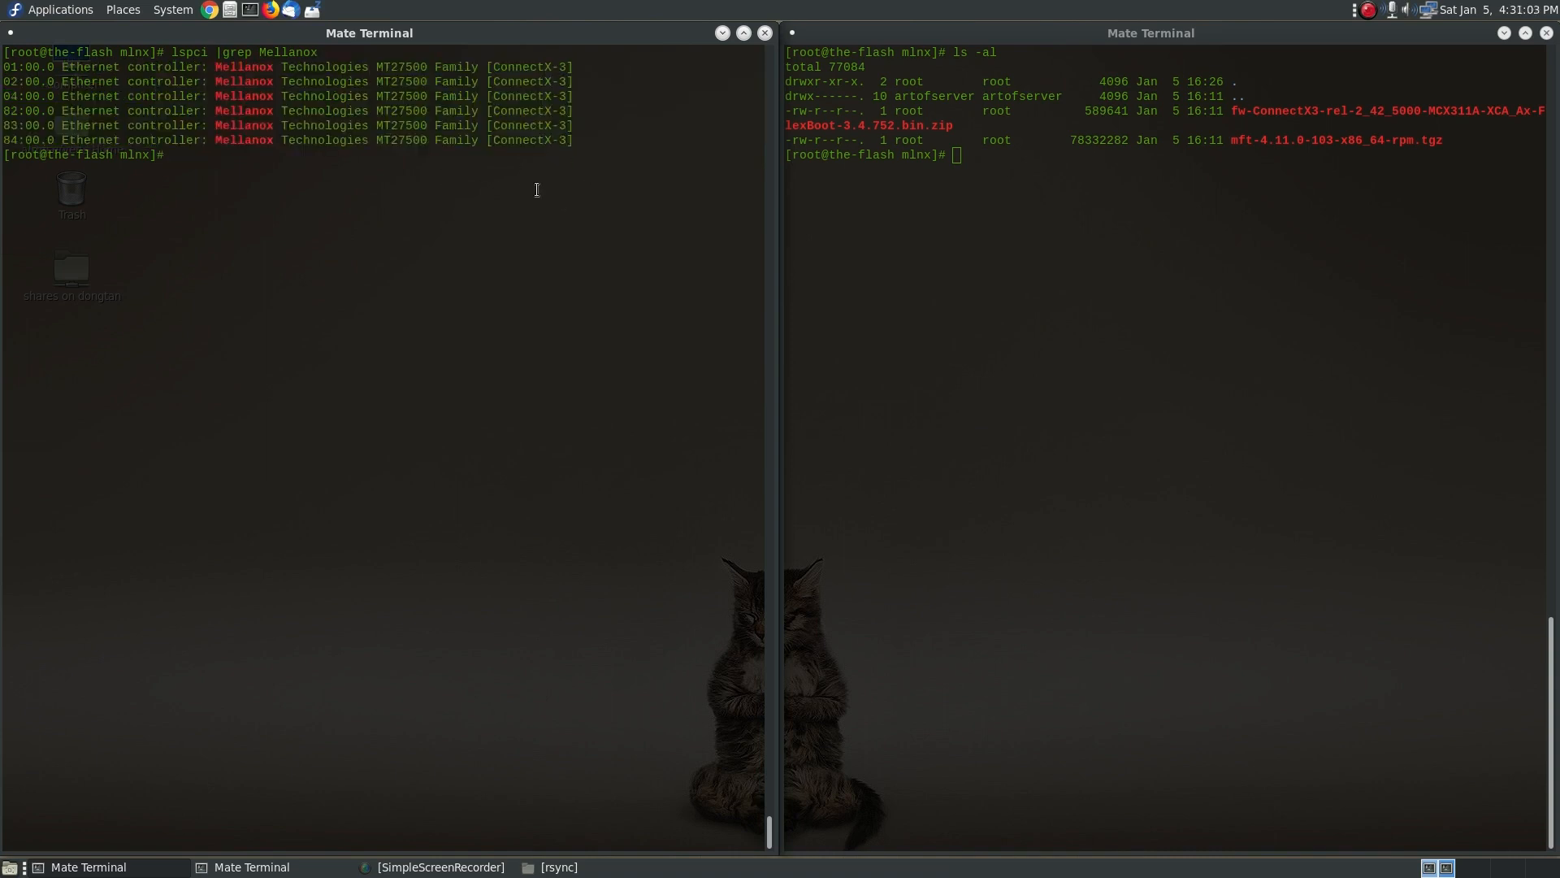
Step: Run lspci -s 01:00.0 -vvnn for detailed info on the first ConnectX-3 card
{"action": "type", "text": "lspci -s"}
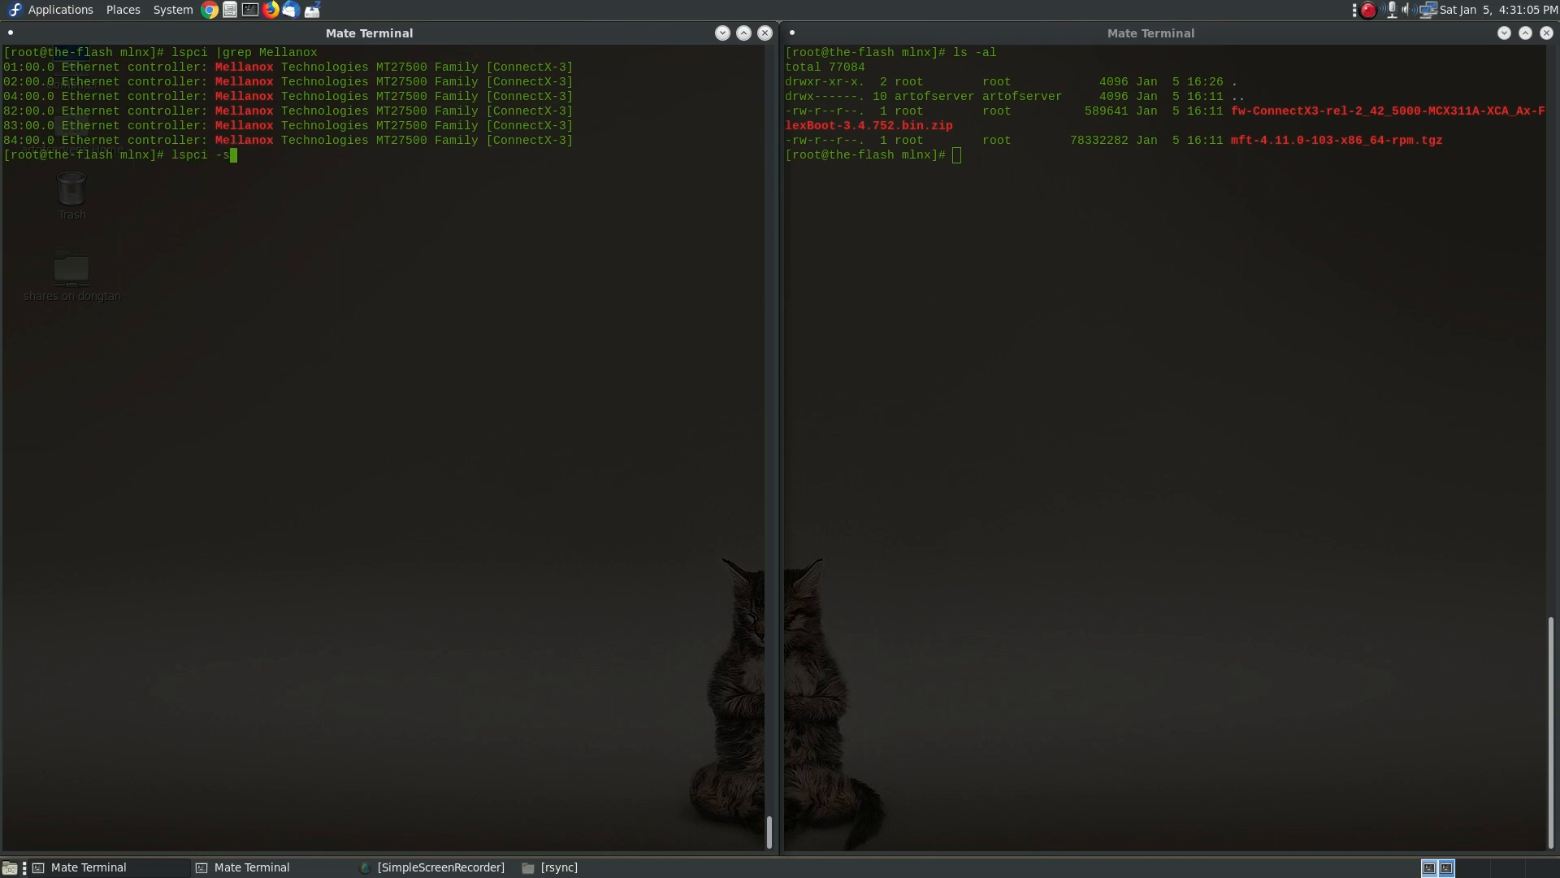
{"action": "type", "text": "01:00.0"}
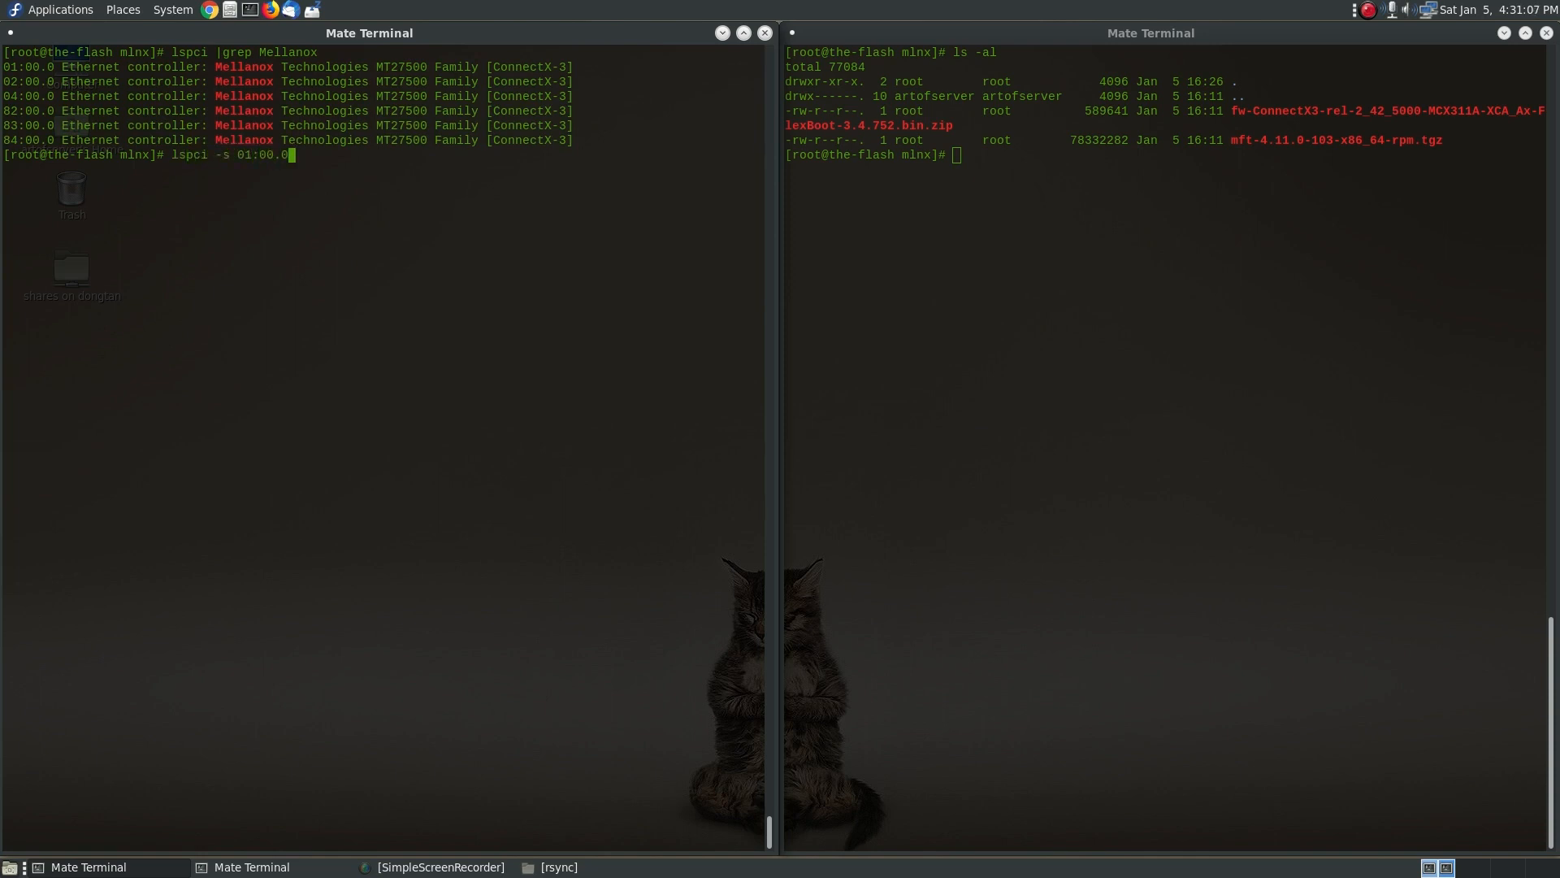
{"action": "type", "text": "-vvnn"}
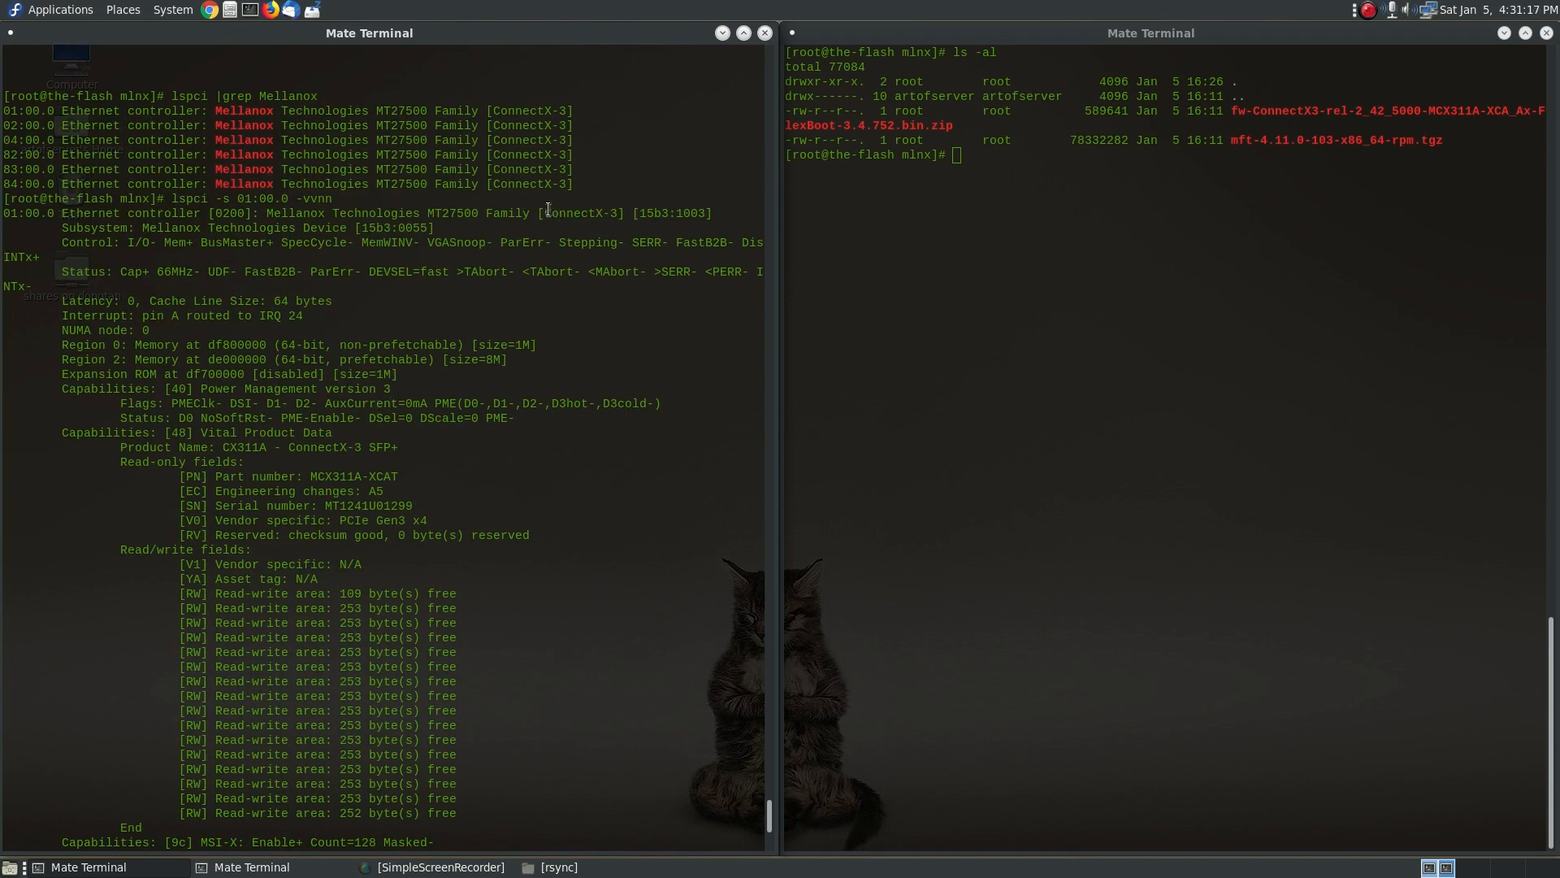
Step: Highlight the MCX311A-XCAT part number, PCIe Gen3 x4 link width and mlx4_core driver in the output
{"action": "double_click", "coordinate": [579, 213]}
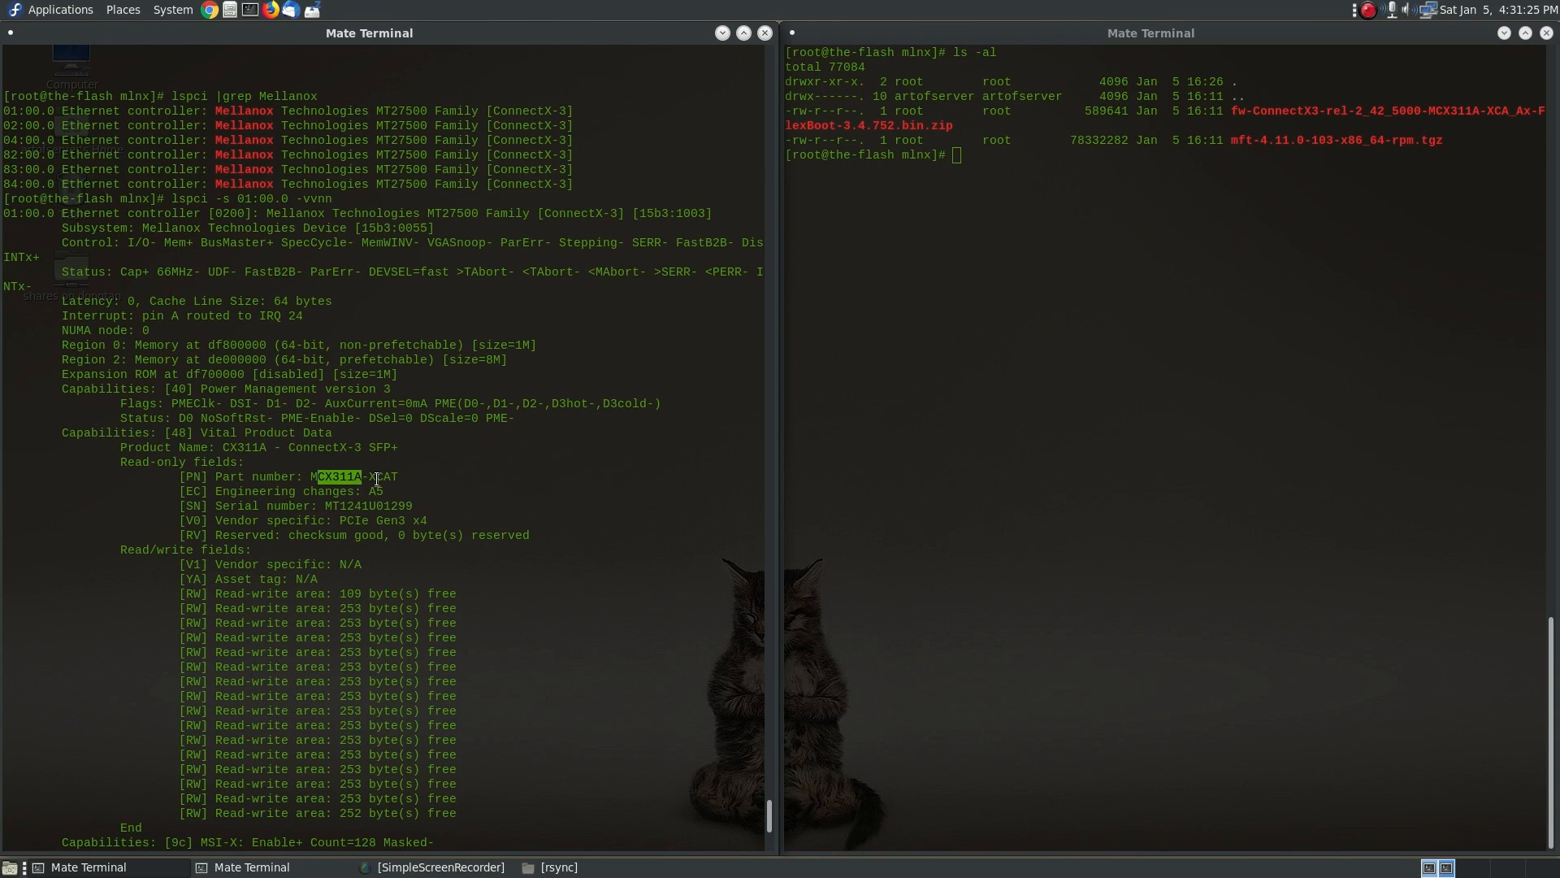
{"action": "left_click", "coordinate": [403, 477]}
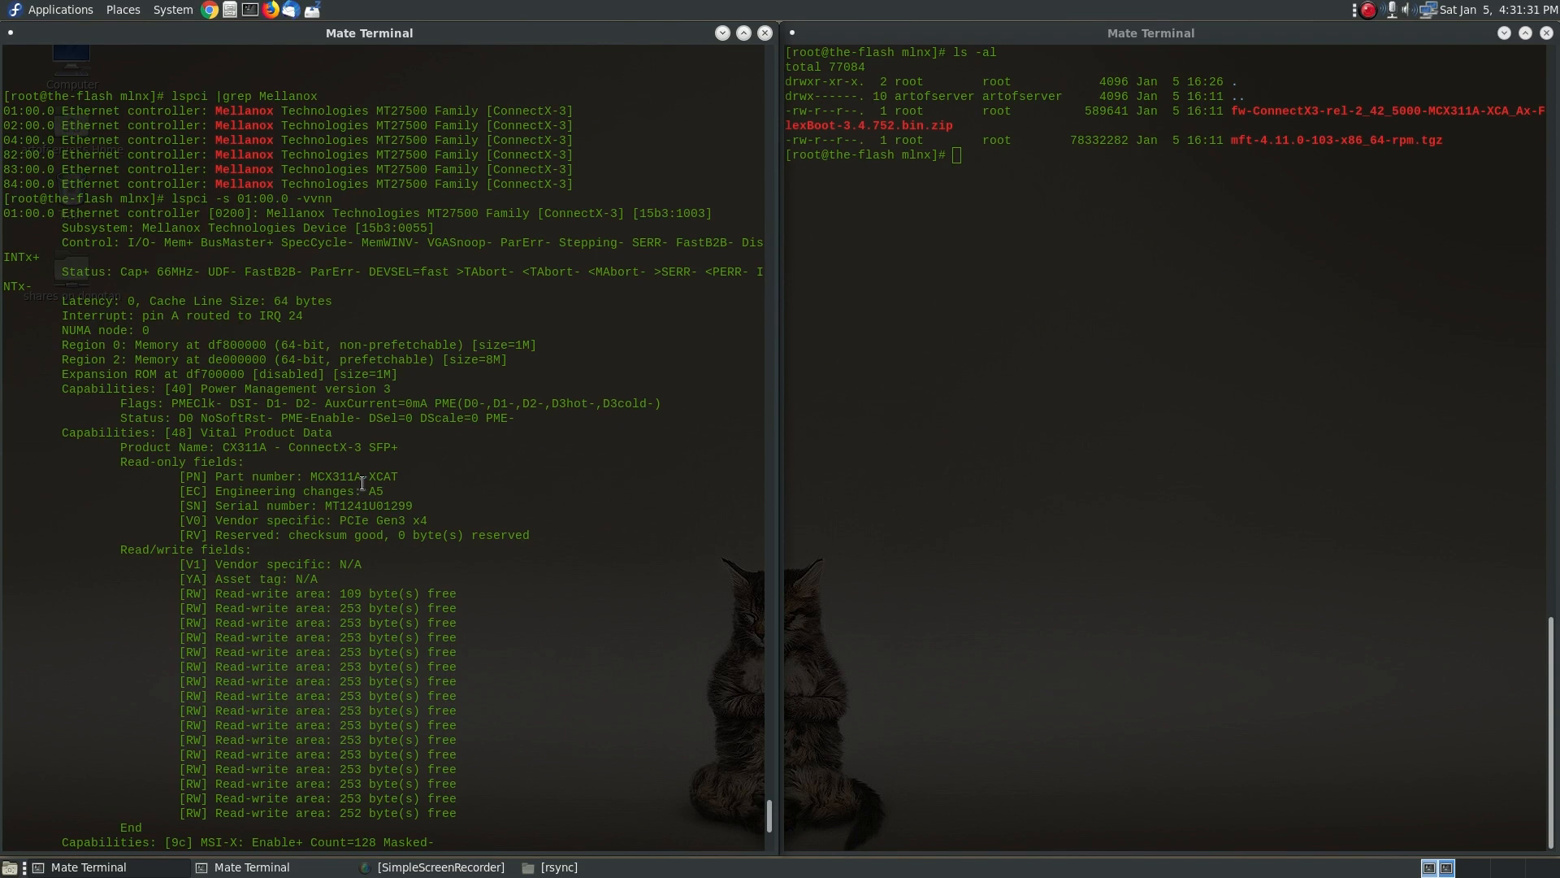
{"action": "mouse_move", "coordinate": [408, 481]}
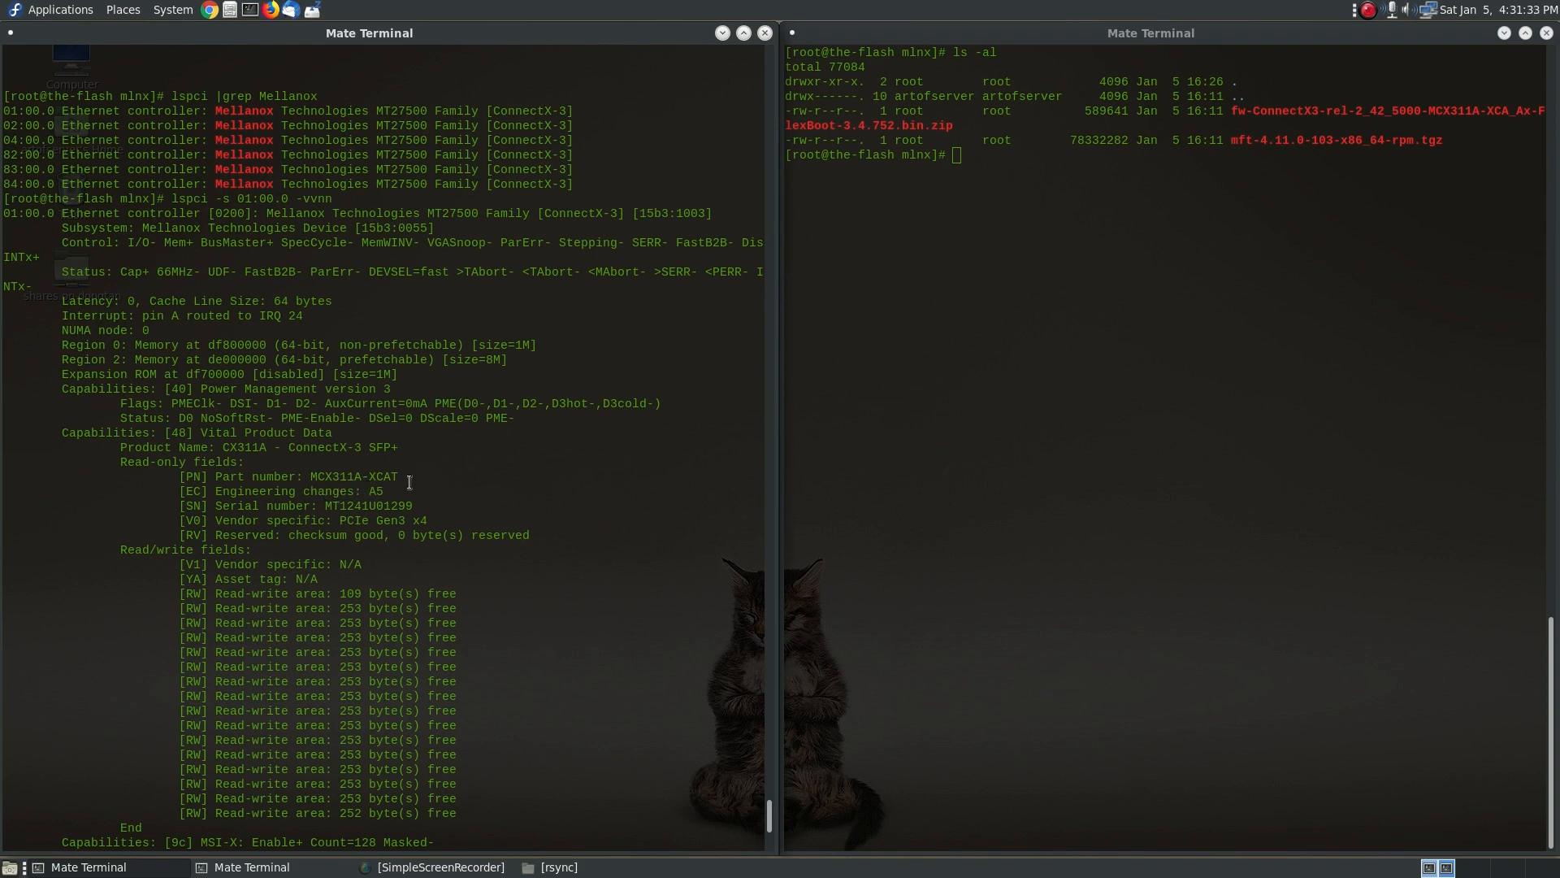
{"action": "double_click", "coordinate": [343, 447]}
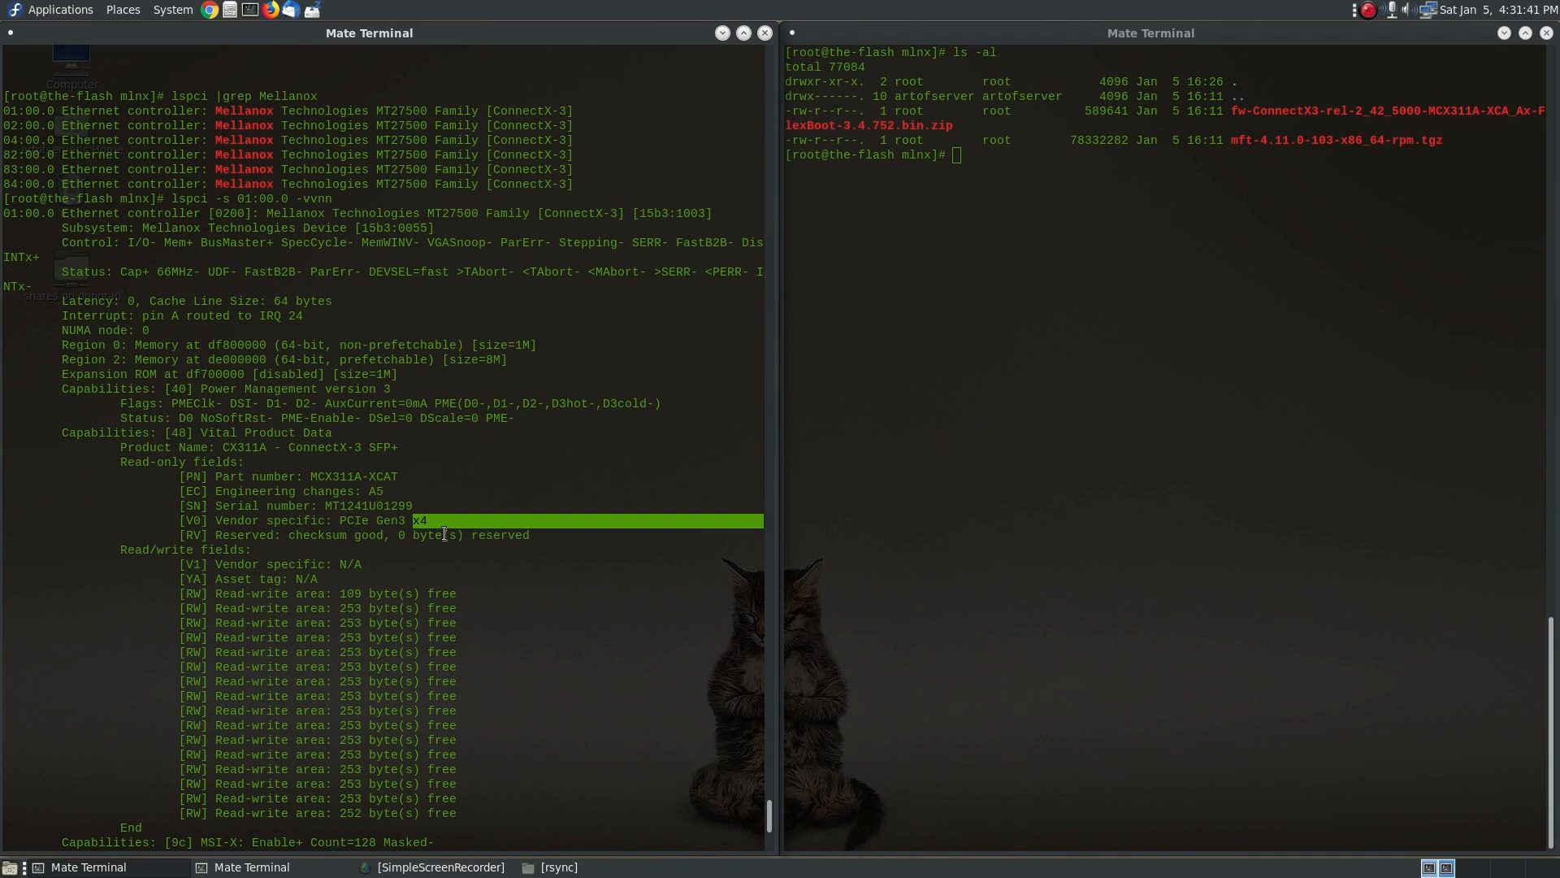
{"action": "scroll", "scroll_direction": "down", "scroll_amount": 3}
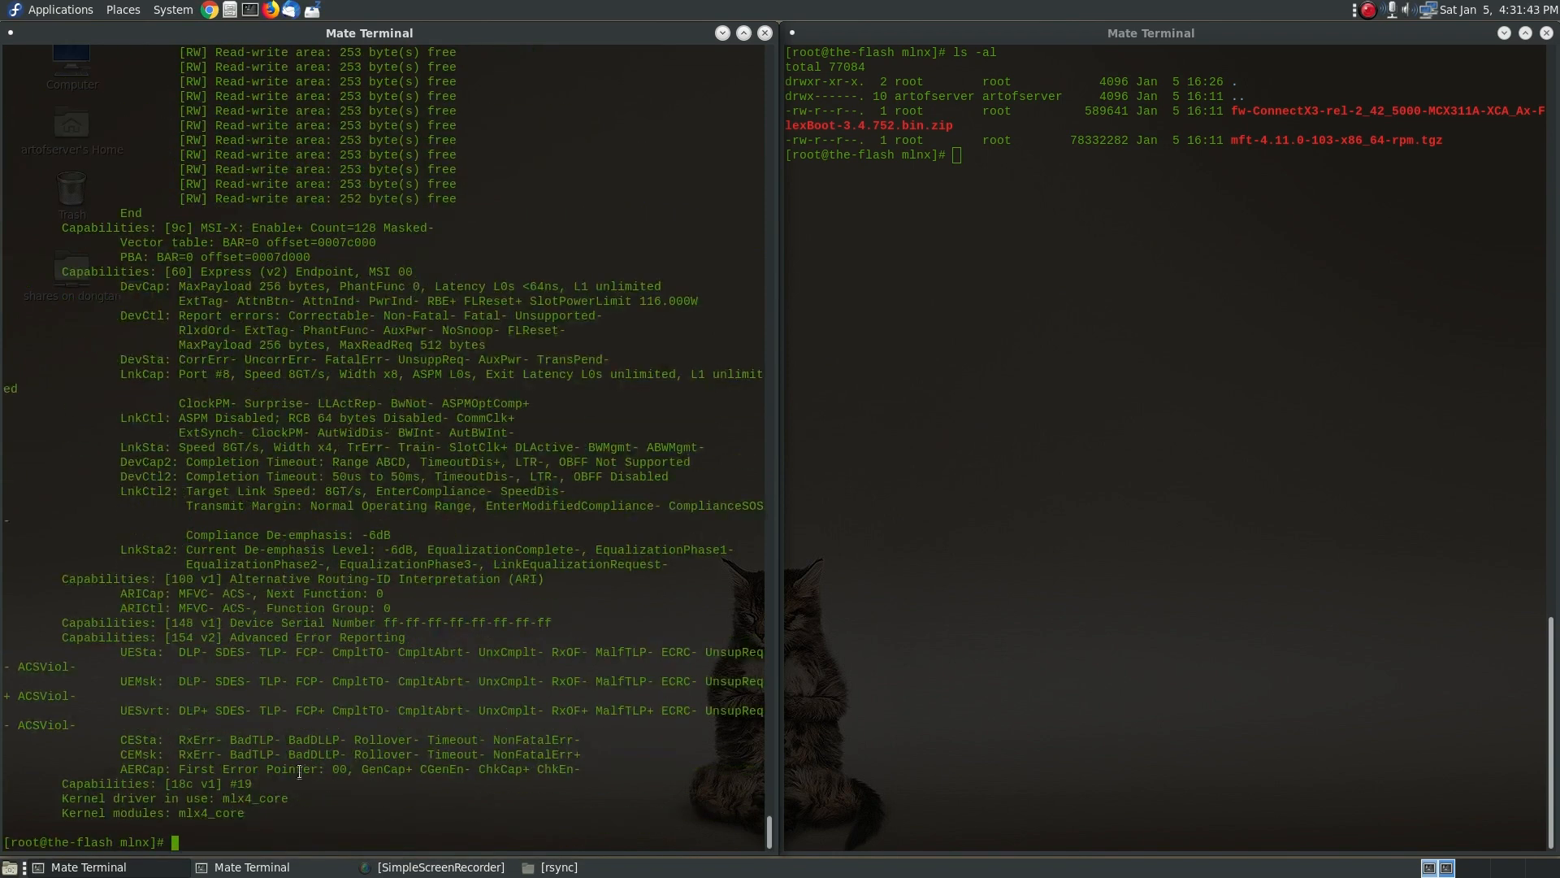
{"action": "double_click", "coordinate": [197, 813]}
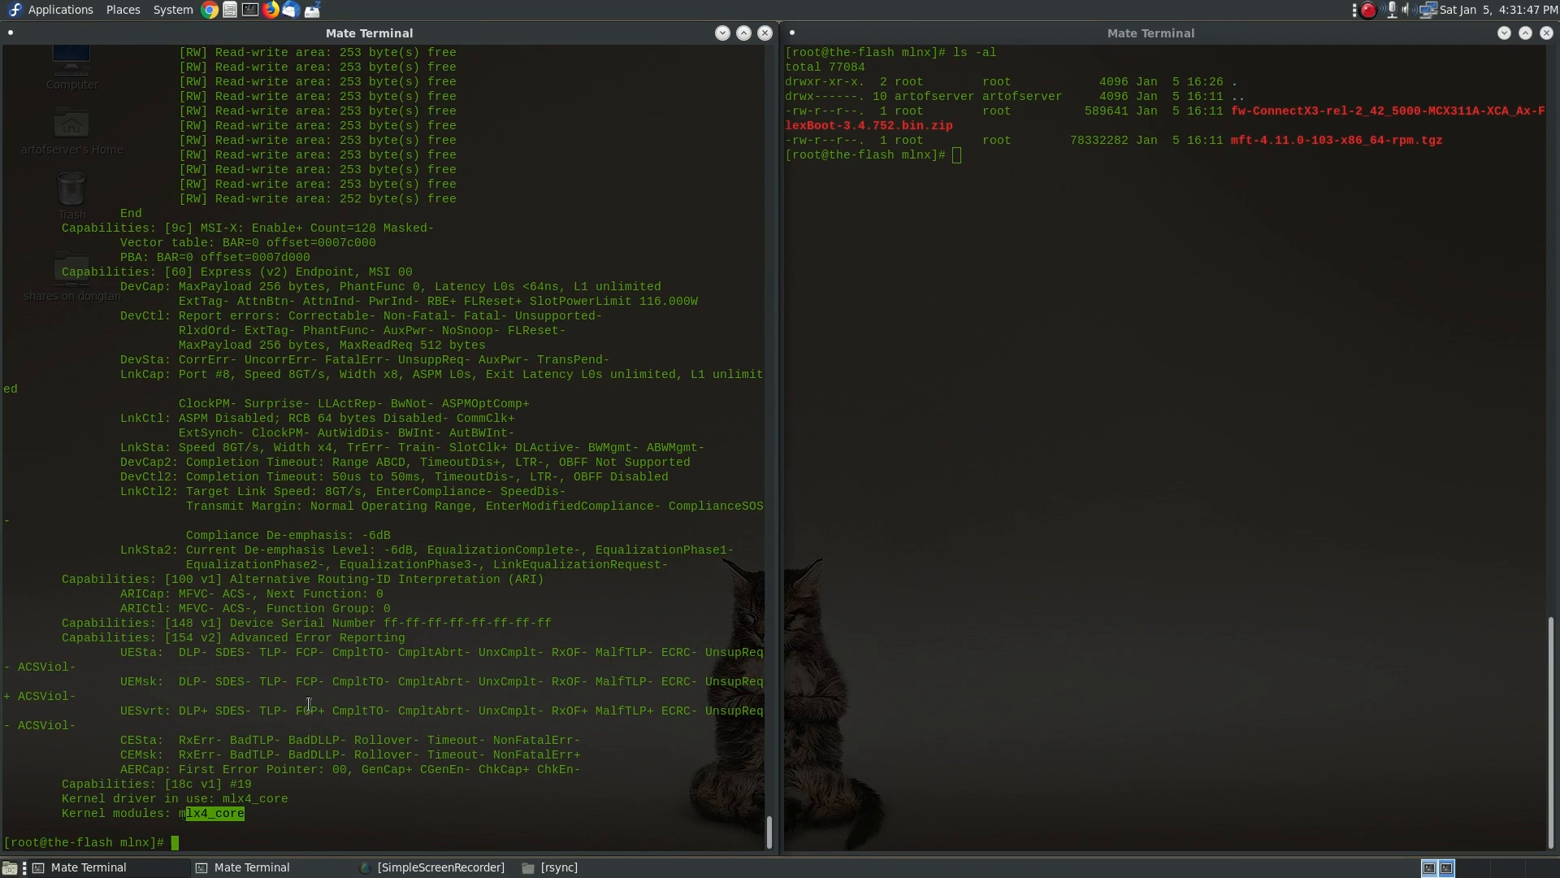
{"action": "mouse_move", "coordinate": [376, 593]}
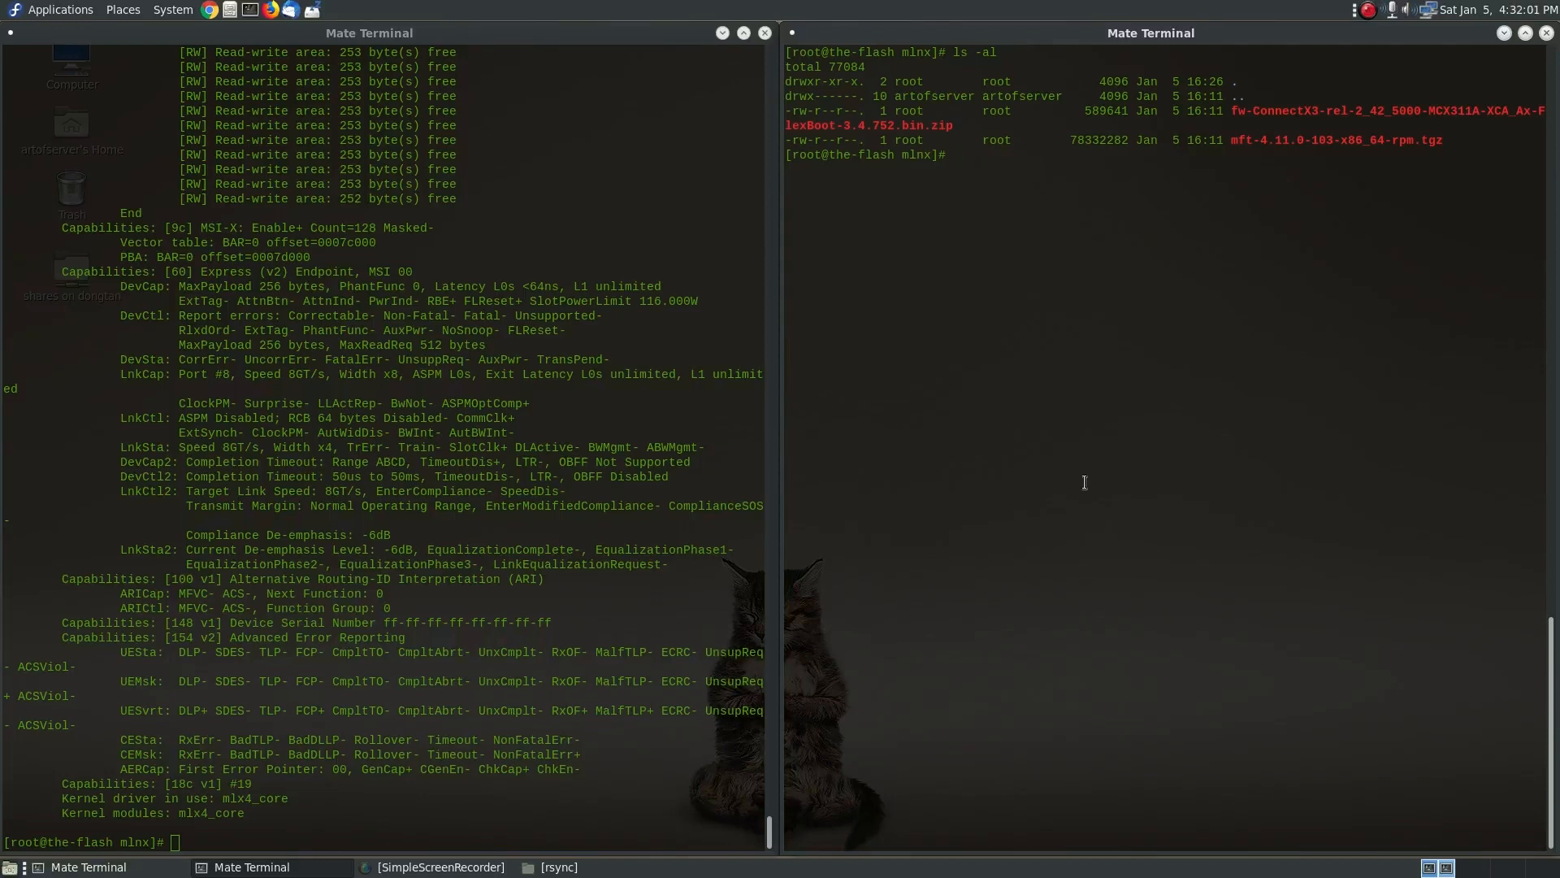
{"action": "mouse_move", "coordinate": [1246, 276]}
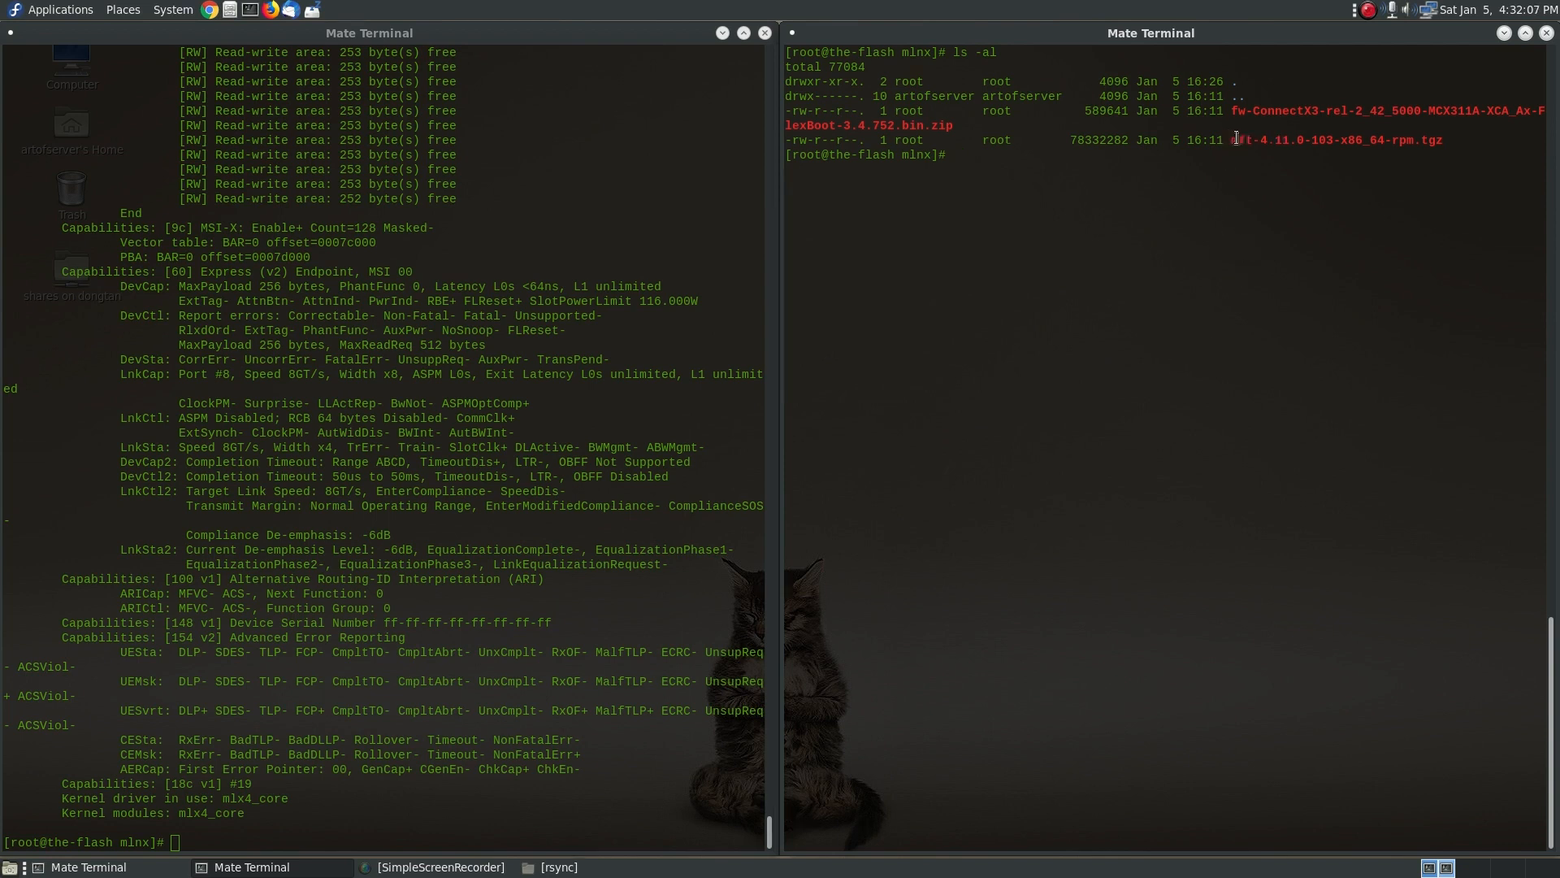
{"action": "double_click", "coordinate": [1333, 140]}
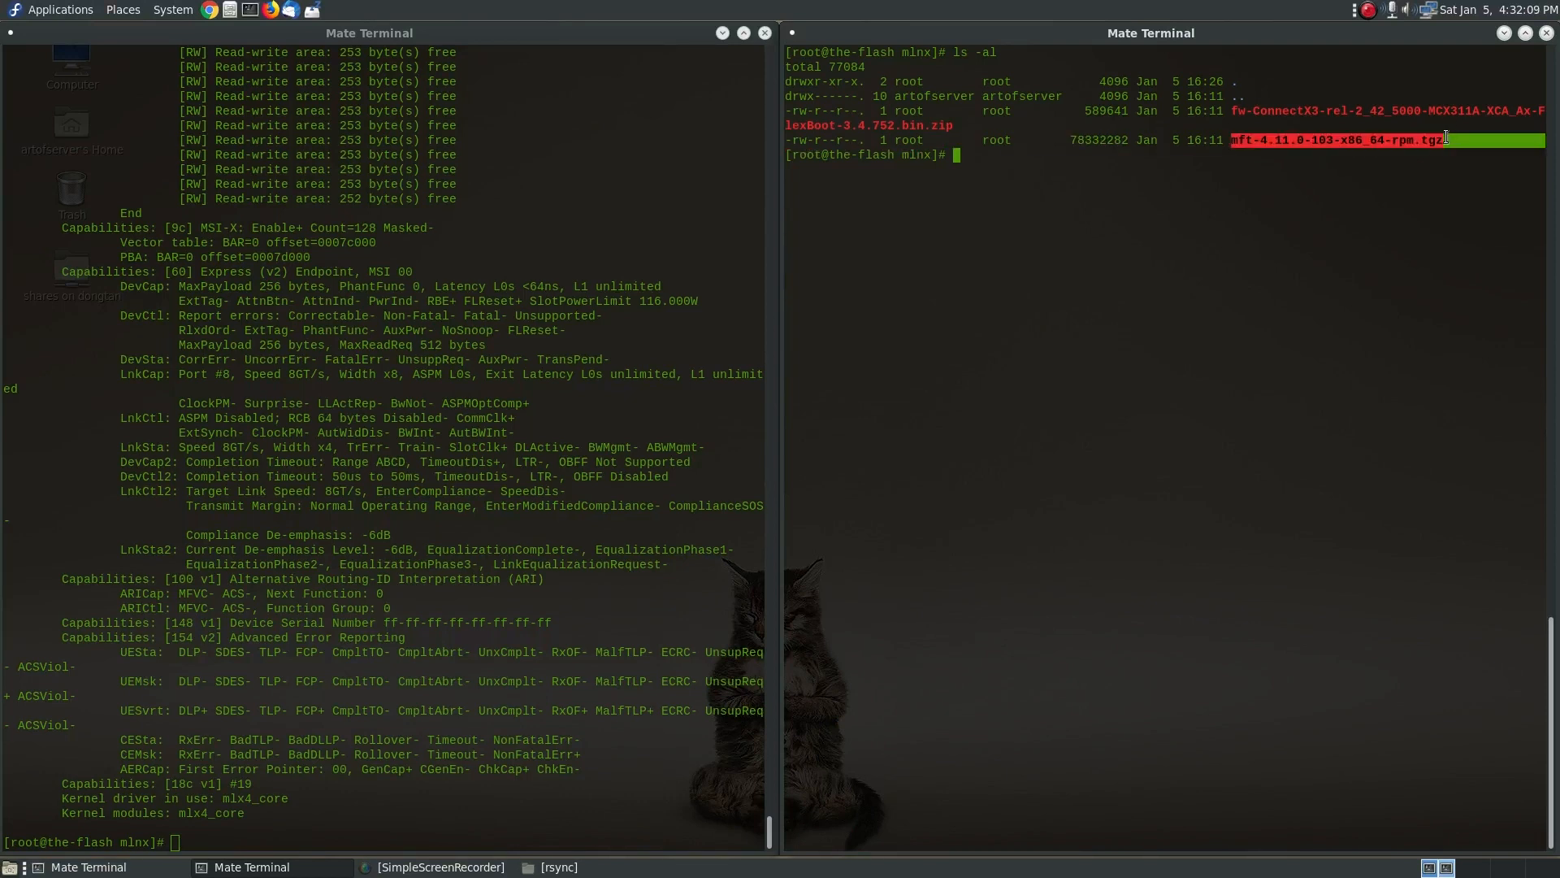
{"action": "mouse_move", "coordinate": [1282, 464]}
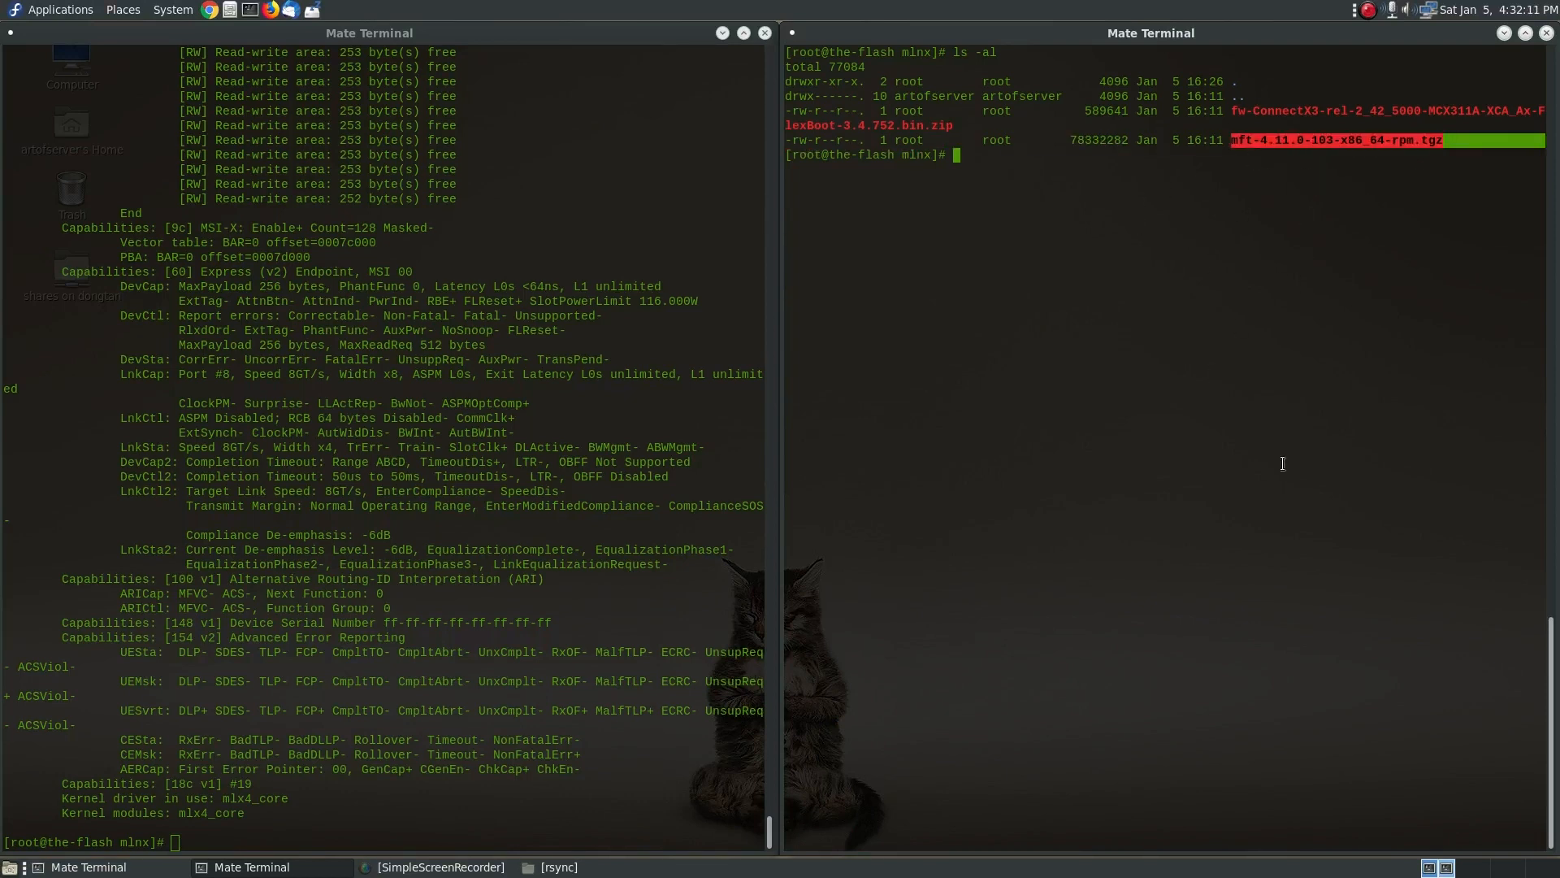
{"action": "mouse_move", "coordinate": [1219, 304]}
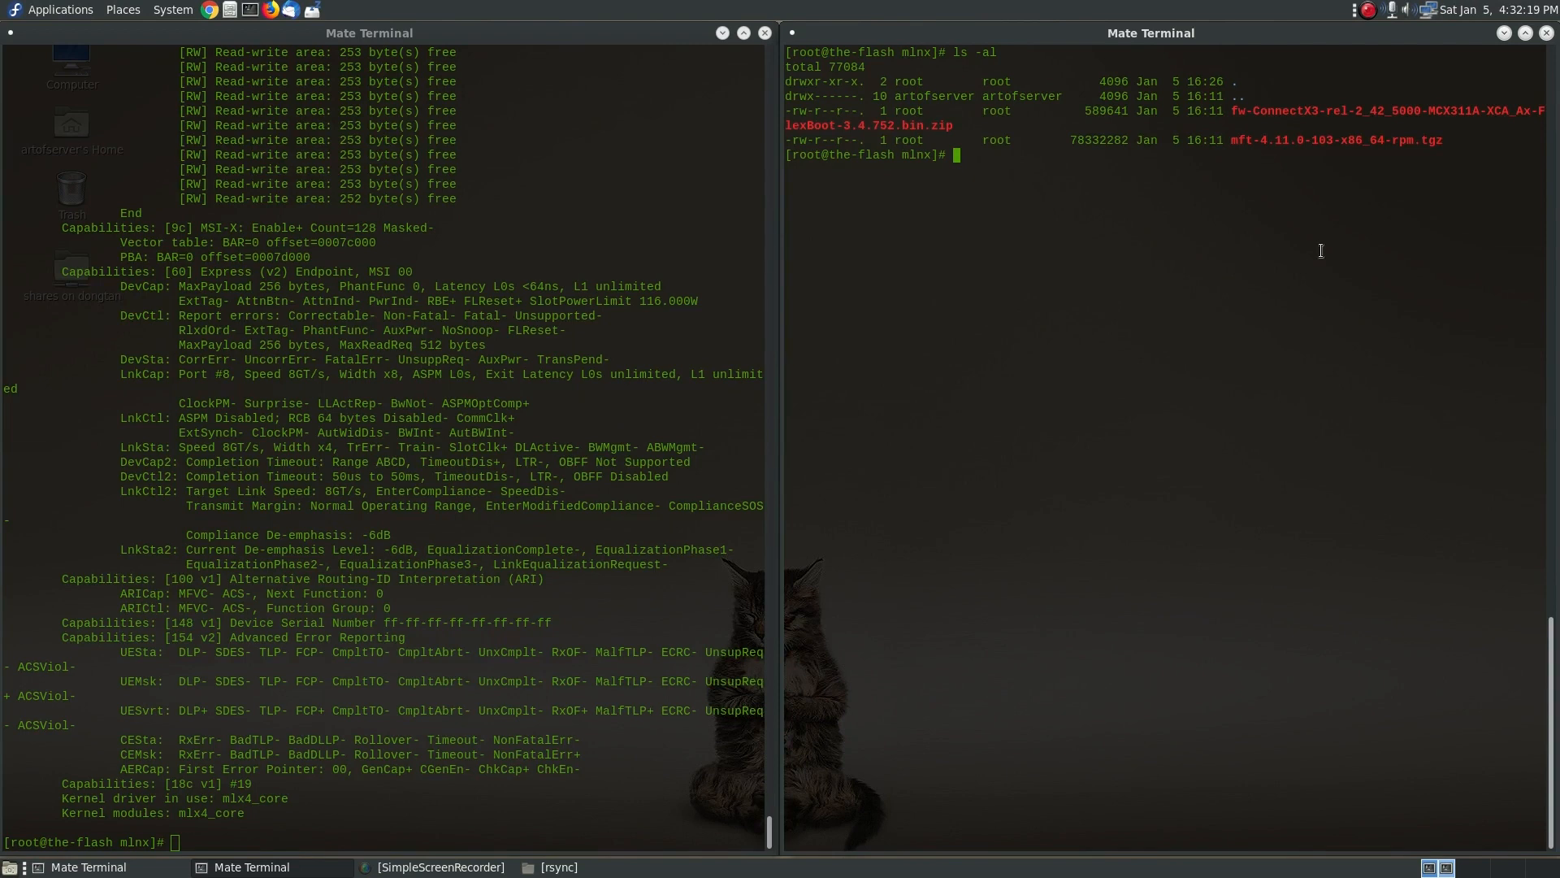
Step: Extract the MFT 4.11.0-103 tgz and list the extracted folder's files with find
{"action": "type", "text": "tar"}
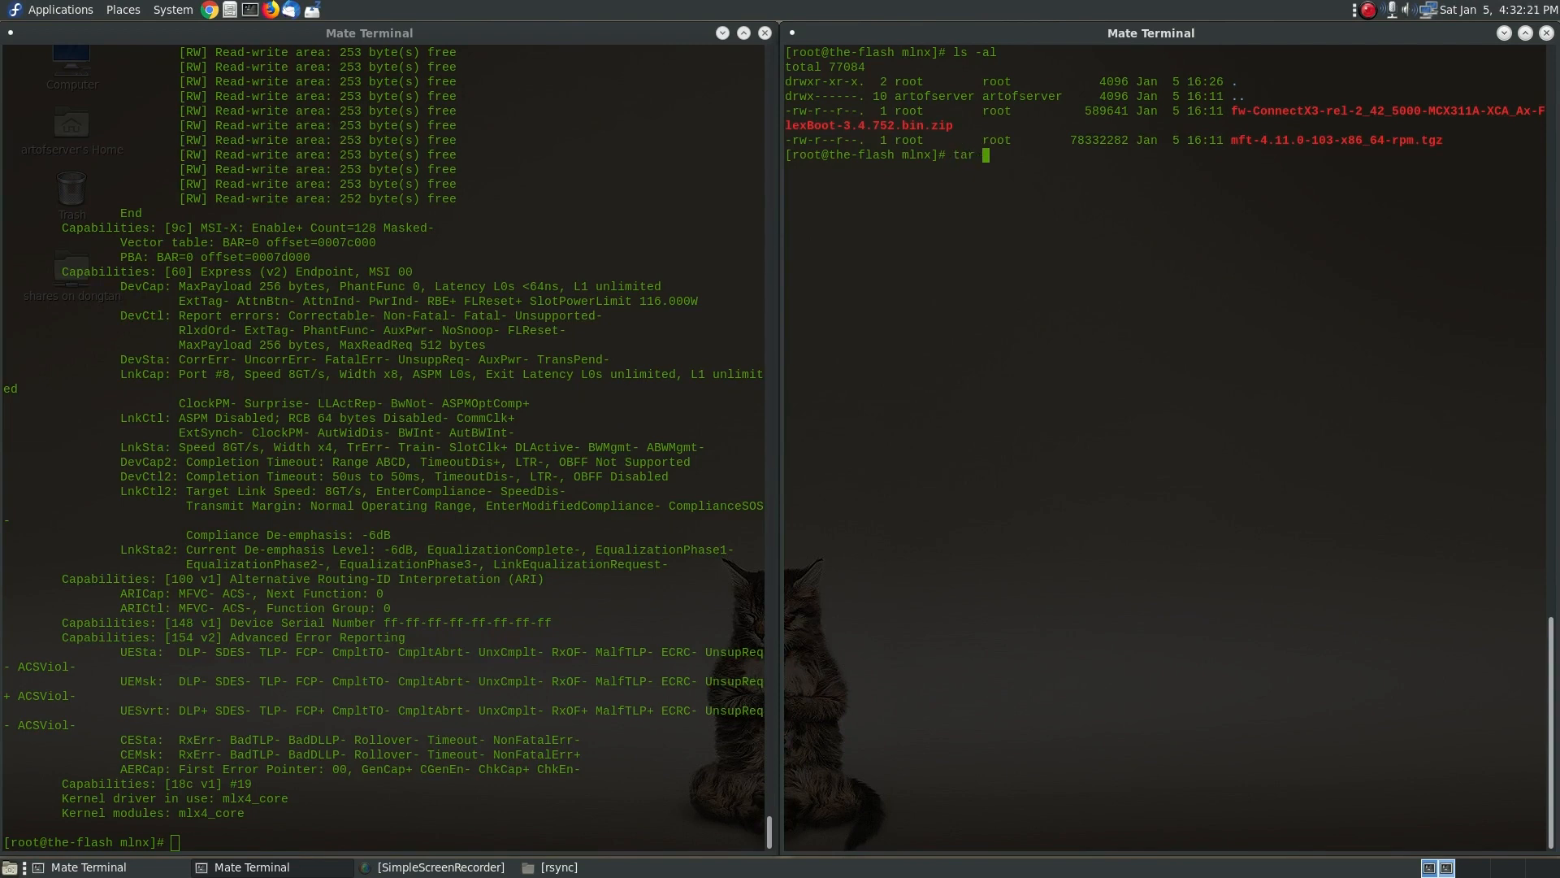
{"action": "type", "text": "zxvf mft-4.11.0-103-x86_64-rpm.tgz"}
{"action": "type", "text": "cd mft-4.11.0-103-x86_64-rpm/"}
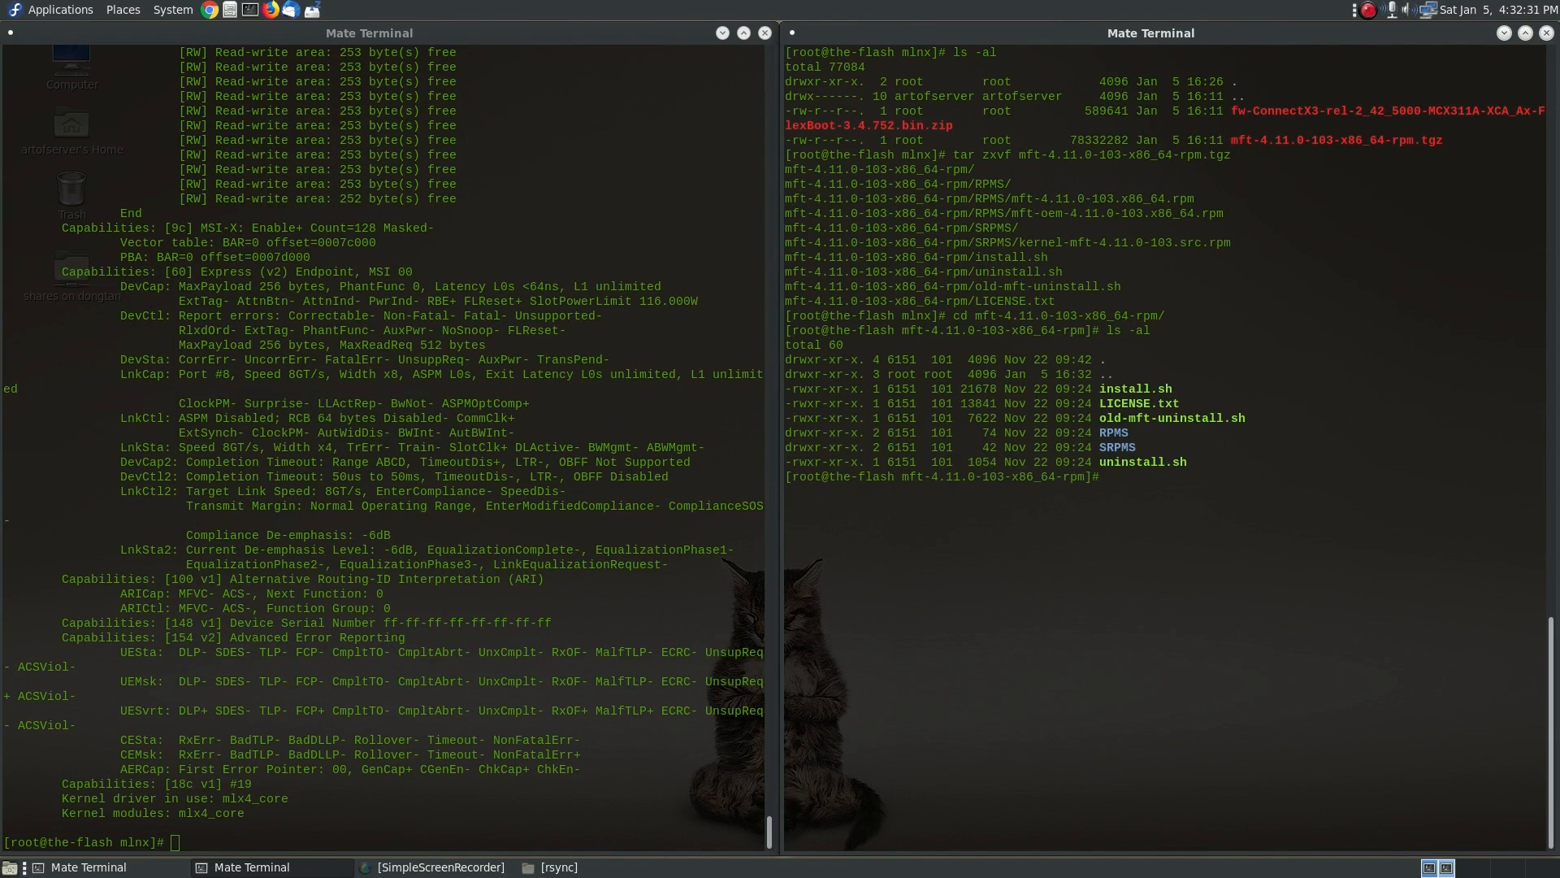
{"action": "type", "text": "find ."}
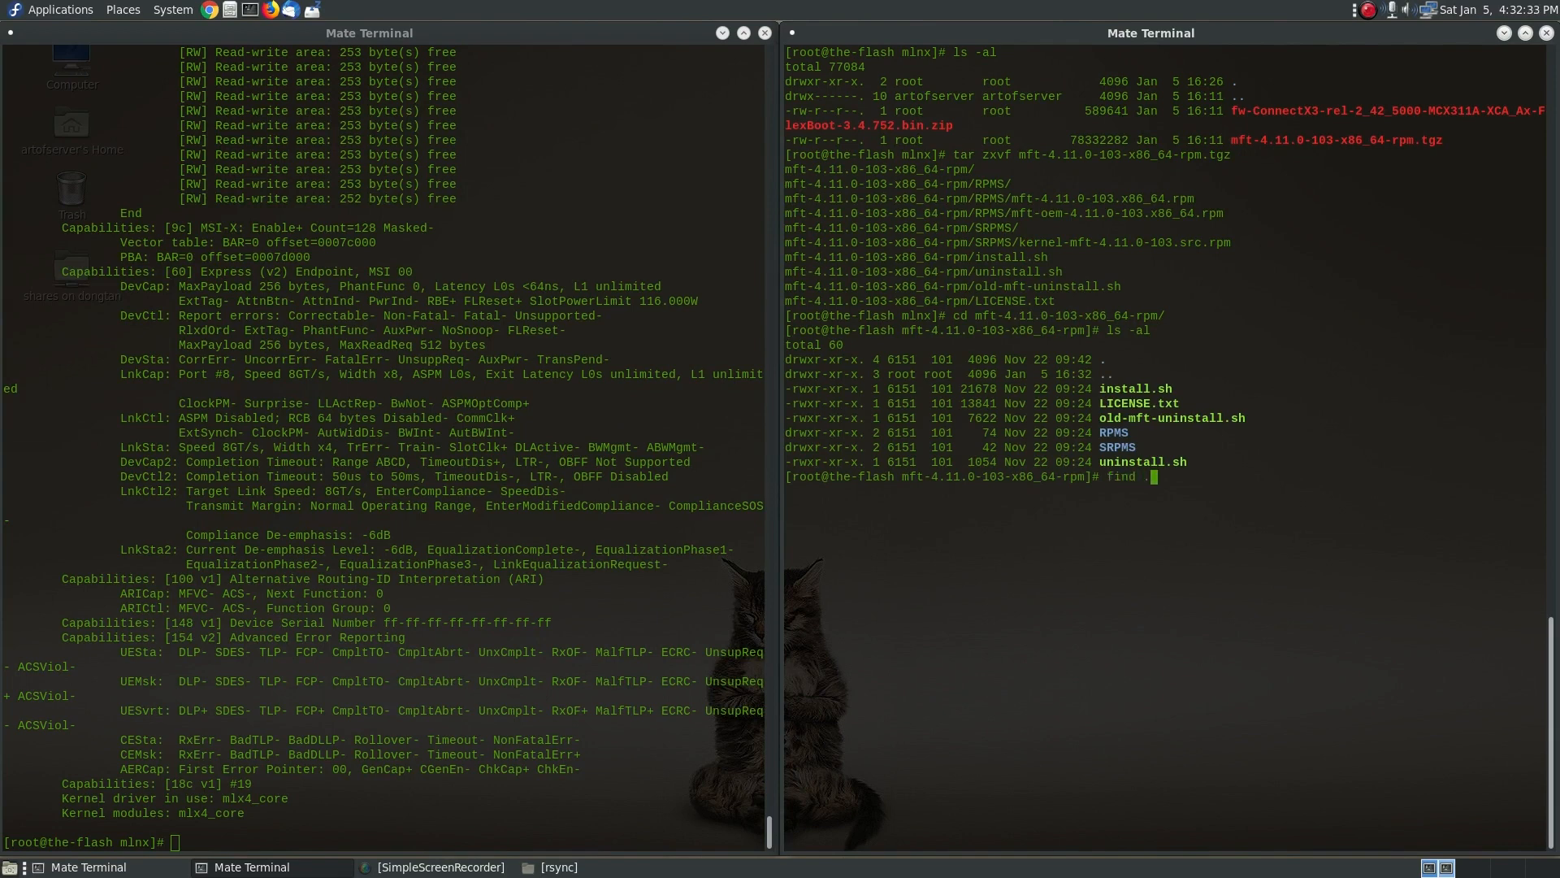
{"action": "key", "text": "Return"}
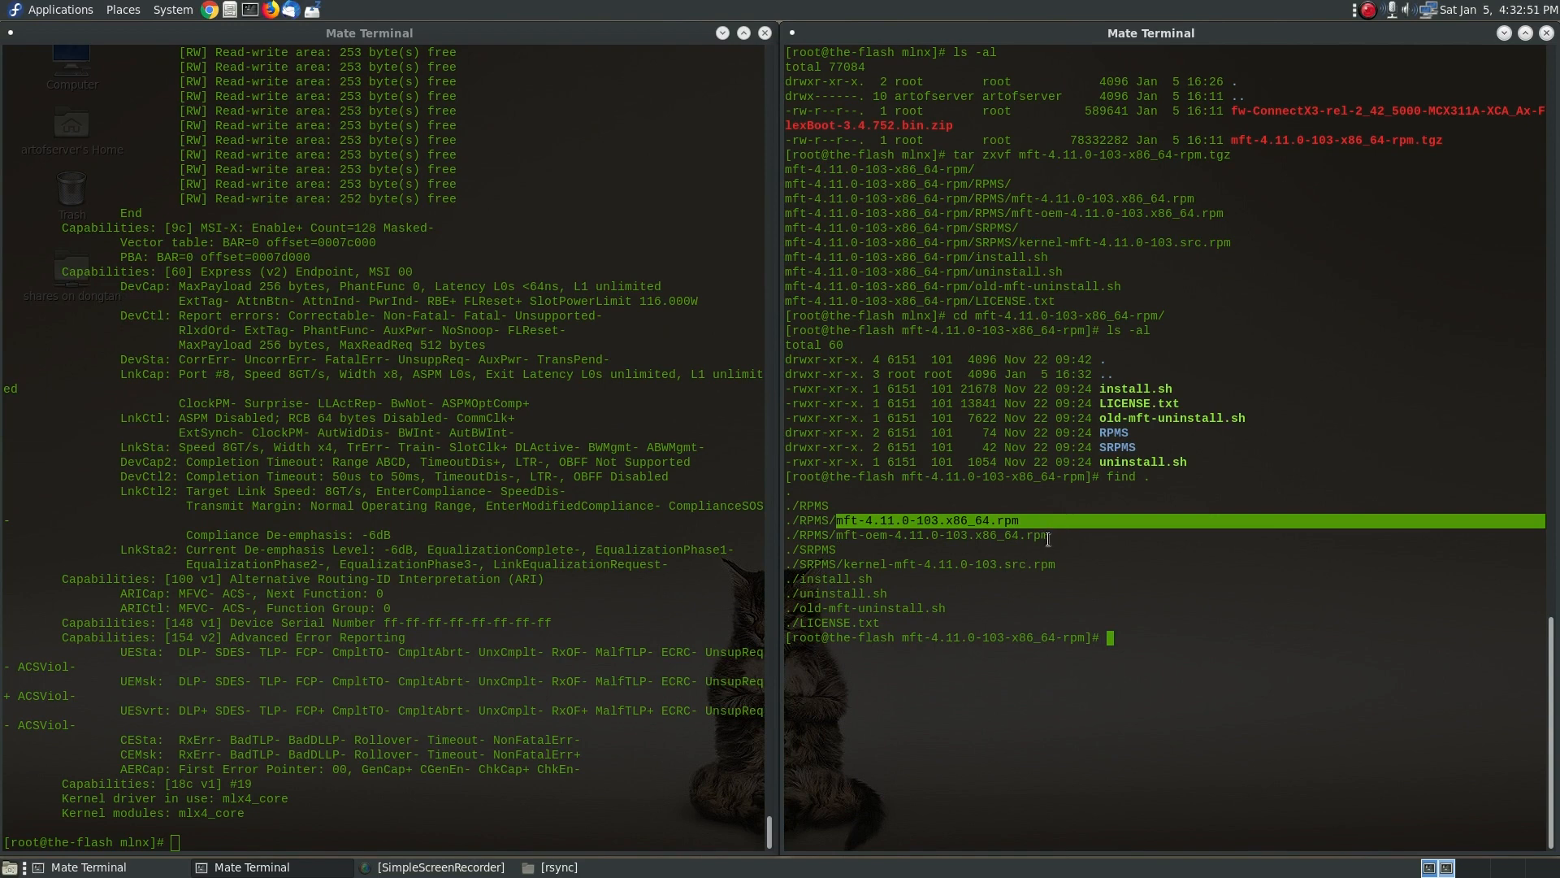
Step: Highlight the main tools RPM package name and enter ./install.sh
{"action": "double_click", "coordinate": [822, 579]}
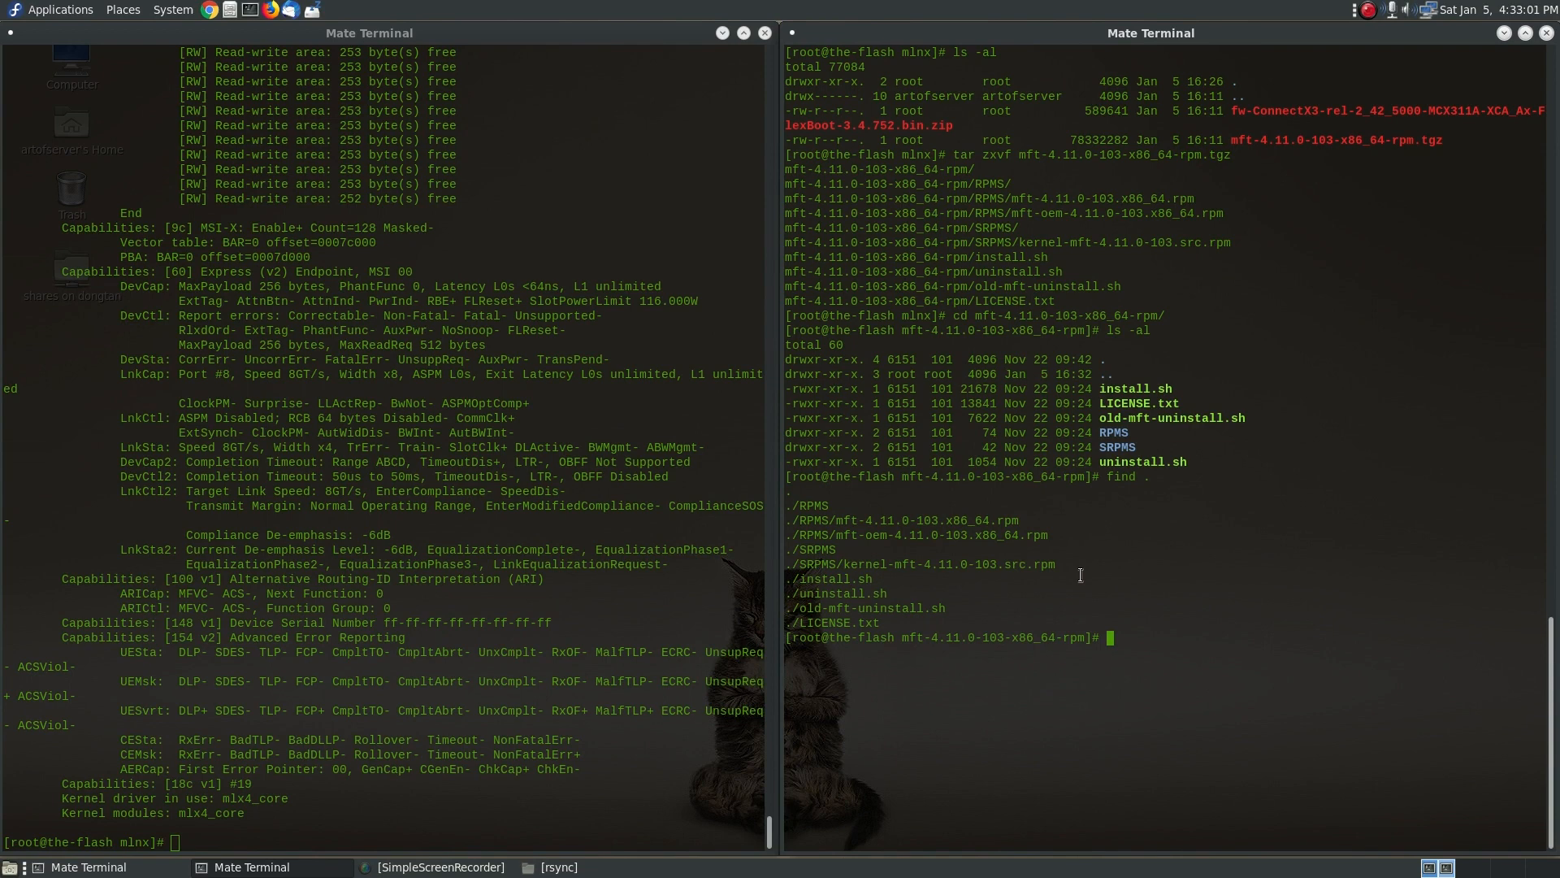
{"action": "type", "text": "./install.sh"}
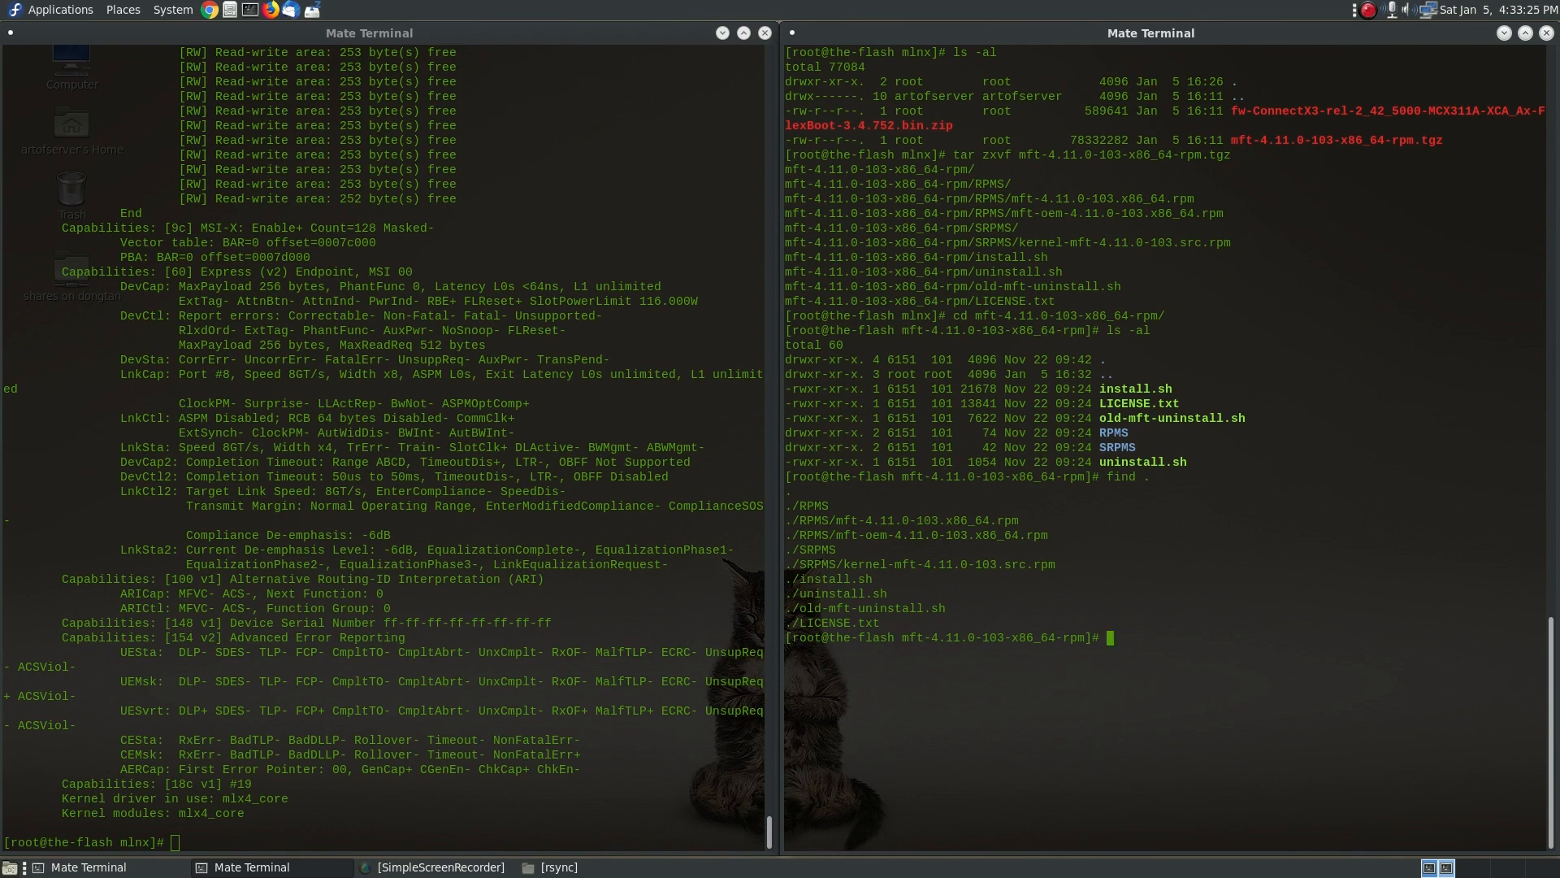
Step: Query rpm for kernel-devel and highlight version 3.10.0-957.1.3.el7.x86_64
{"action": "type", "text": "rpm -qa |grep"}
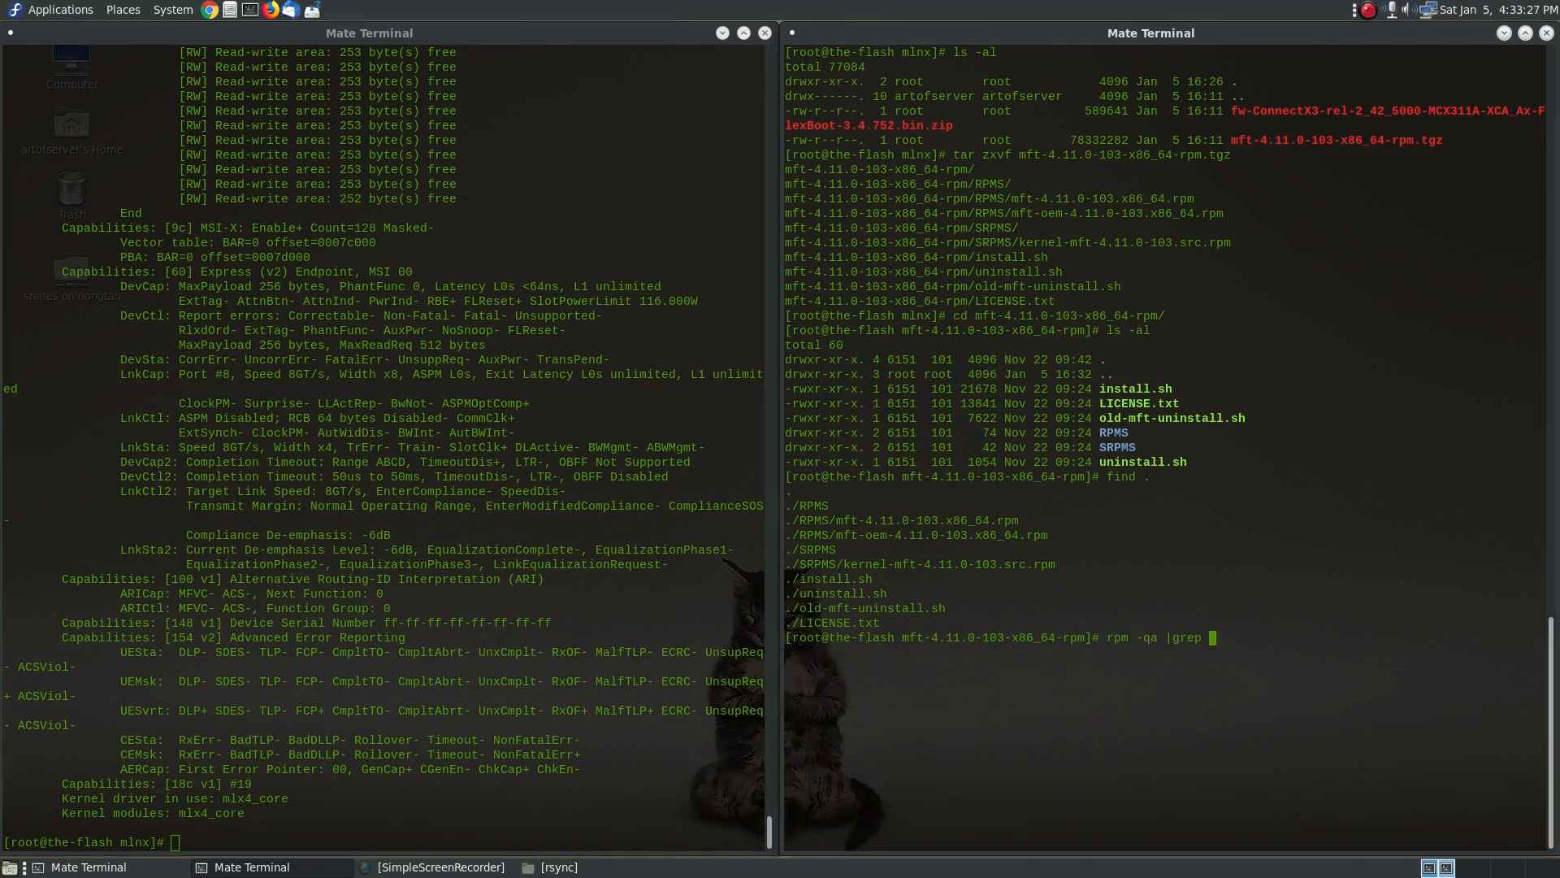
{"action": "type", "text": "kernel-devel"}
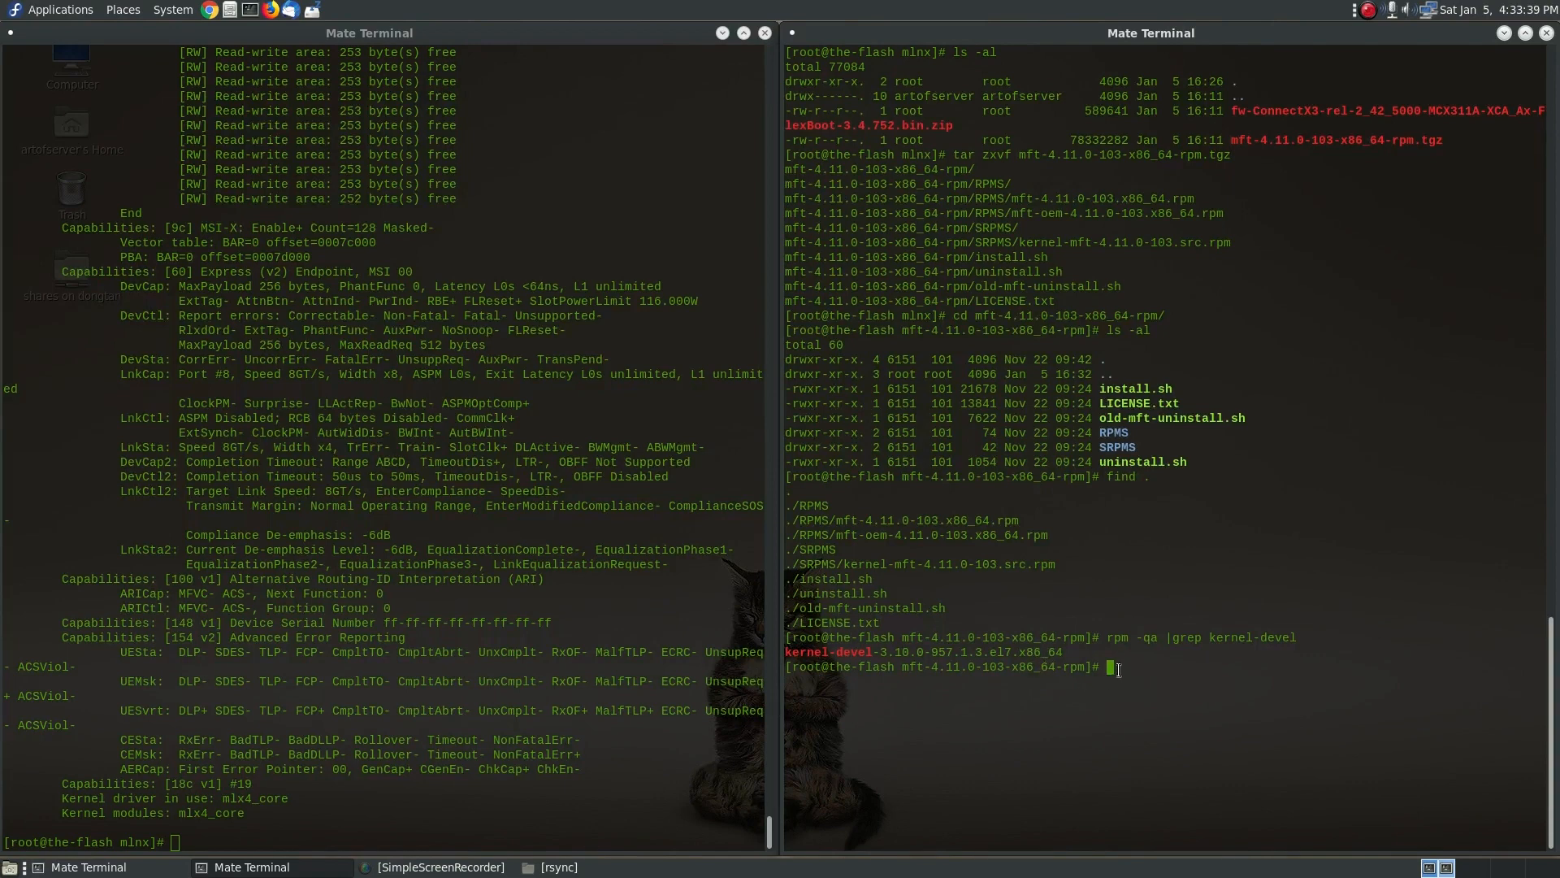
{"action": "mouse_move", "coordinate": [1148, 692]}
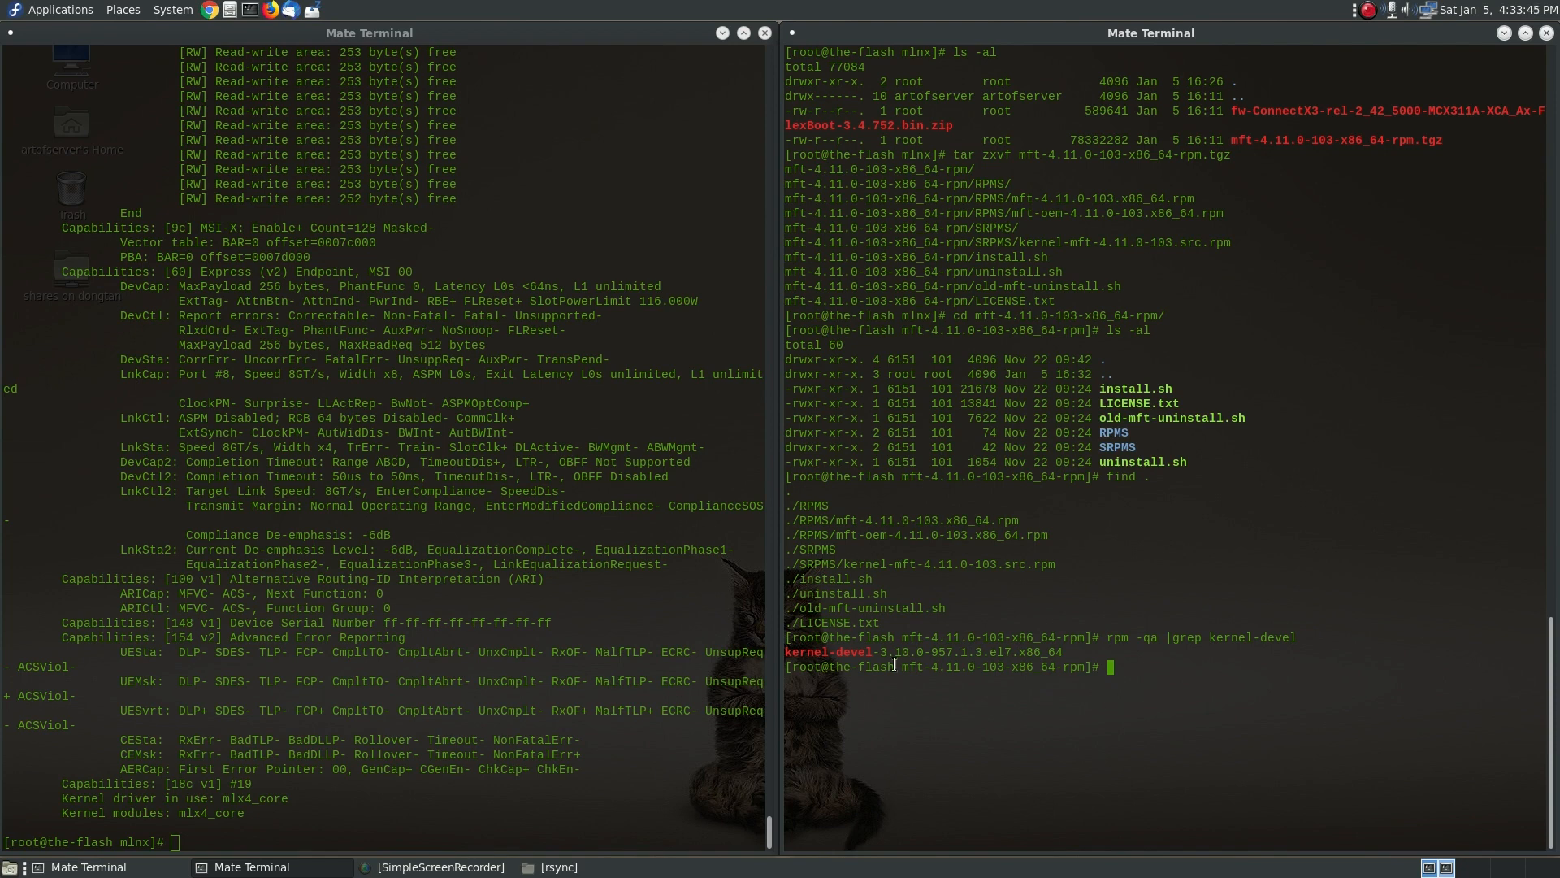
{"action": "left_click_drag", "start_coordinate": [787, 652], "coordinate": [970, 652]}
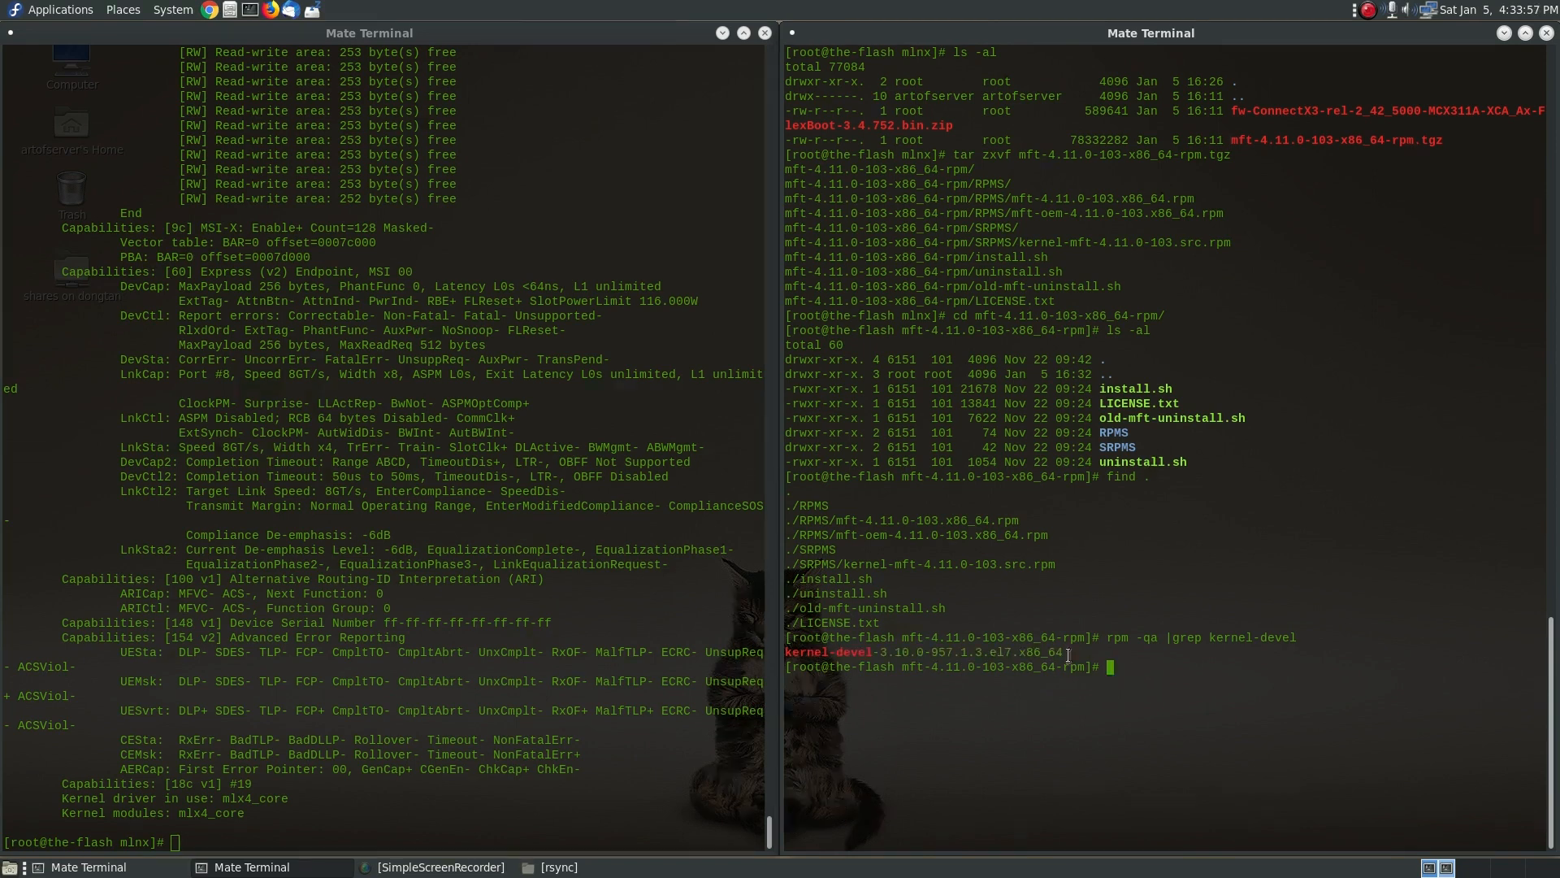
Step: Run ./install.sh to build and install the MFT tools, then start the mst driver
{"action": "type", "text": "./install.sh"}
{"action": "type", "text": "mst start"}
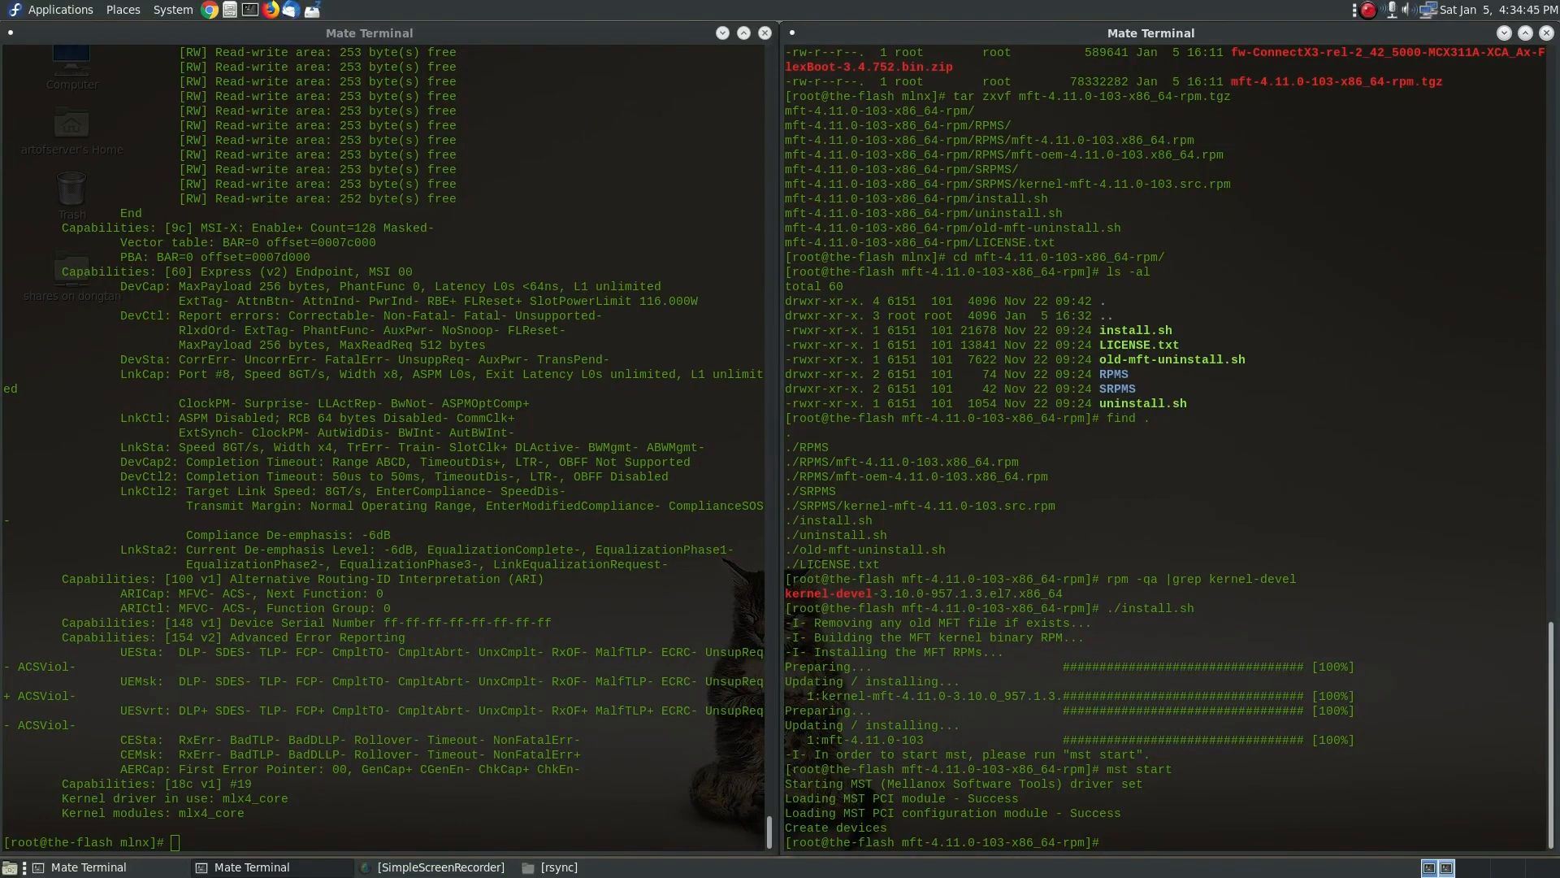
Step: Run mlxfwmanager to show all six cards on FW 2.10.4290, then start a grep-filtered rerun
{"action": "type", "text": "mlx"}
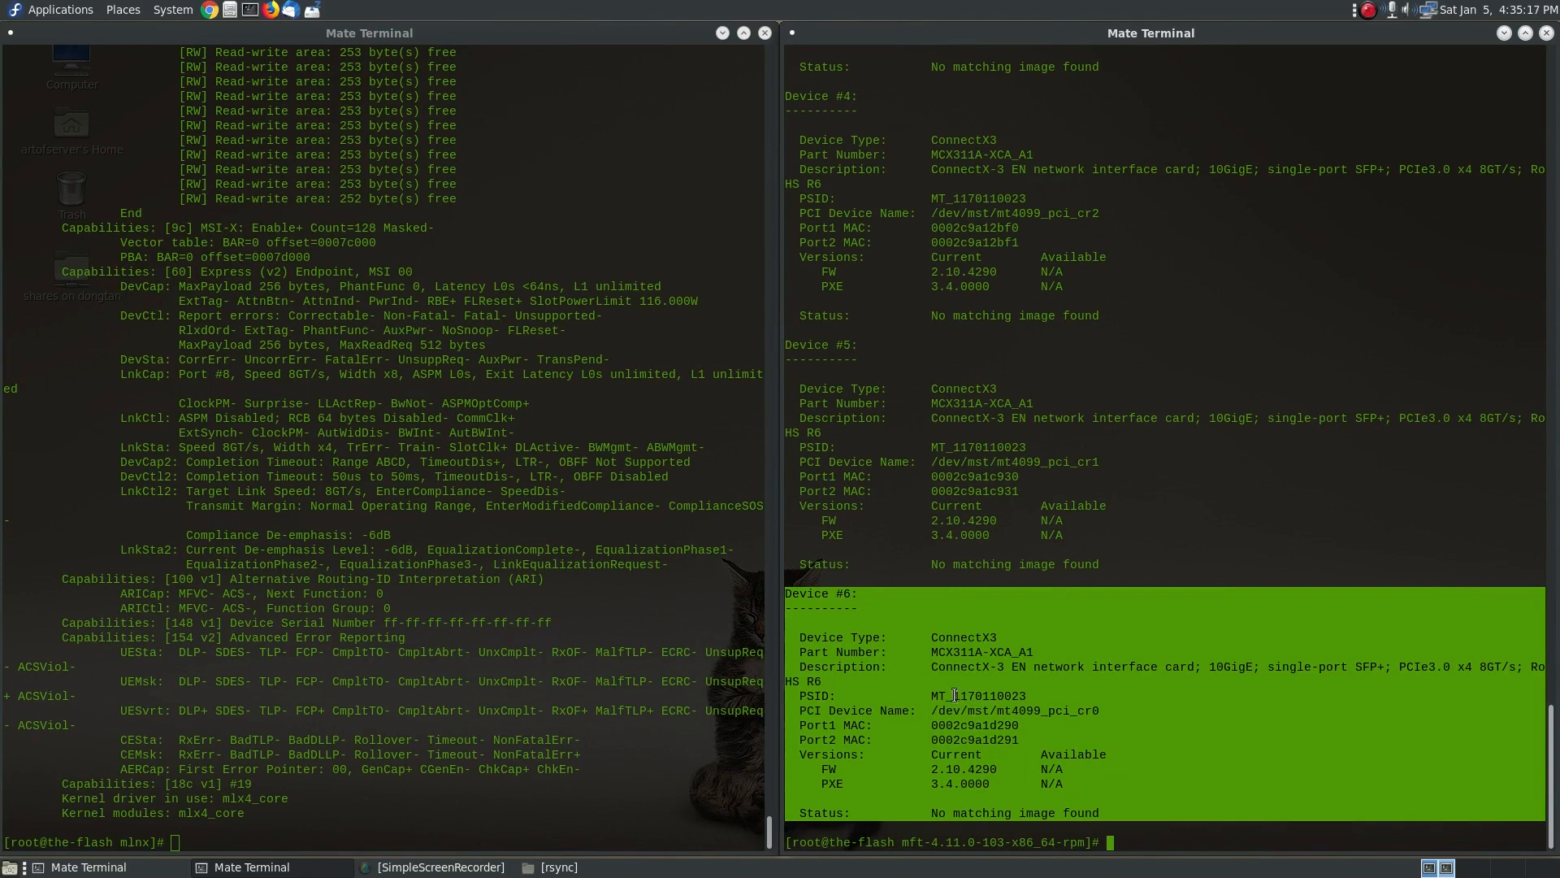
{"action": "mouse_move", "coordinate": [814, 710]}
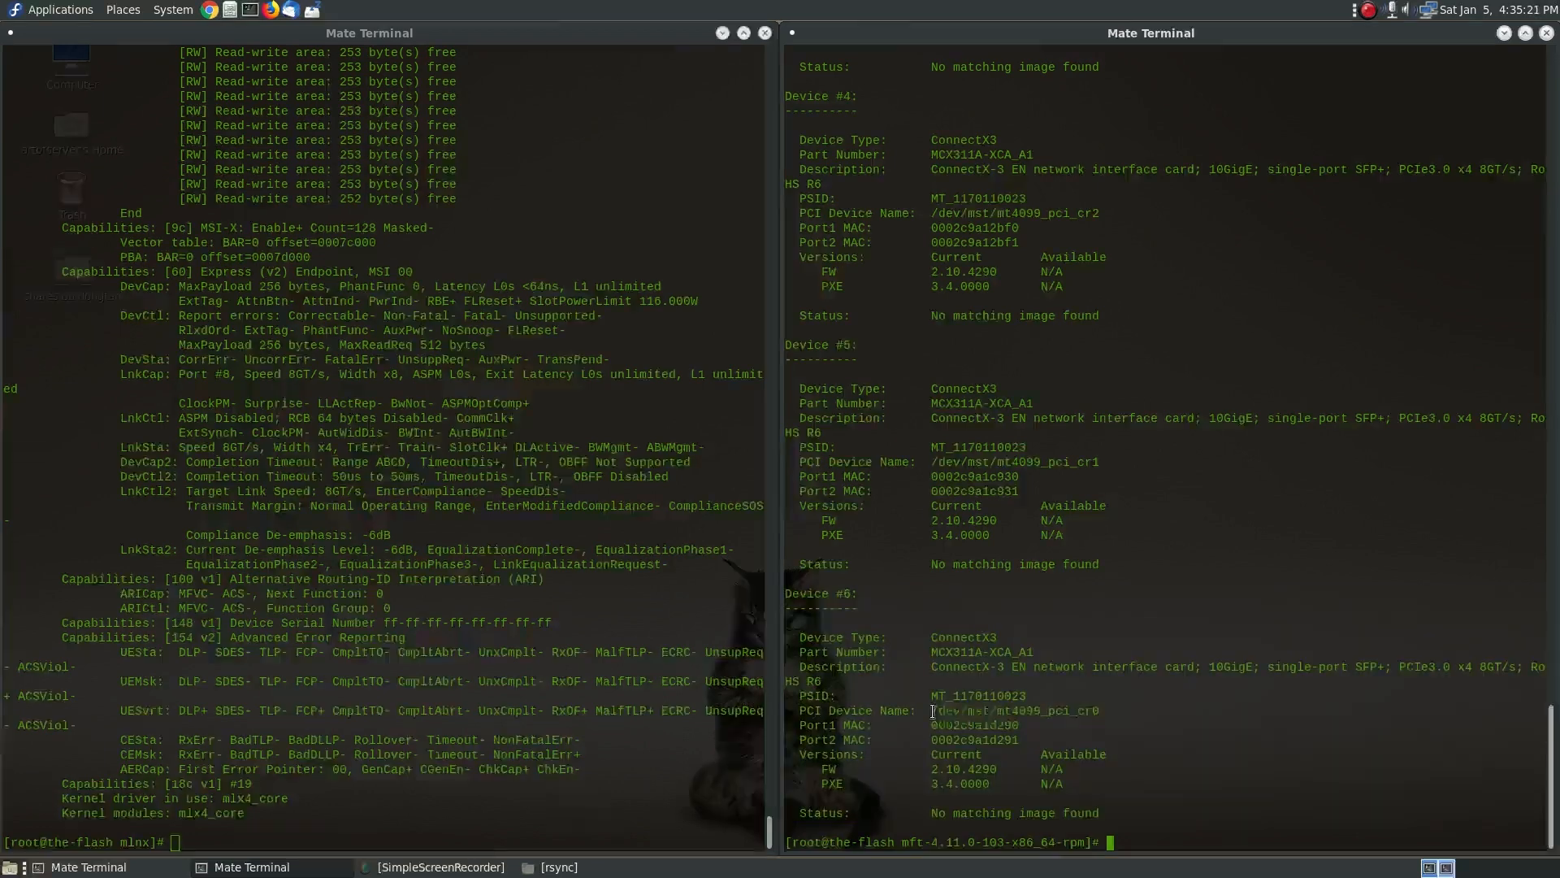
{"action": "double_click", "coordinate": [1015, 710]}
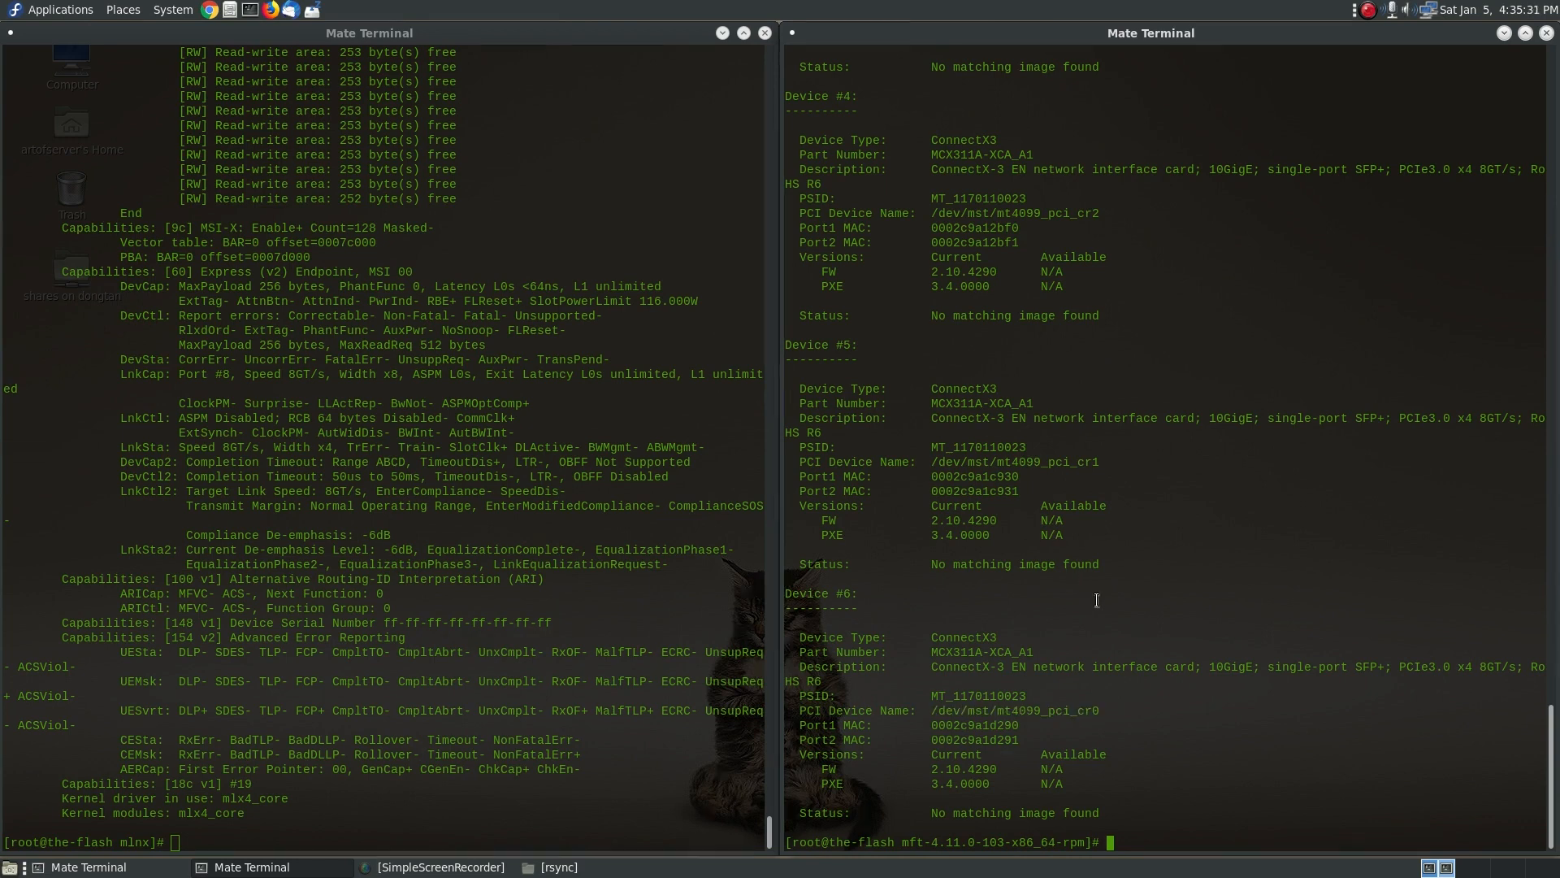
{"action": "type", "text": "mlxfwmanager  |grep"}
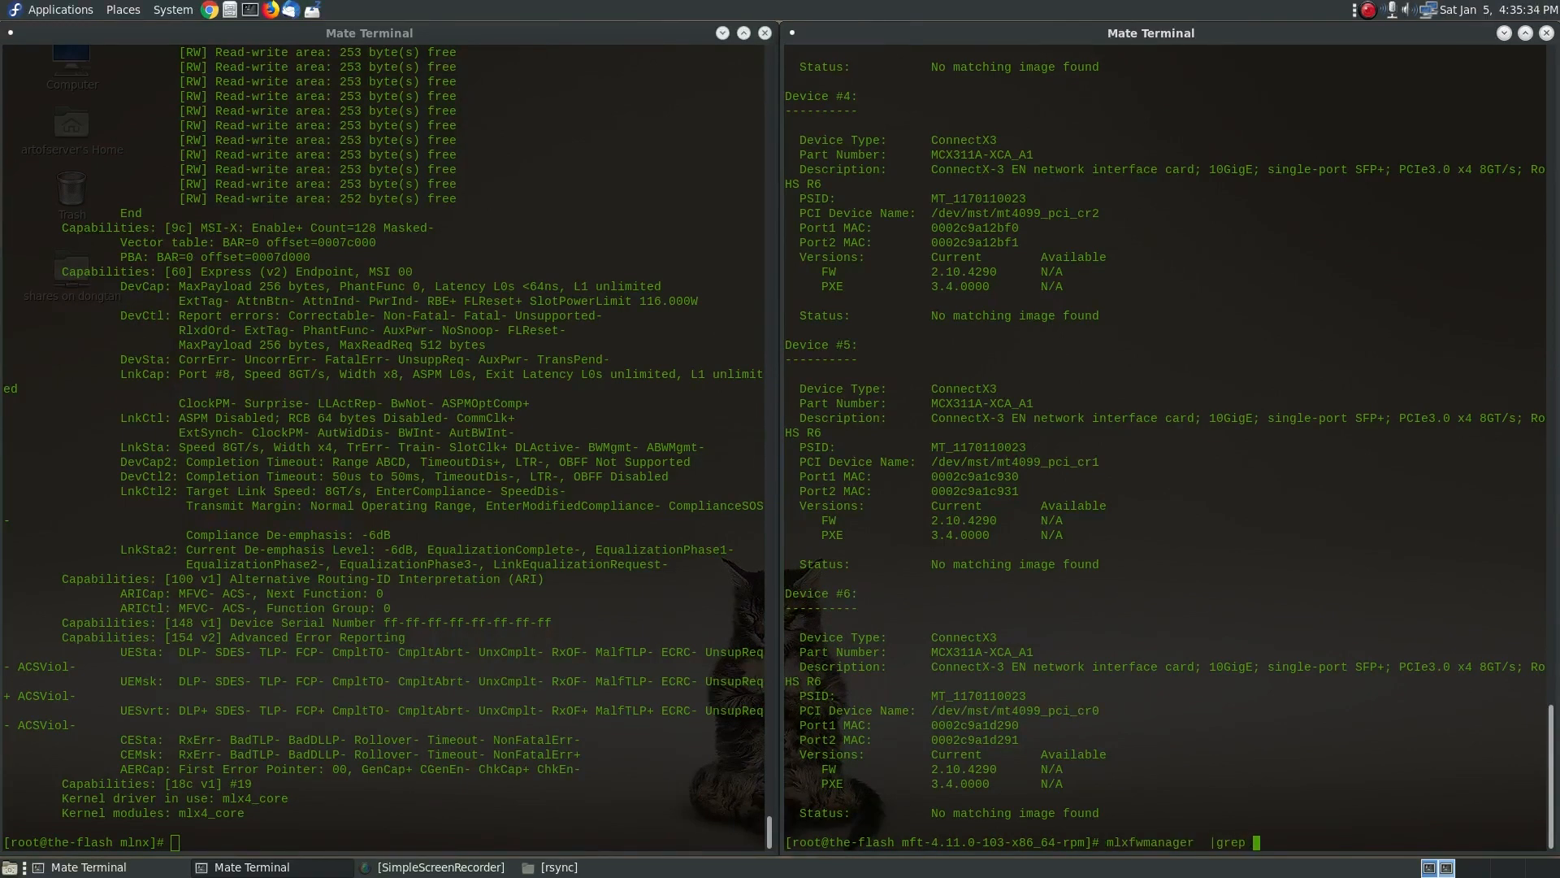
Step: Filter mlxfwmanager output to the PCI Device Name lines, mt4099_pci_cr0 through cr5
{"action": "type", "text": "\"PCI"}
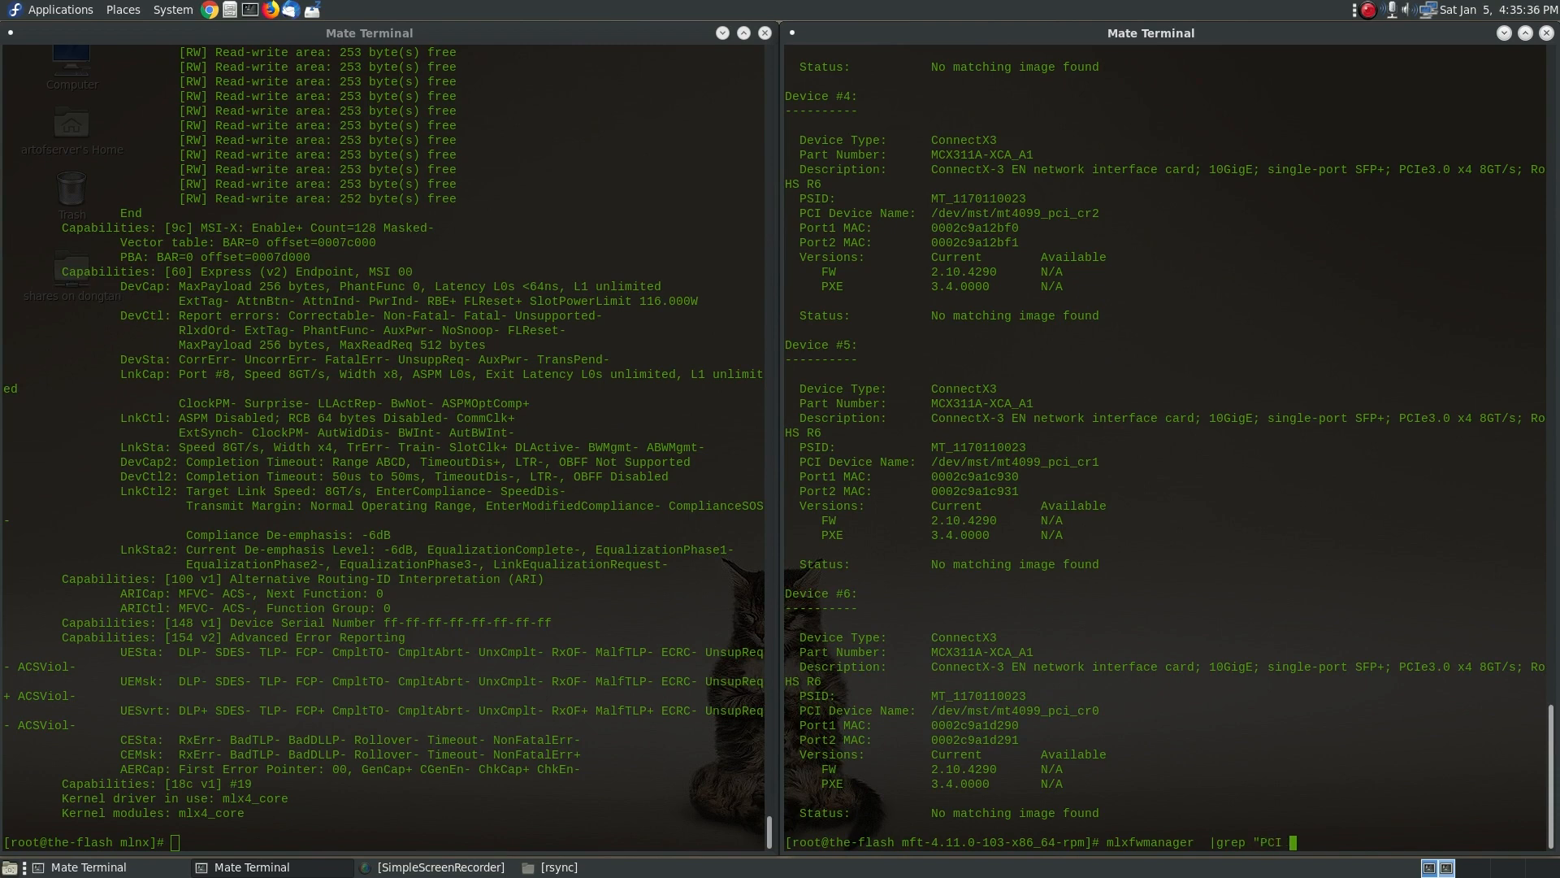
{"action": "type", "text": "Device Name"}
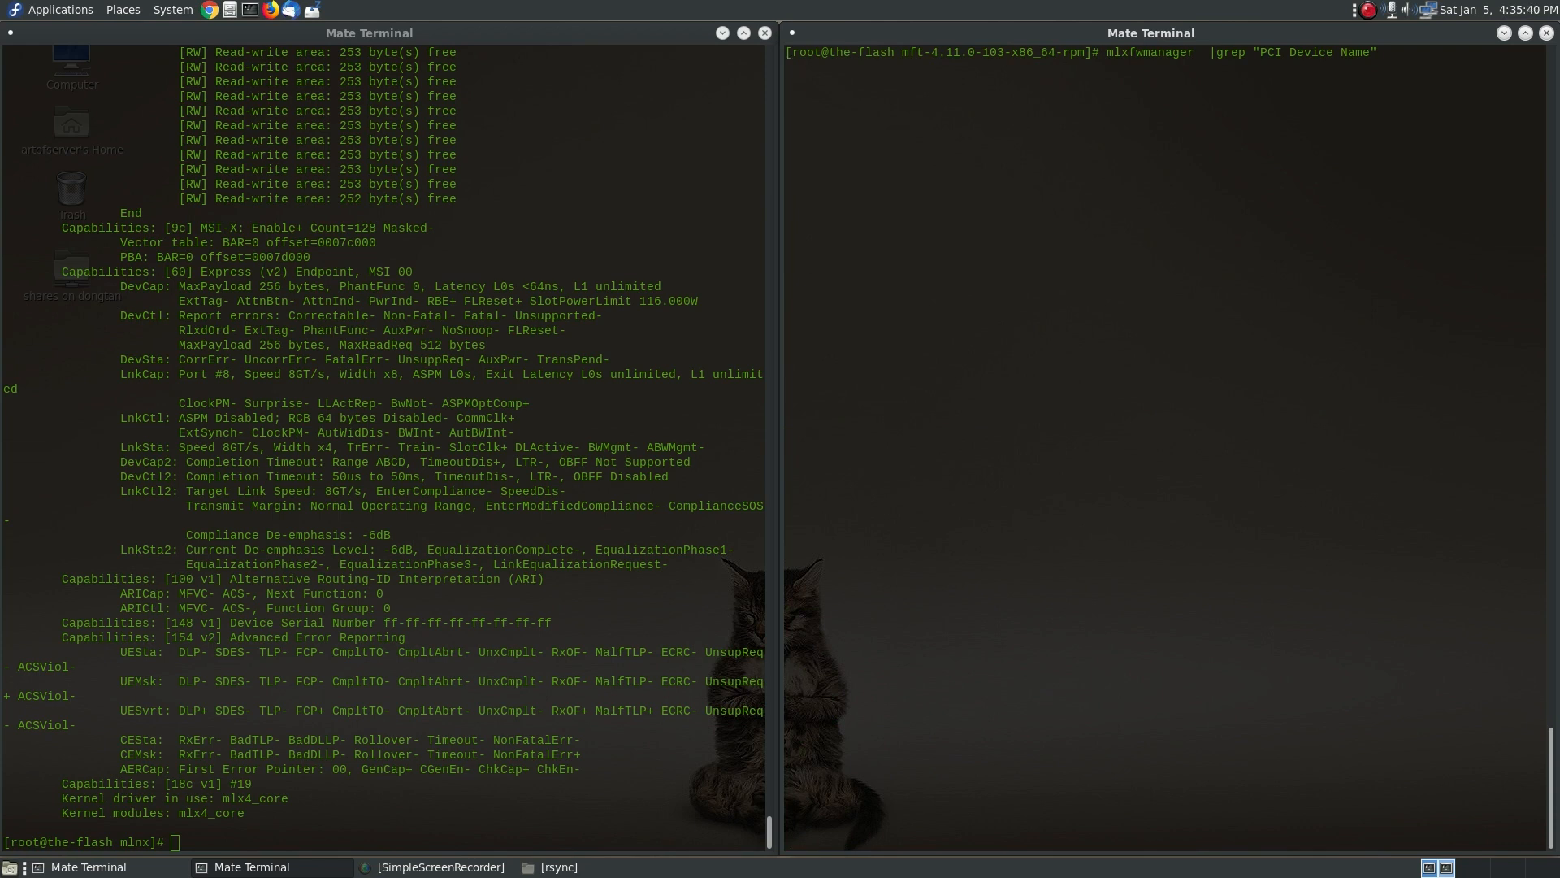
{"action": "key", "text": "Return"}
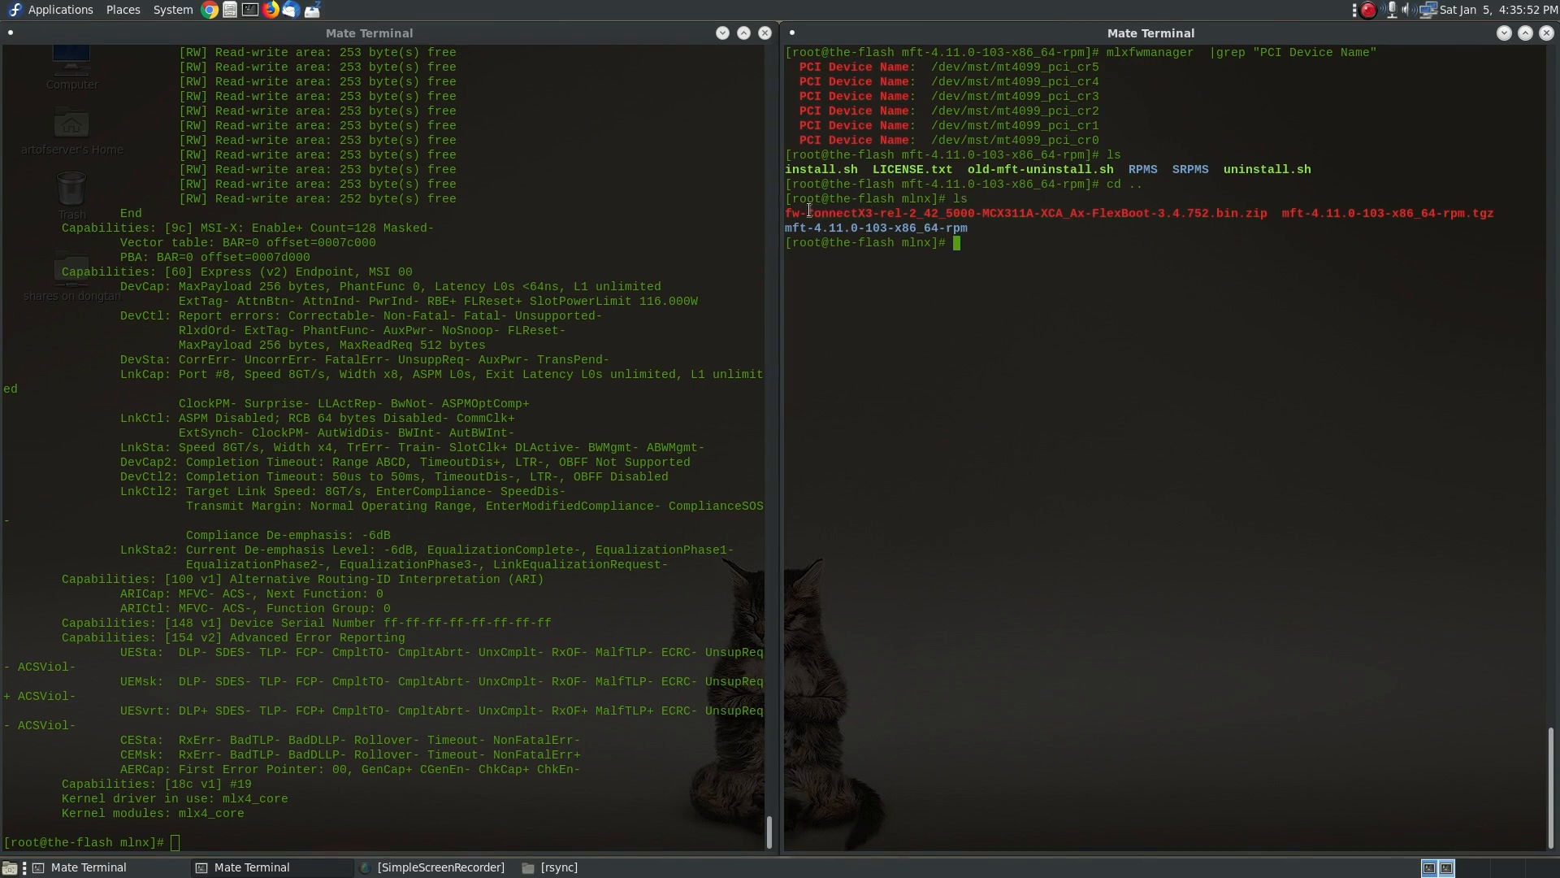
{"action": "mouse_move", "coordinate": [1264, 358]}
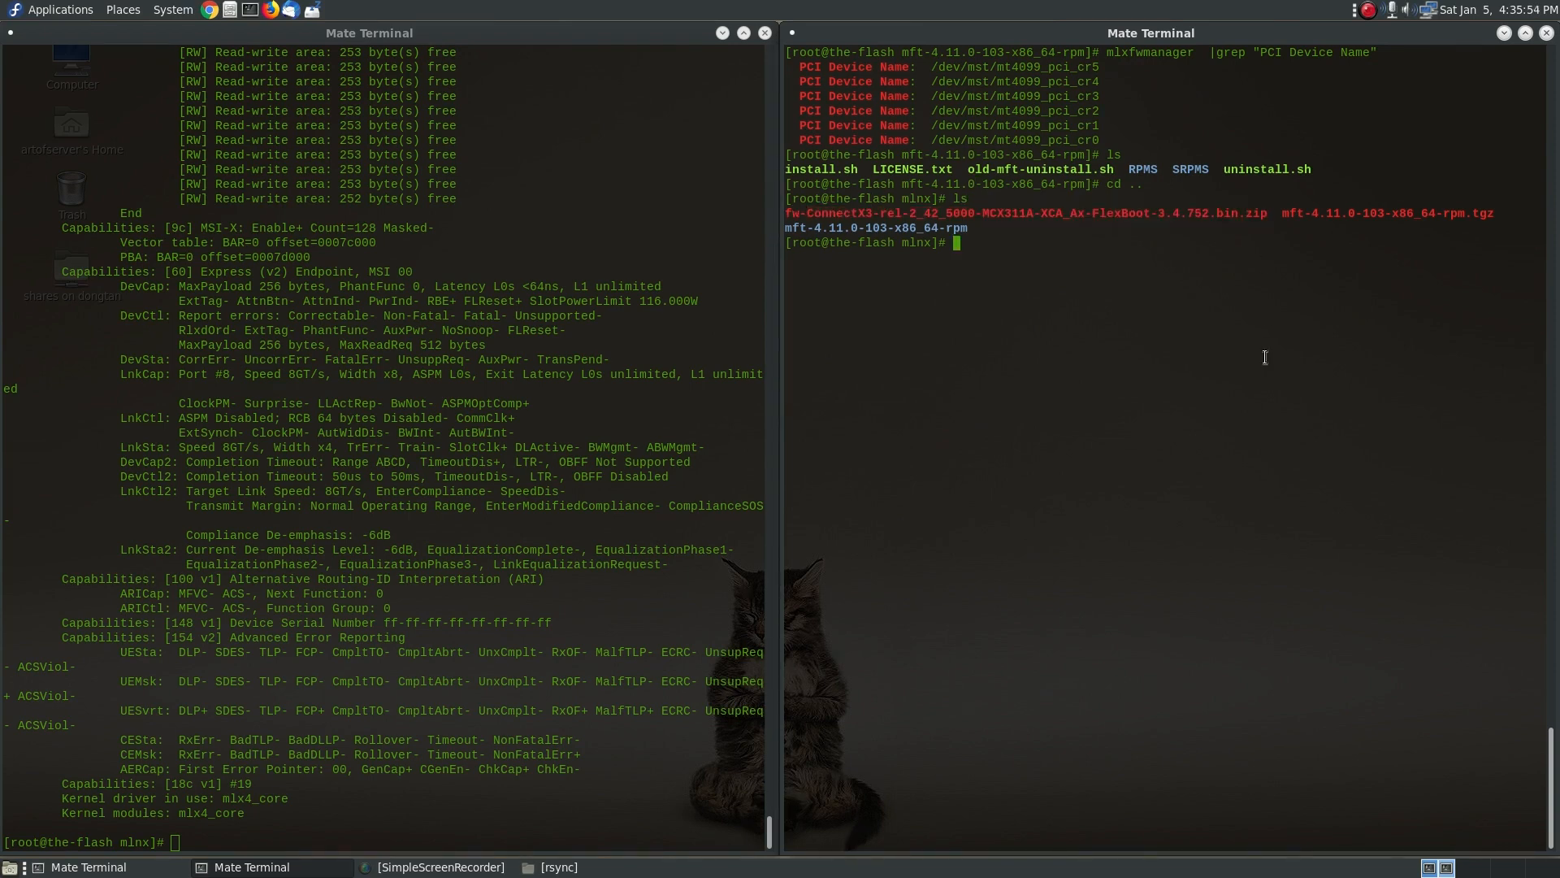
Step: Unzip the fw-ConnectX3-rel-2_42_5000 FlexBoot-3.4.752 firmware and list the resulting .bin
{"action": "type", "text": "unzip fw-ConnectX3-rel-2_42_5000-MCX311A-XCA_Ax-FlexBoot-3.4.752.bin.zip"}
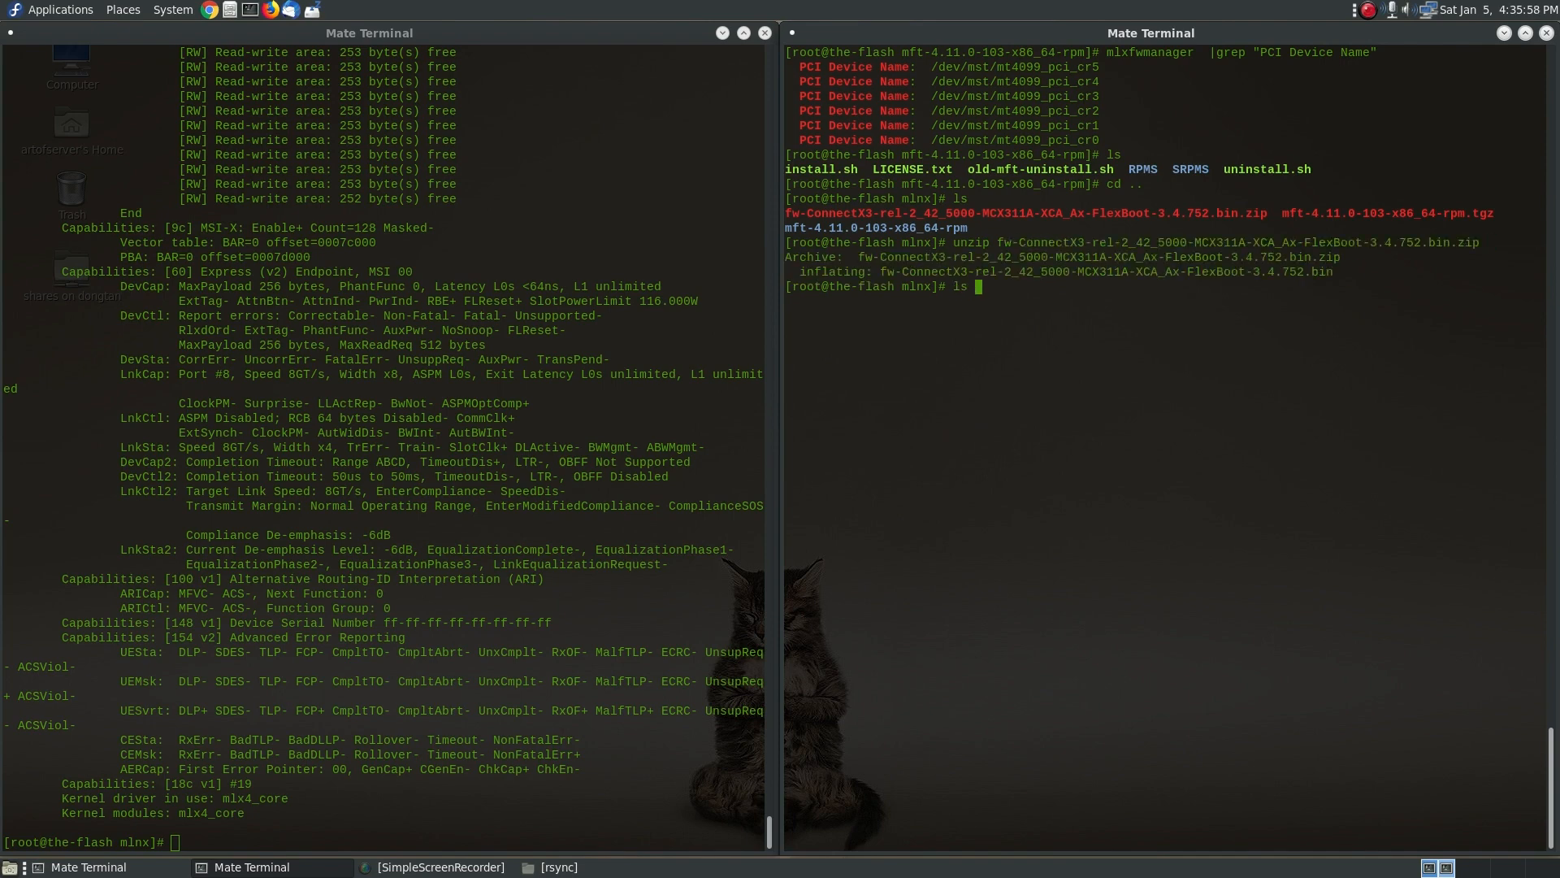
{"action": "type", "text": "ls -al"}
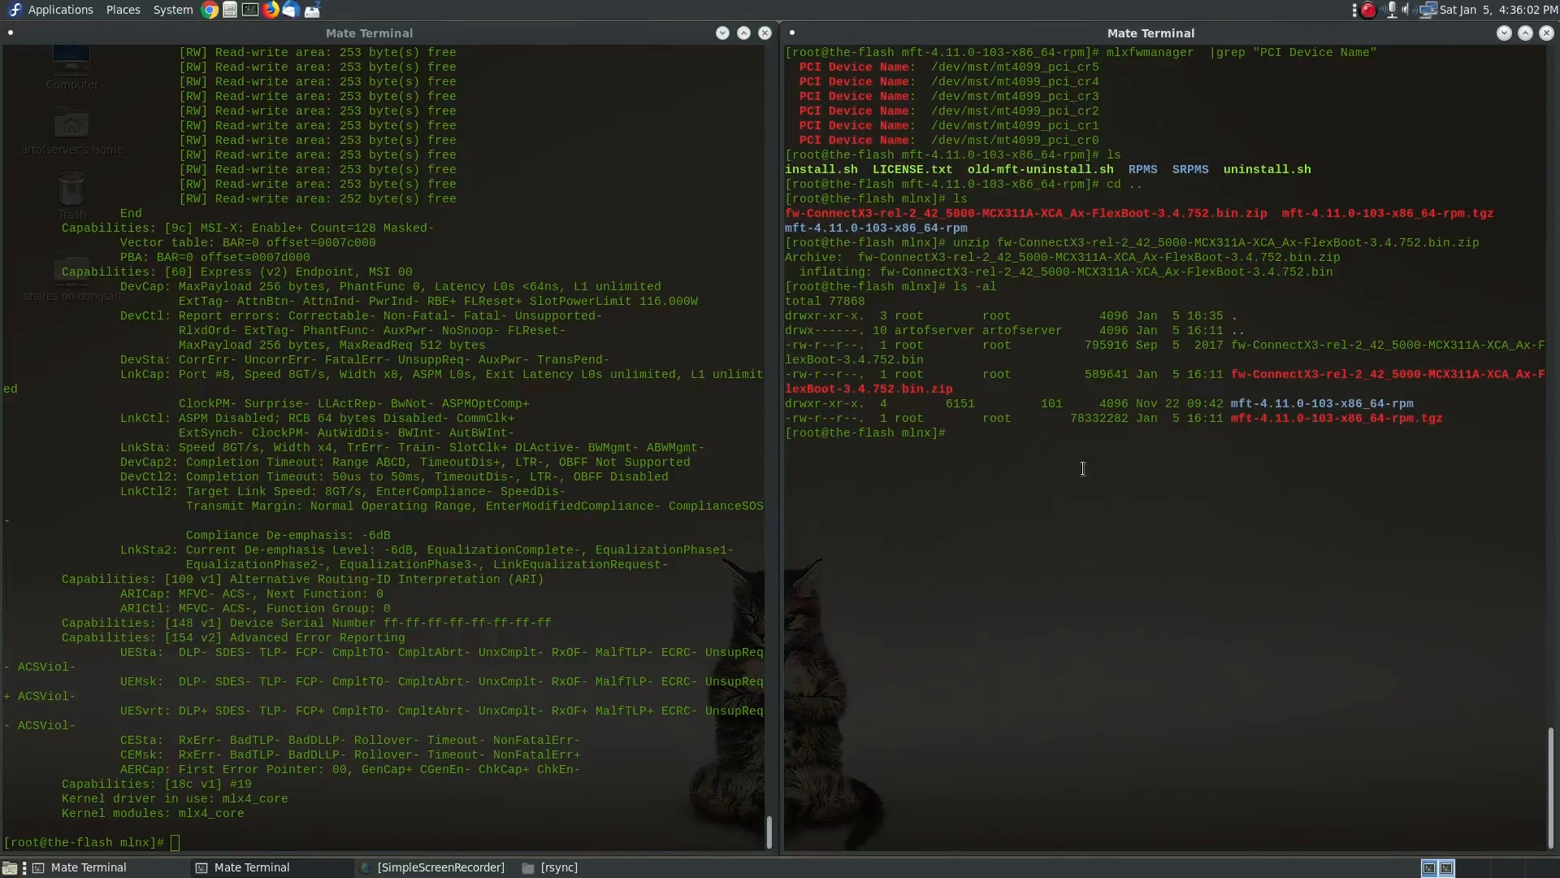
{"action": "type", "text": "f"}
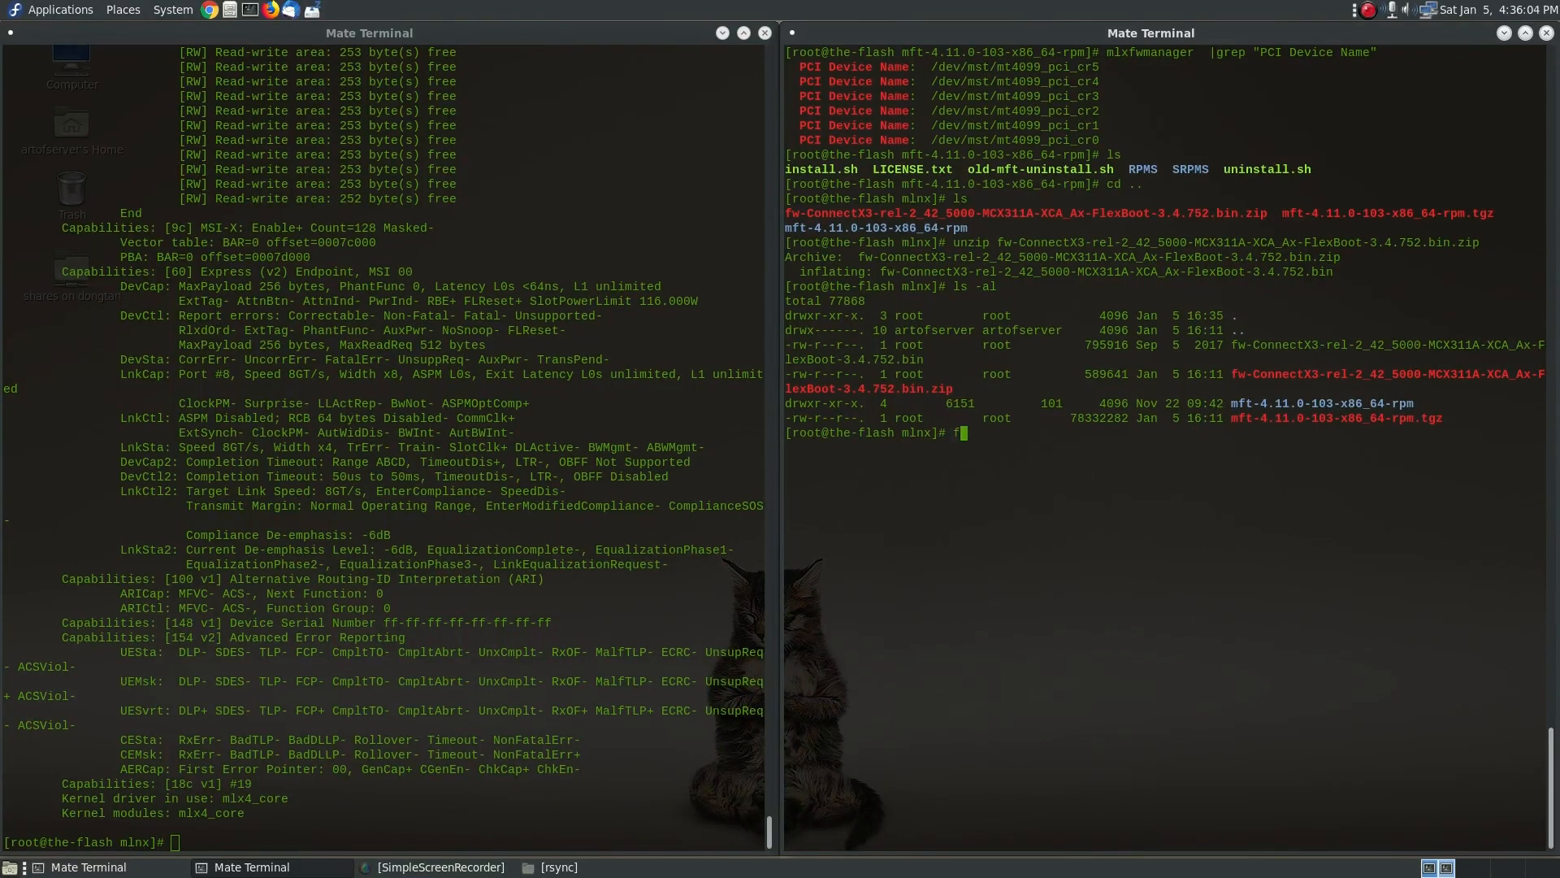
{"action": "type", "text": "lint"}
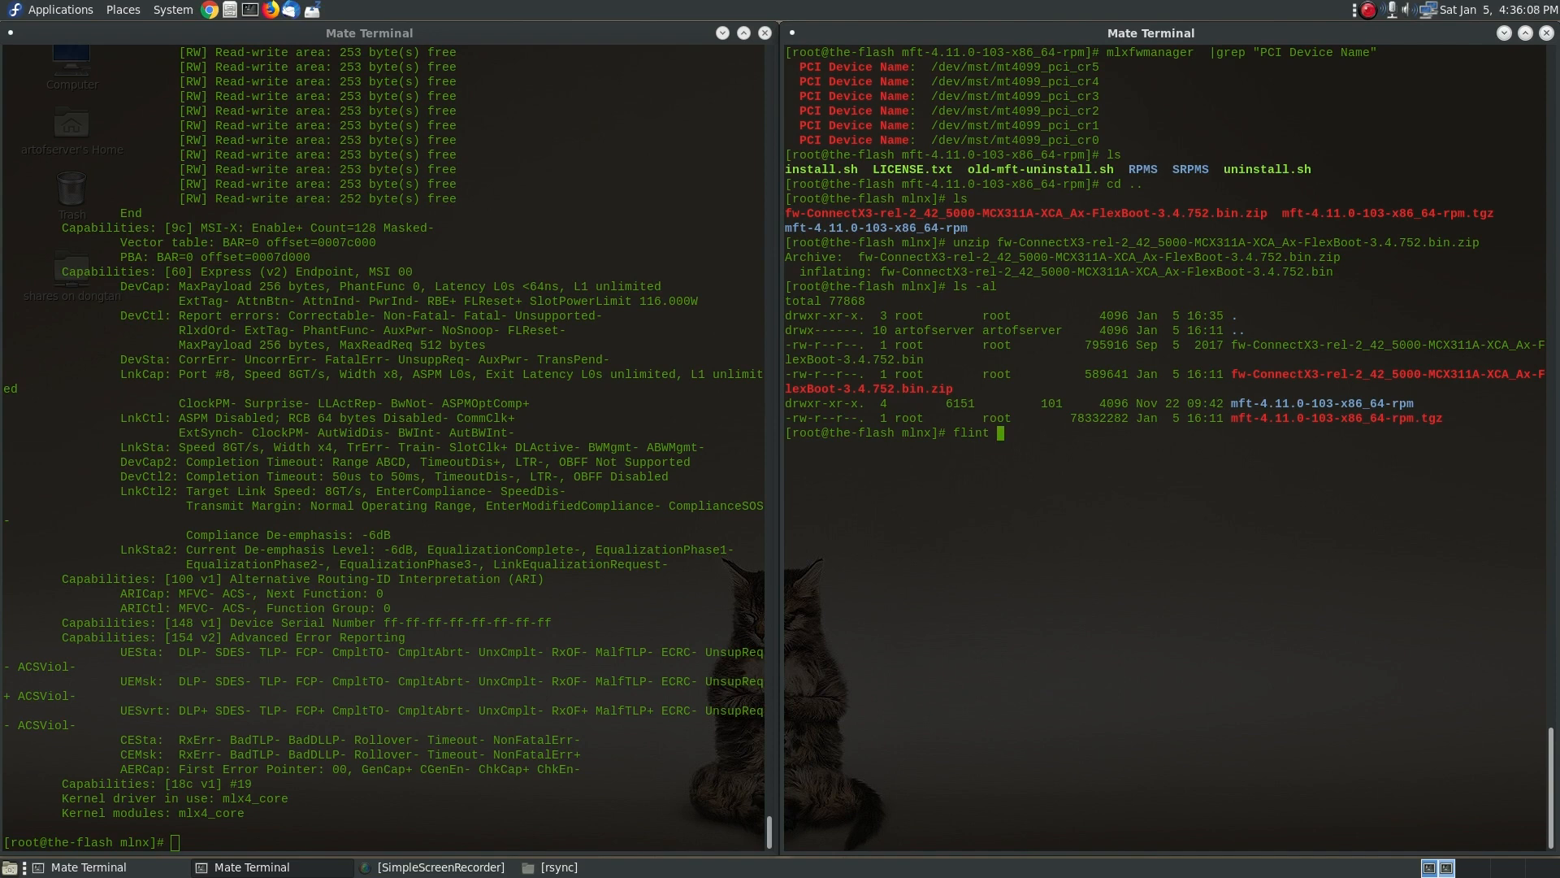
Step: Run flint burn of the 2.42.5000 image on /dev/mst/mt4099_pci_cr0 and answer n to abort
{"action": "type", "text": "-d"}
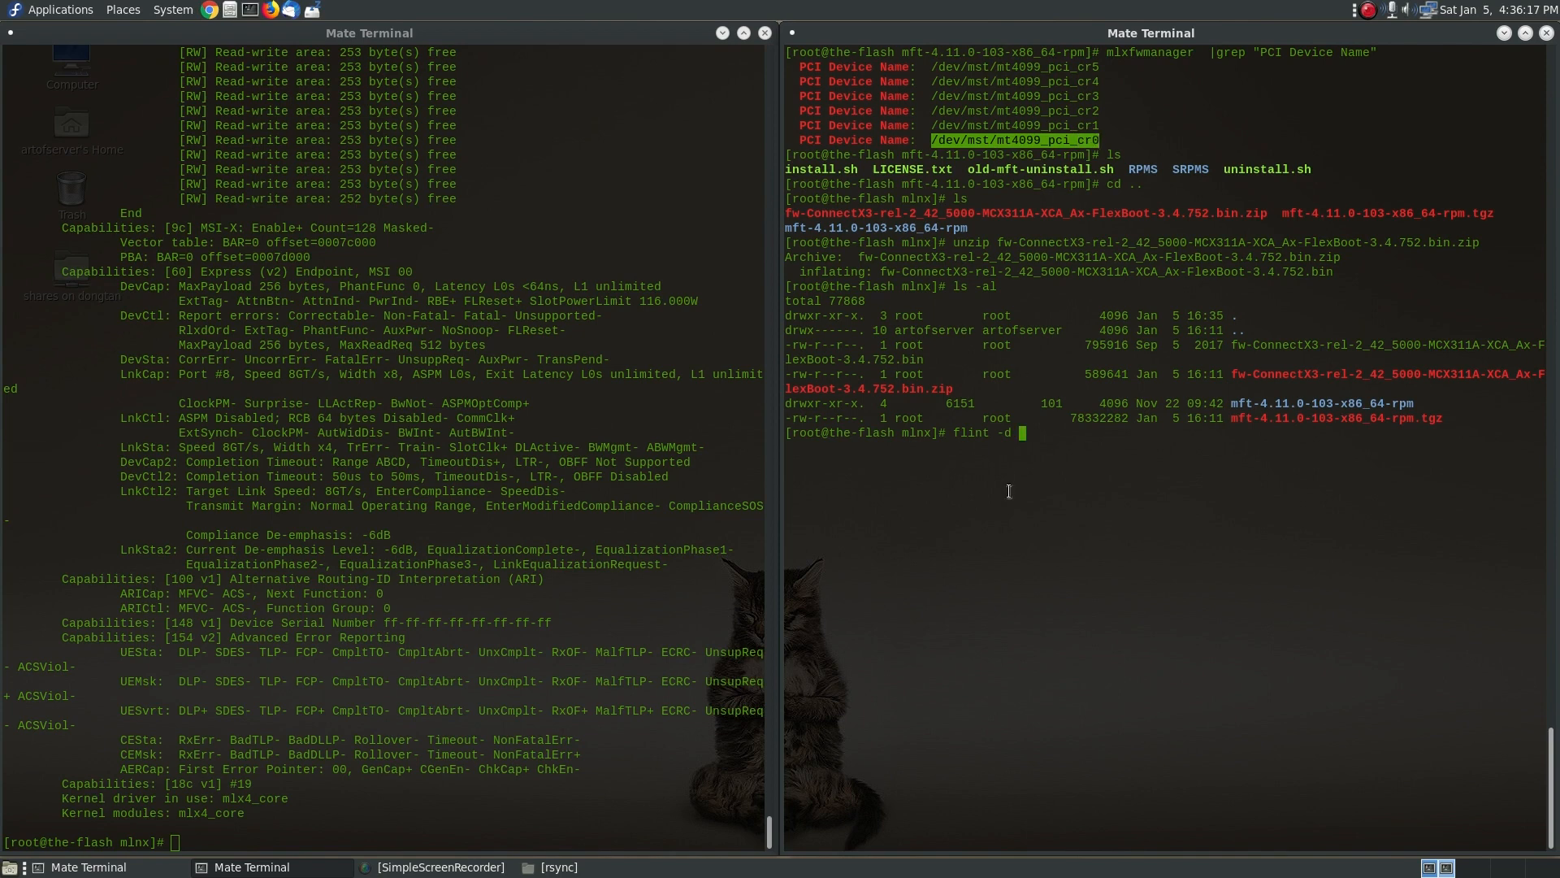
{"action": "type", "text": "/dev/mst/mt4099_pci_cr0"}
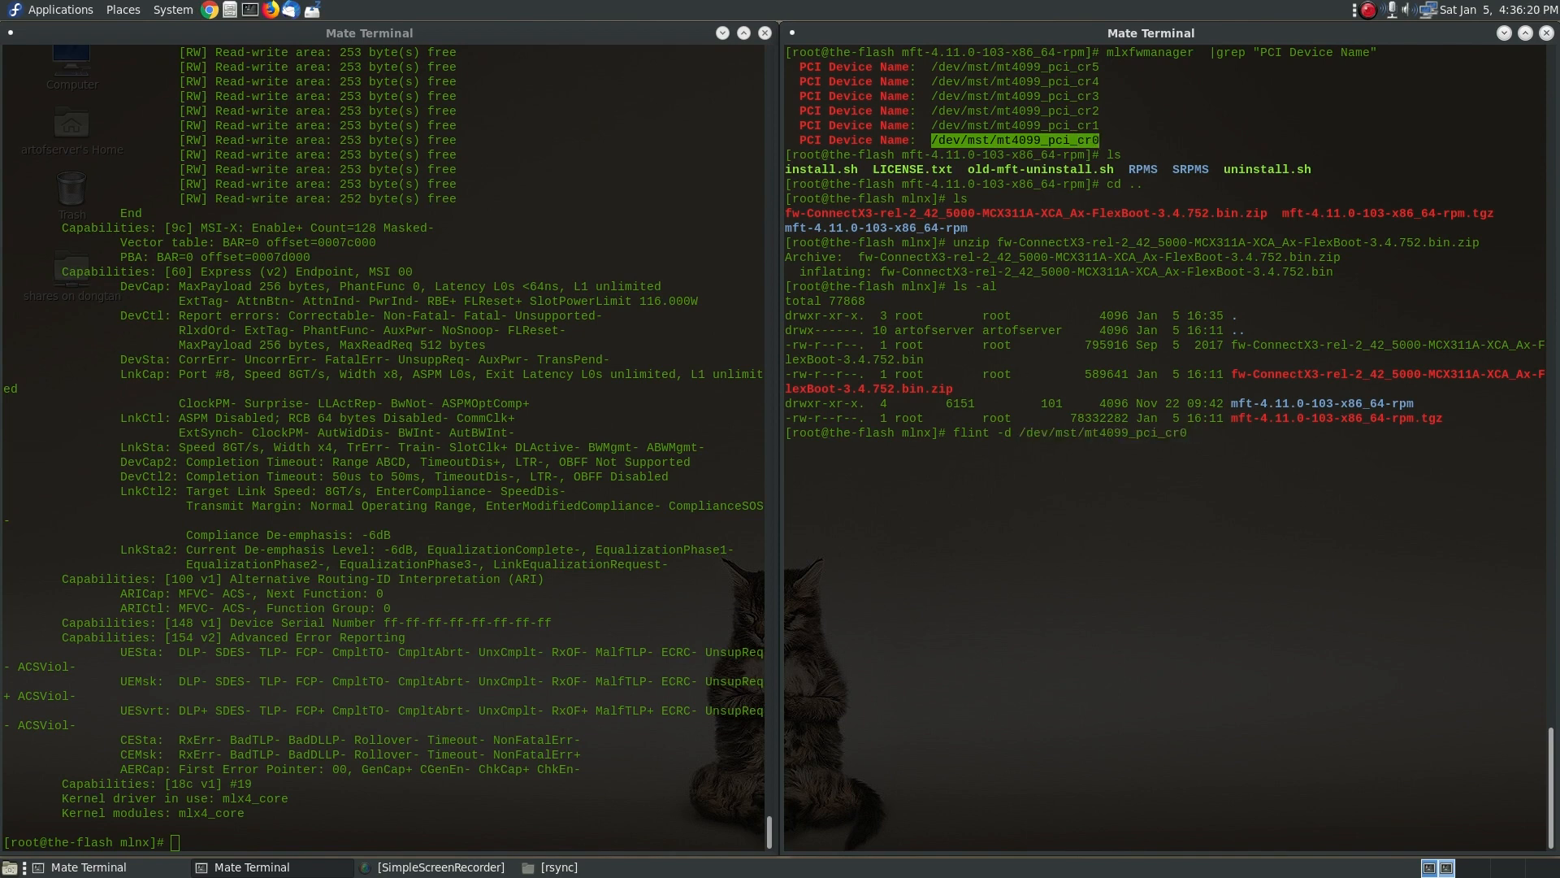
{"action": "type", "text": "-i fw-ConnectX3-rel-2_42_5000-MCX311A-XCA_Ax-FlexBoot-3.4.752.bin bur"}
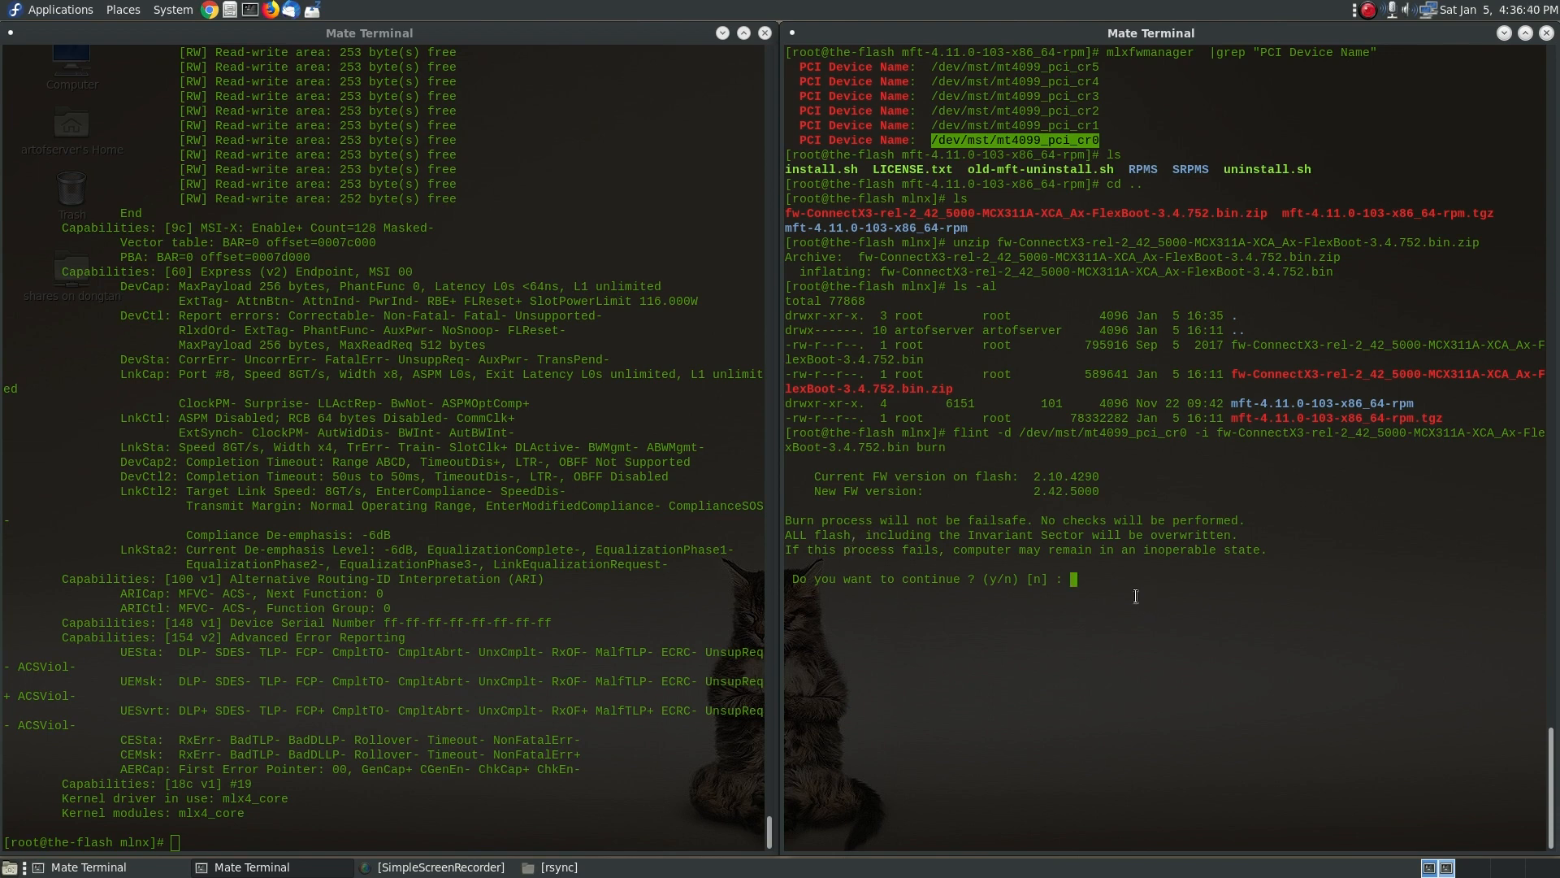
{"action": "type", "text": "n"}
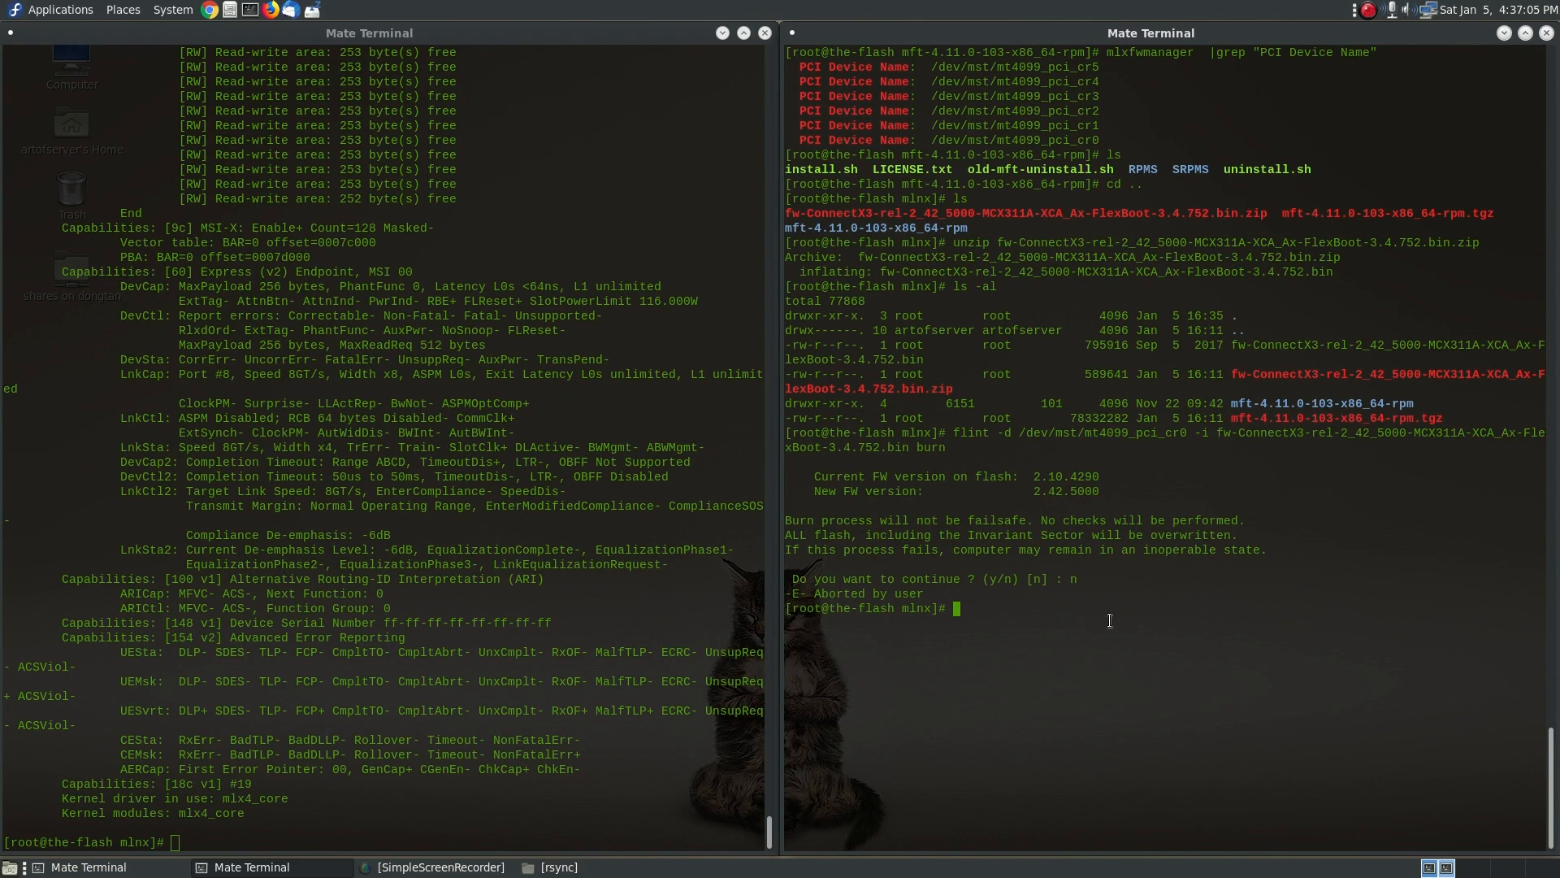
Step: Start a shell loop 'for i in $(seq 0 5)' over the six card numbers
{"action": "type", "text": "for"}
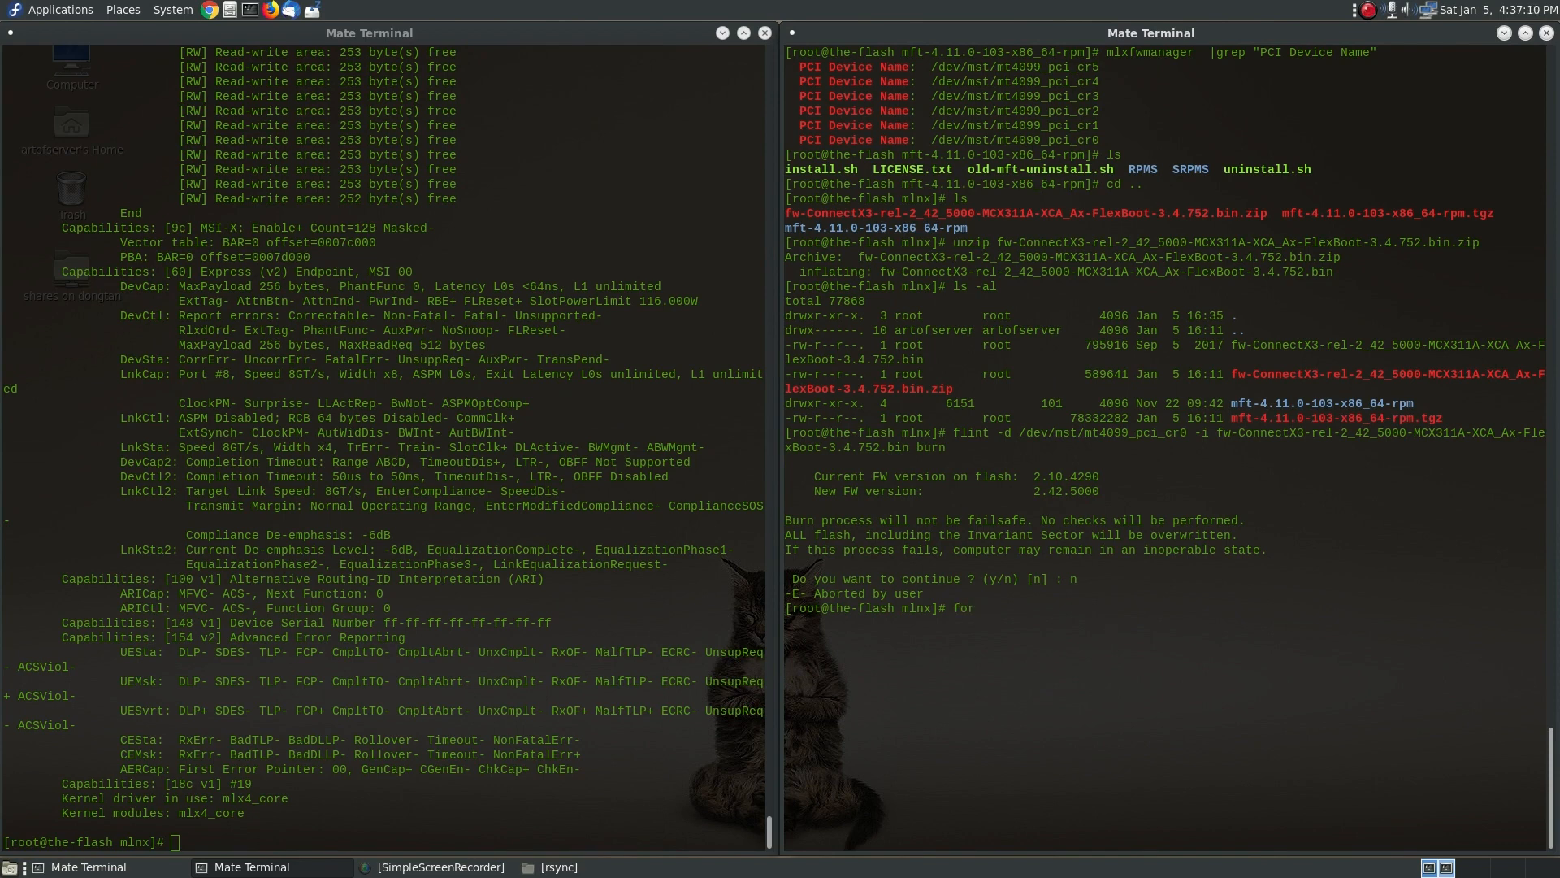
{"action": "type", "text": "i in $(seq"}
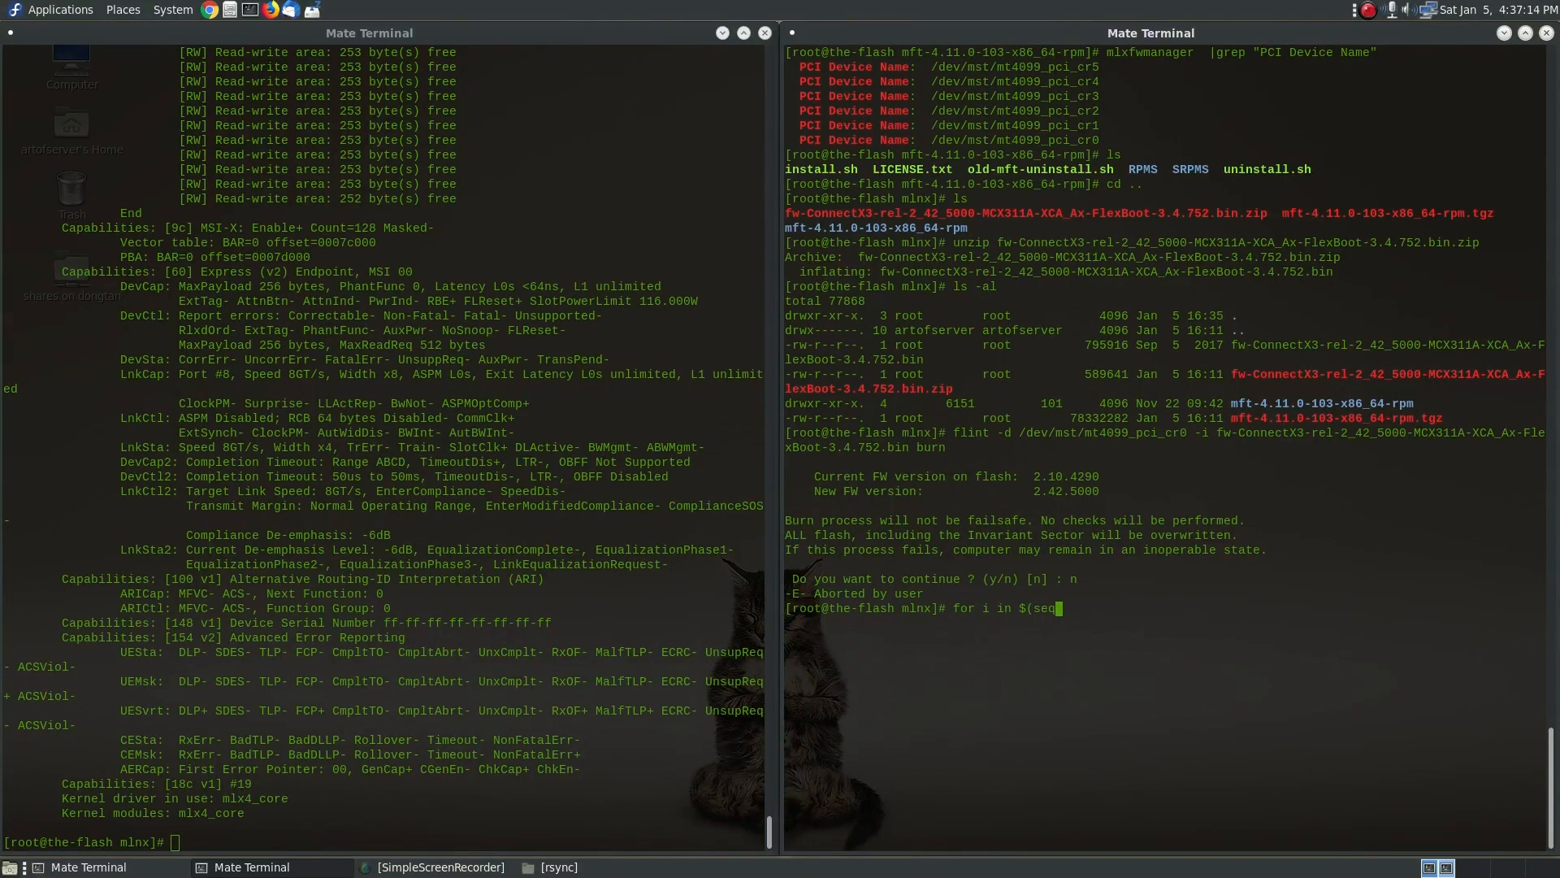
{"action": "type", "text": "0"}
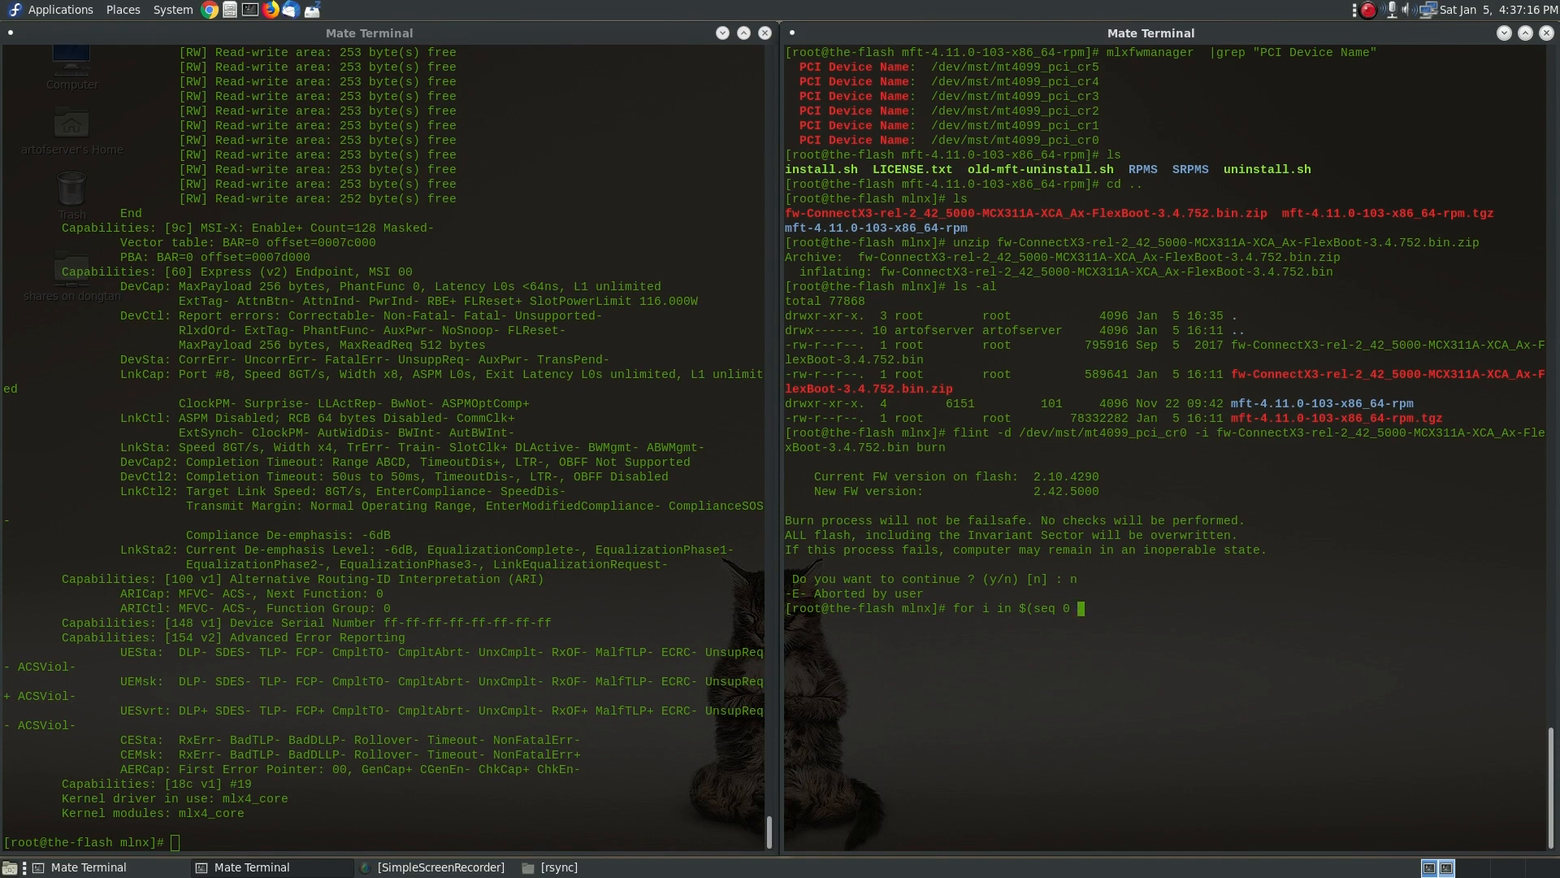
{"action": "type", "text": "5)"}
{"action": "type", "text": "do"}
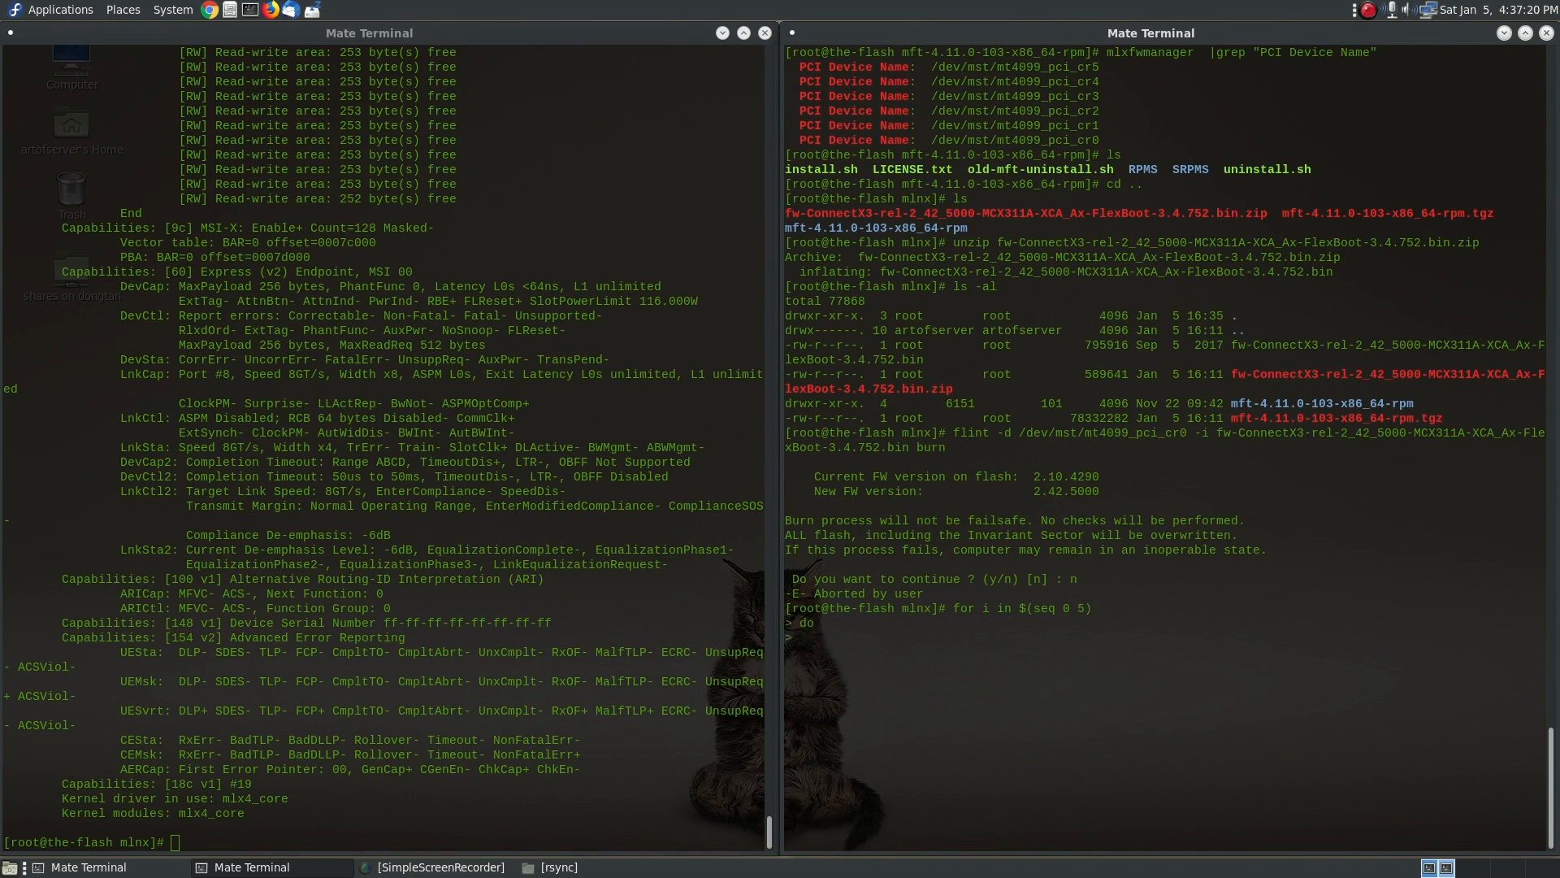
Step: Write the loop body: flint -y -d /dev/mst/mt4099_pci_cr$i burning the new image non-interactively
{"action": "type", "text": "flint"}
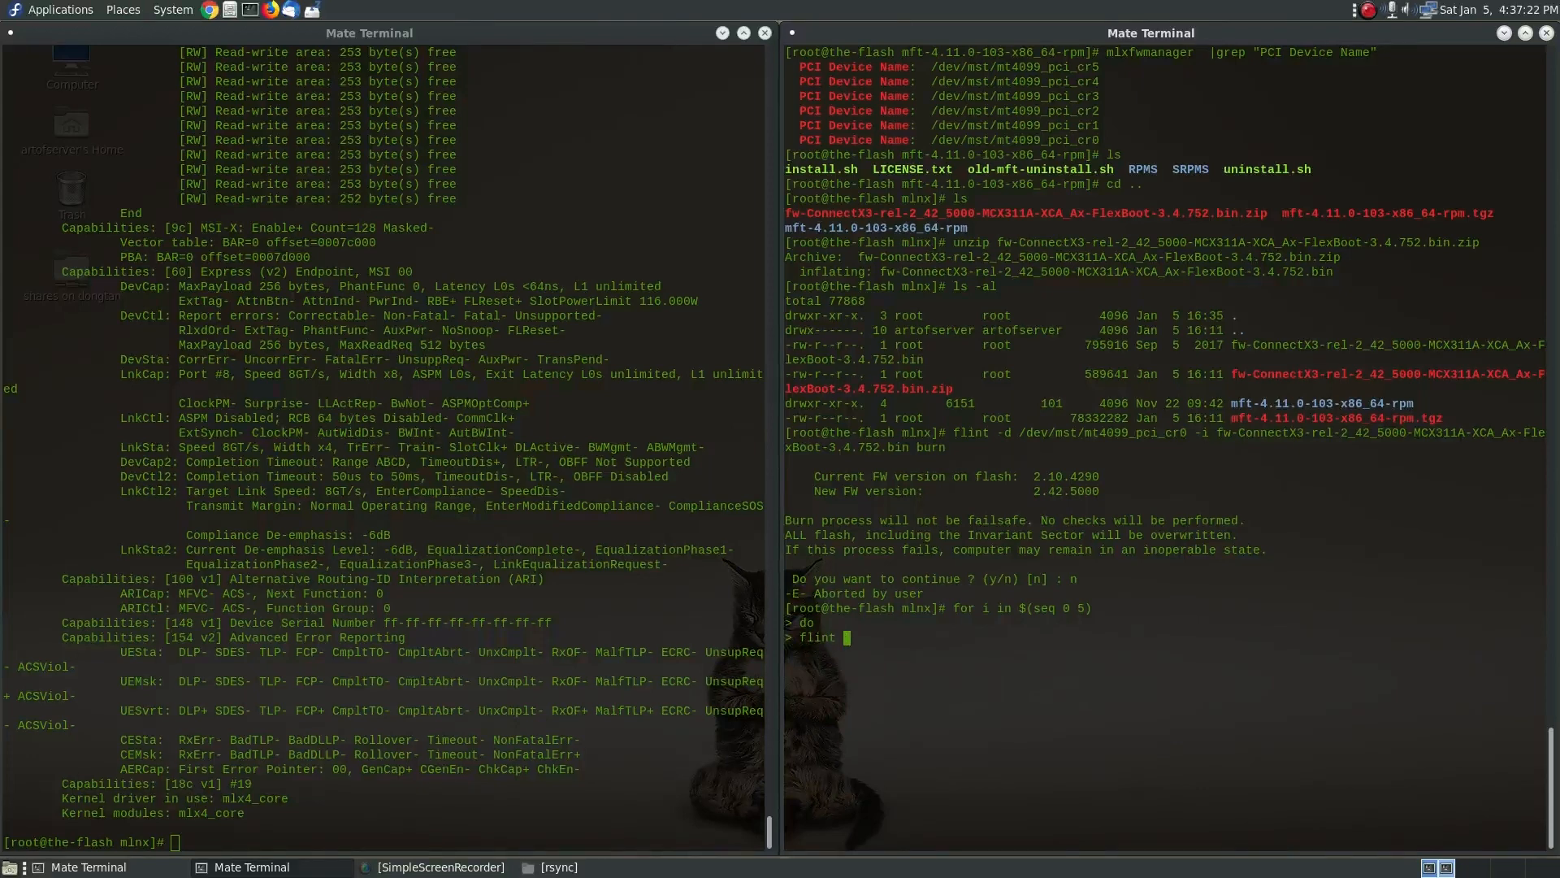
{"action": "type", "text": "-y"}
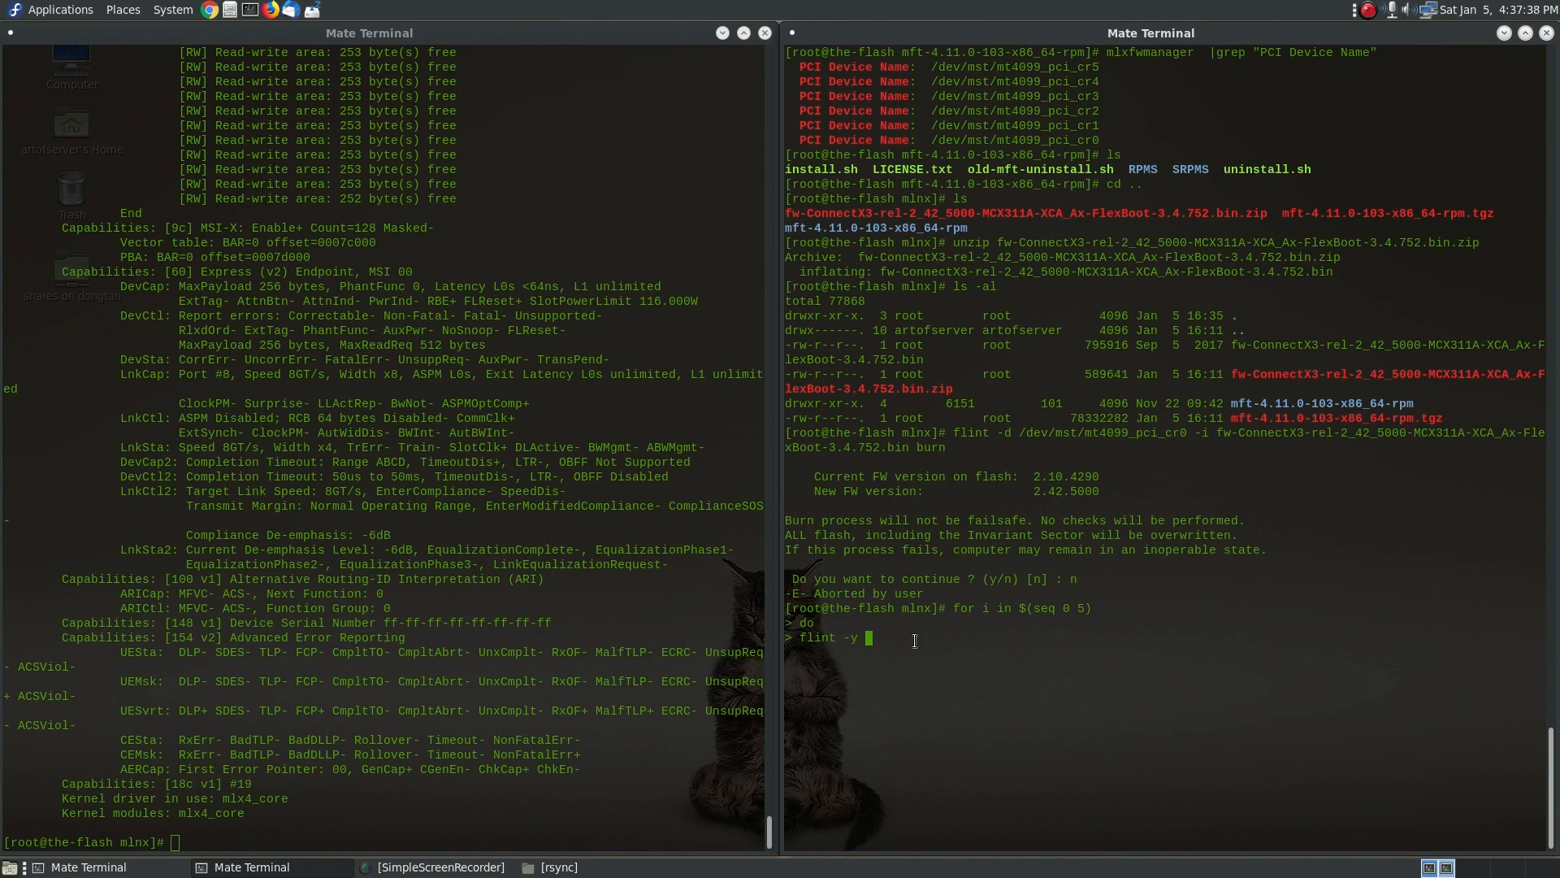
{"action": "type", "text": "-d"}
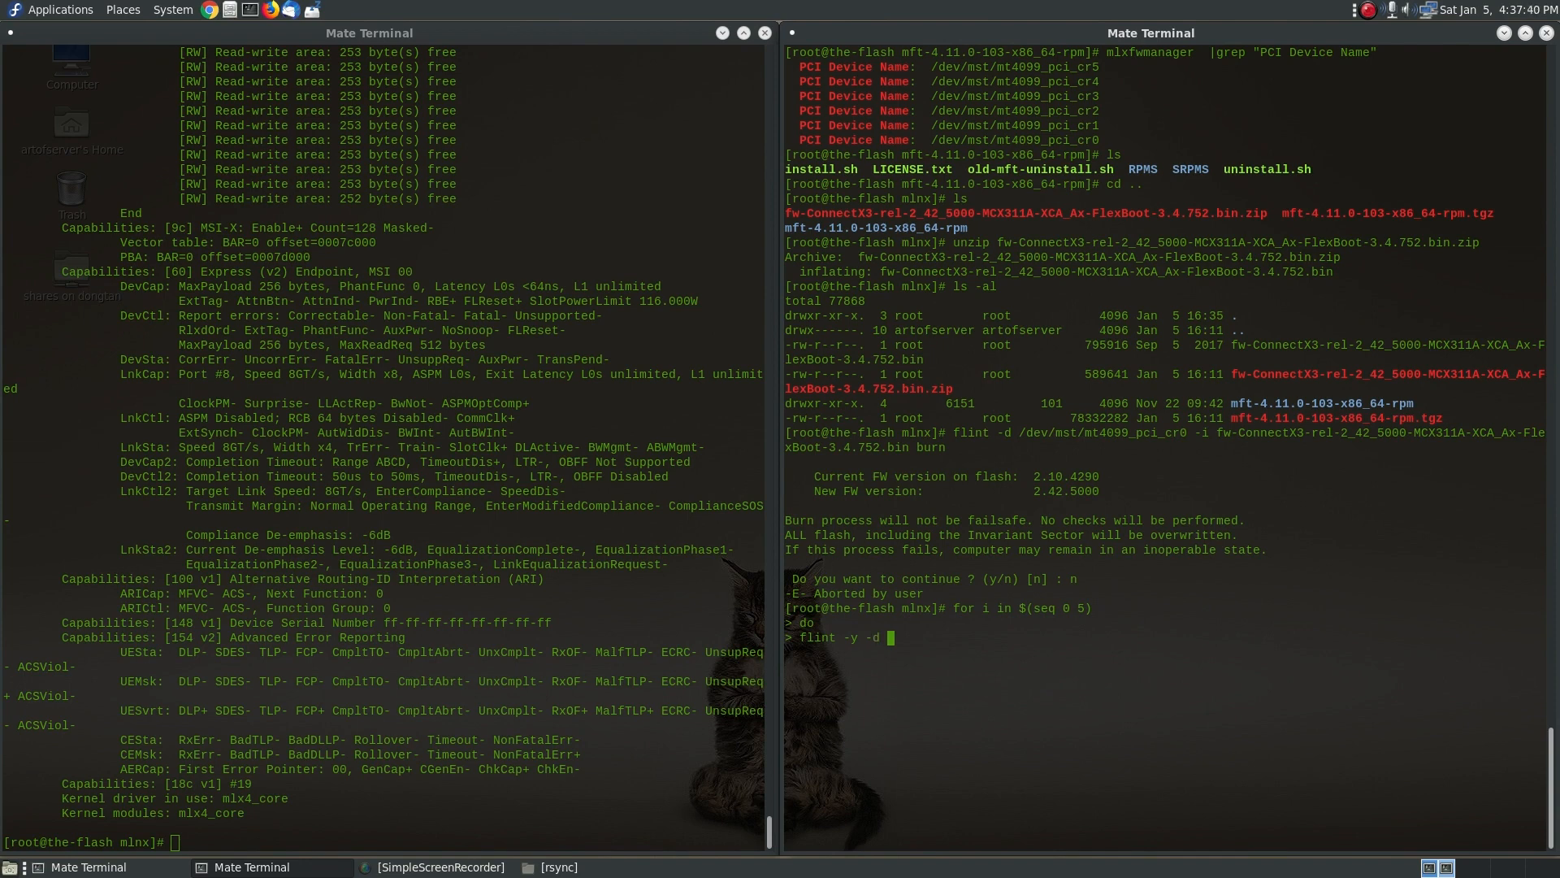
{"action": "type", "text": "/dev/mst"}
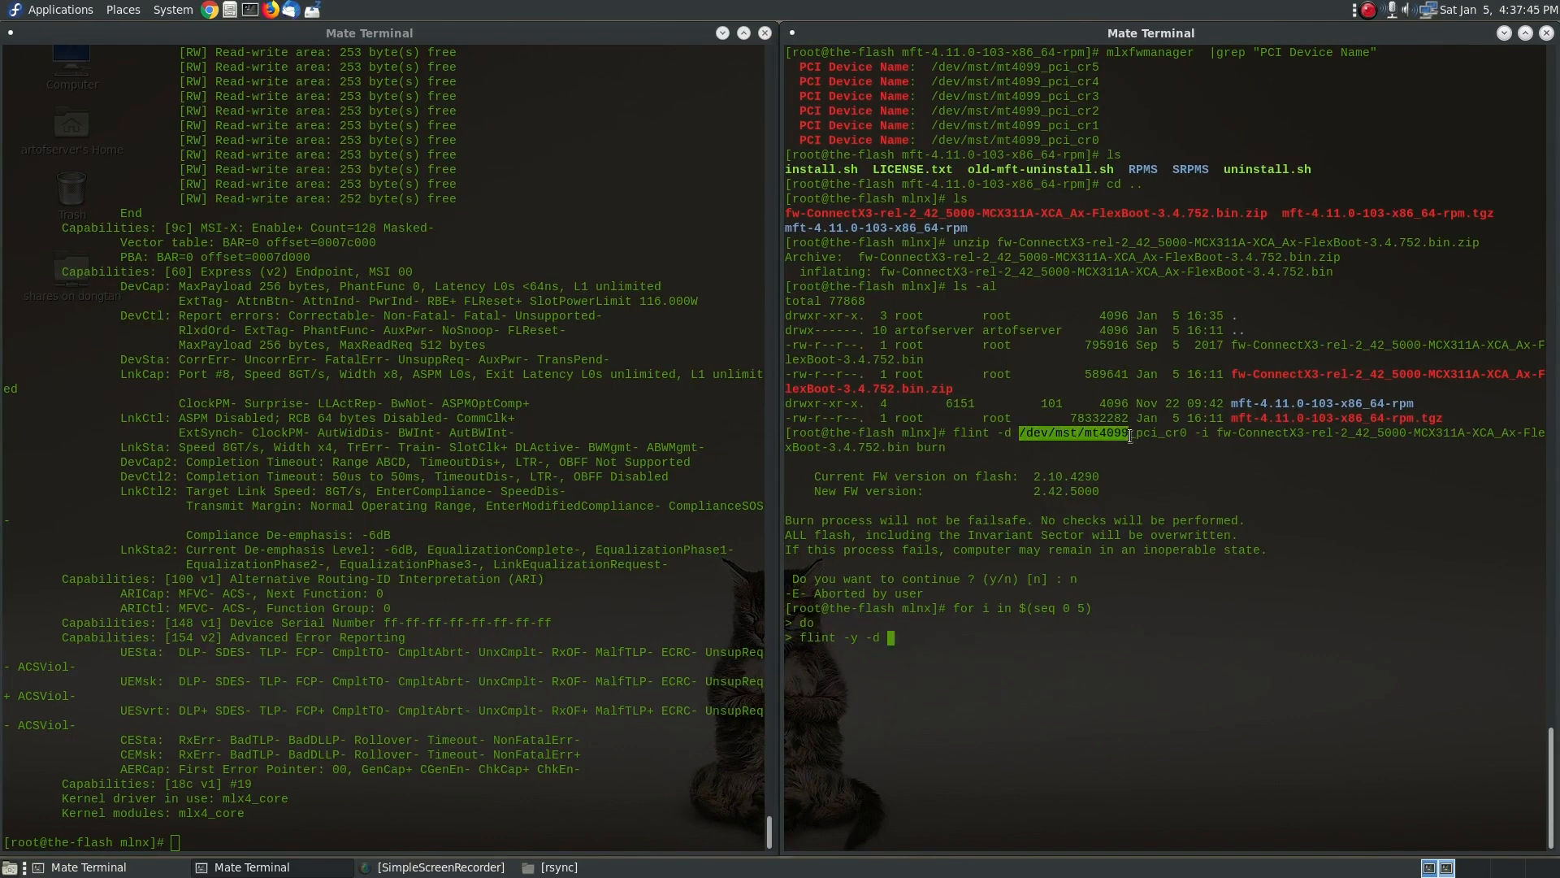
{"action": "type", "text": "/dev/mst/mt4099_pci_cr"}
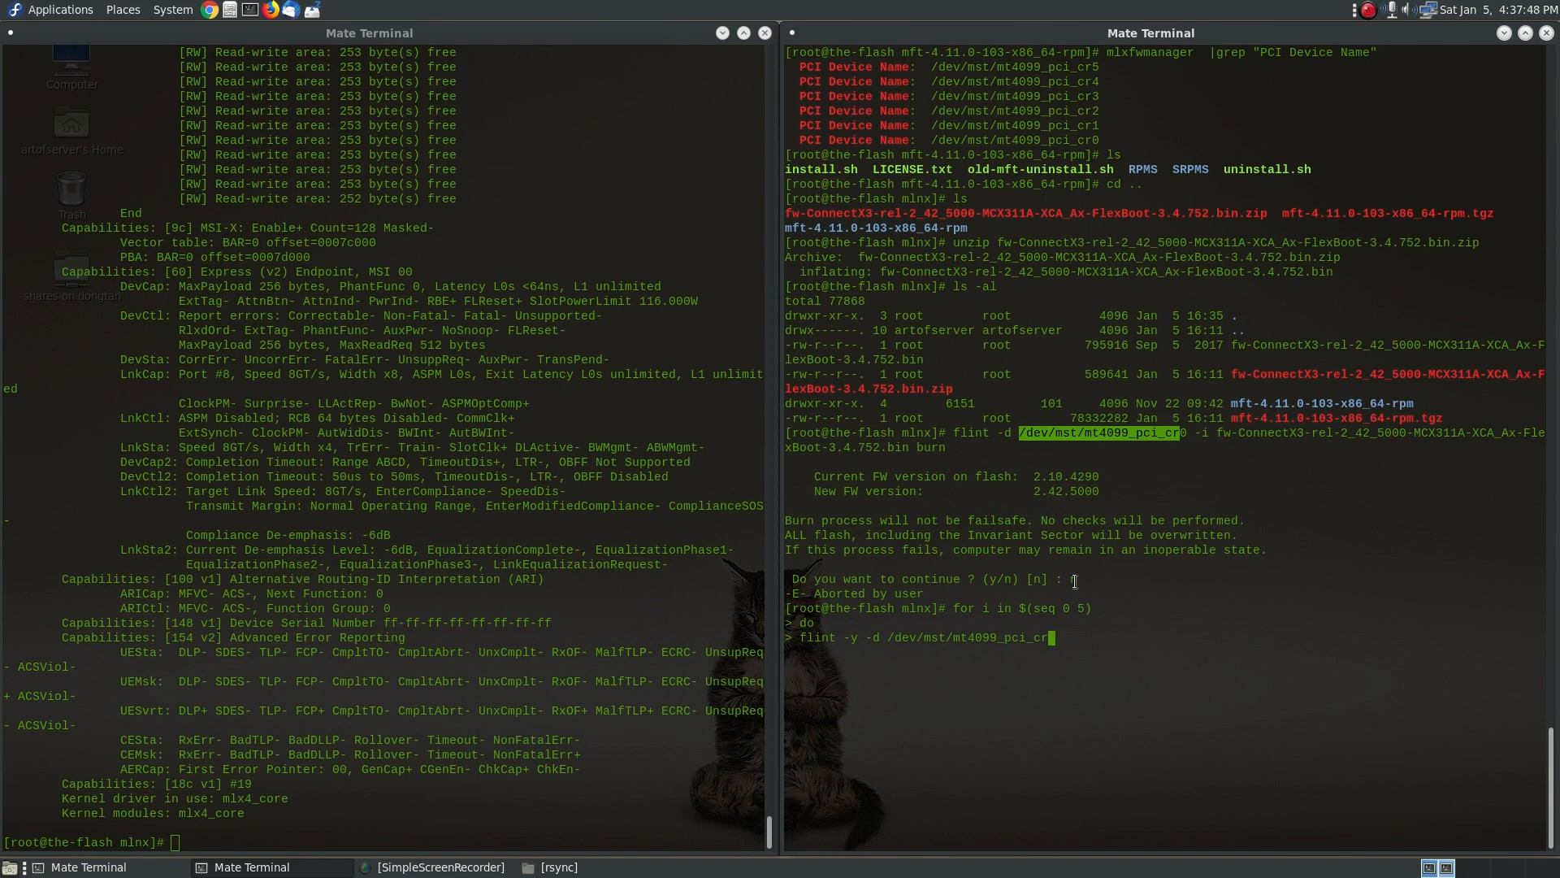
{"action": "type", "text": "1"}
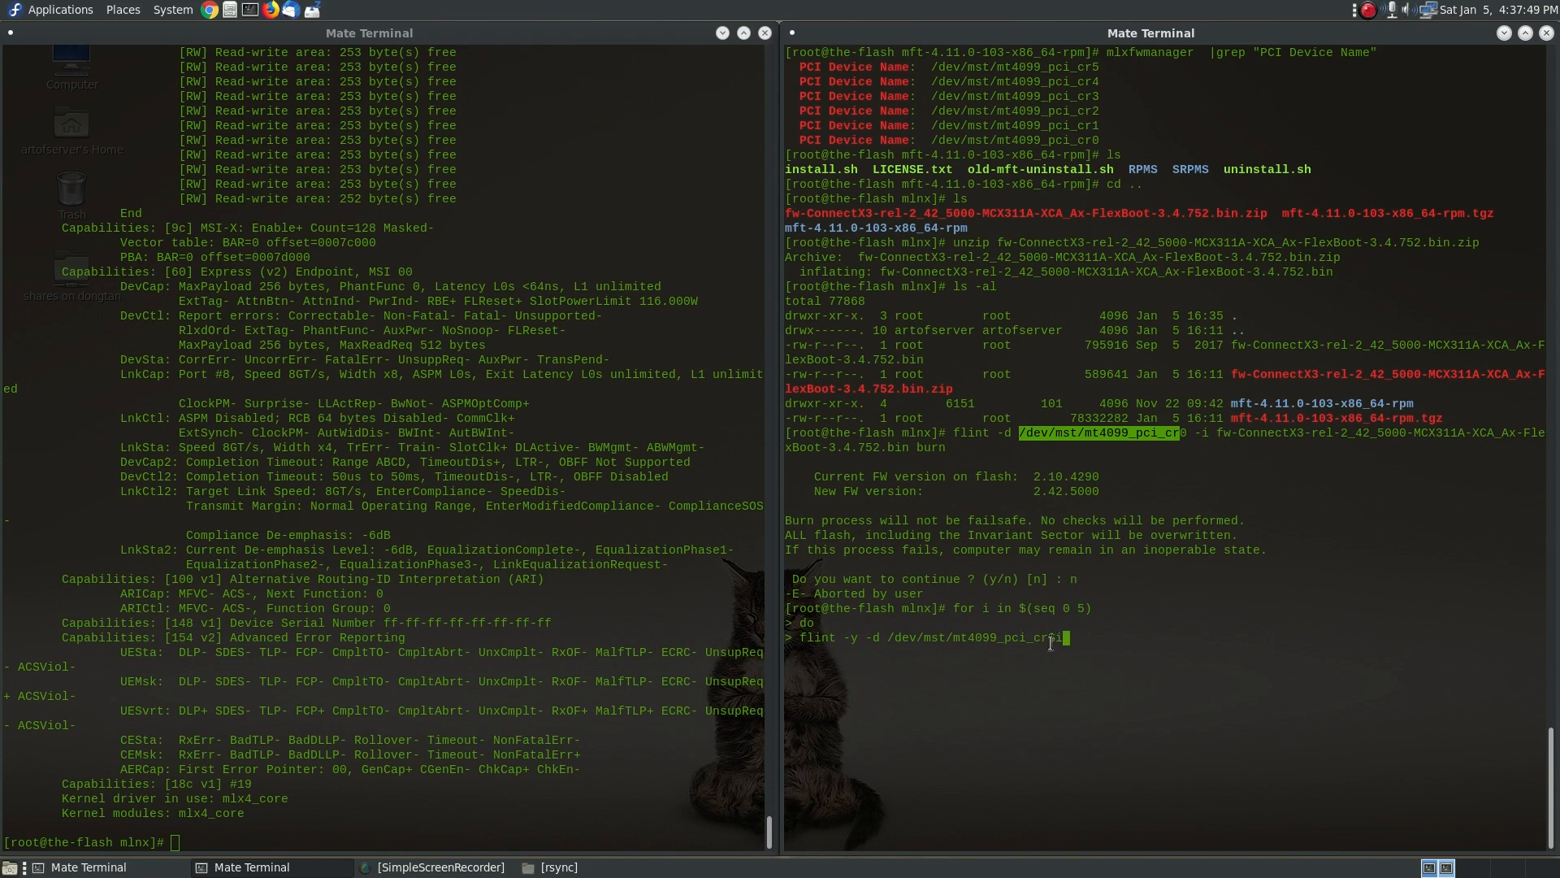
{"action": "type", "text": "$i"}
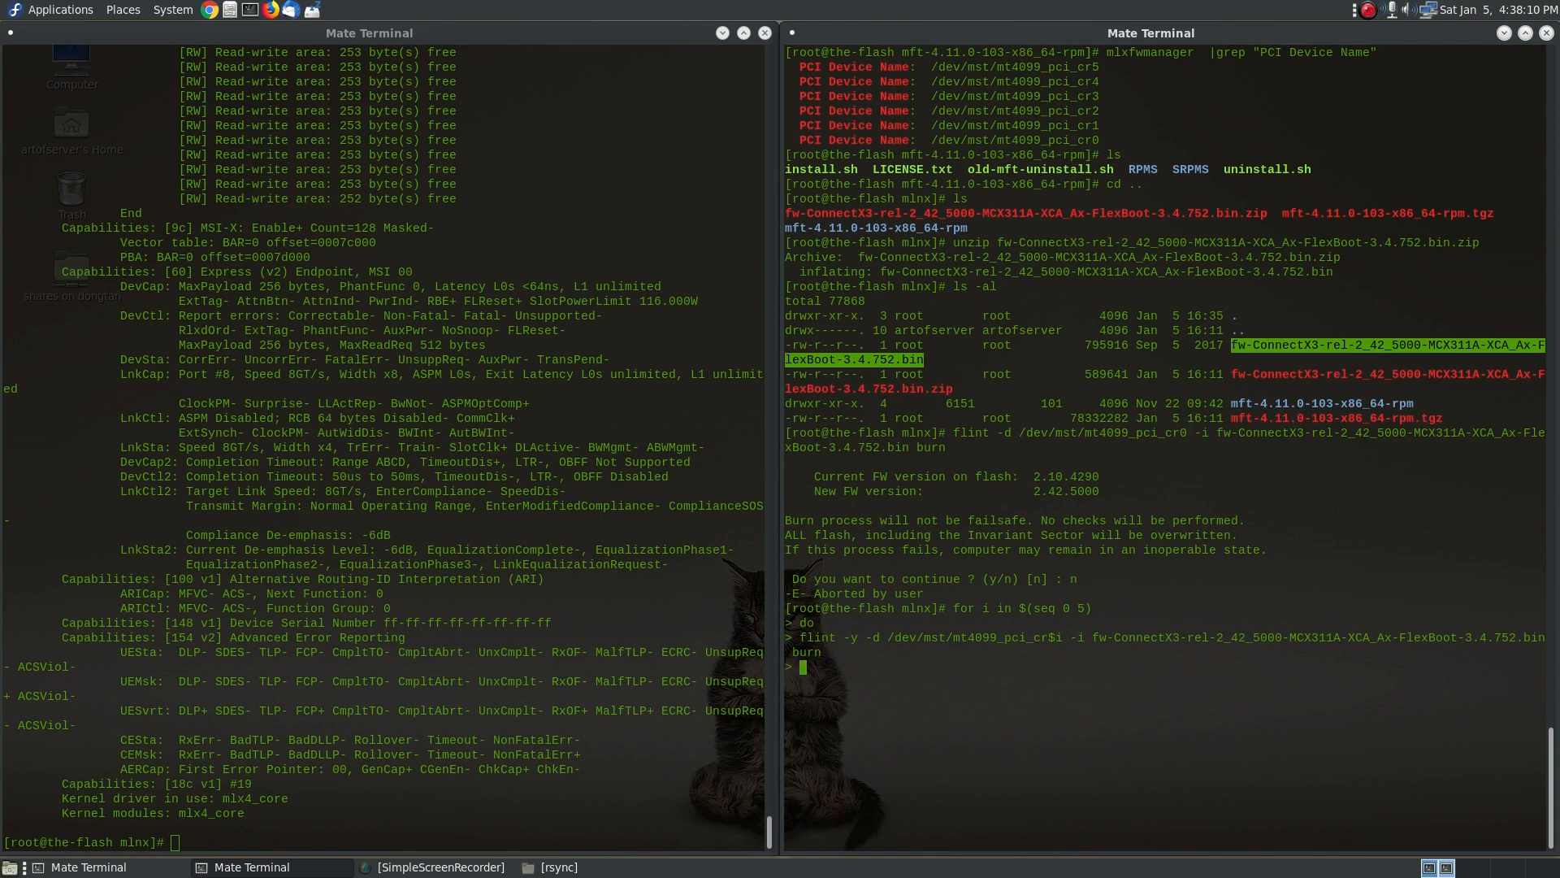
Step: Close the for loop with 'done' so flint burns 2.42.5000 onto all six cards
{"action": "type", "text": "done"}
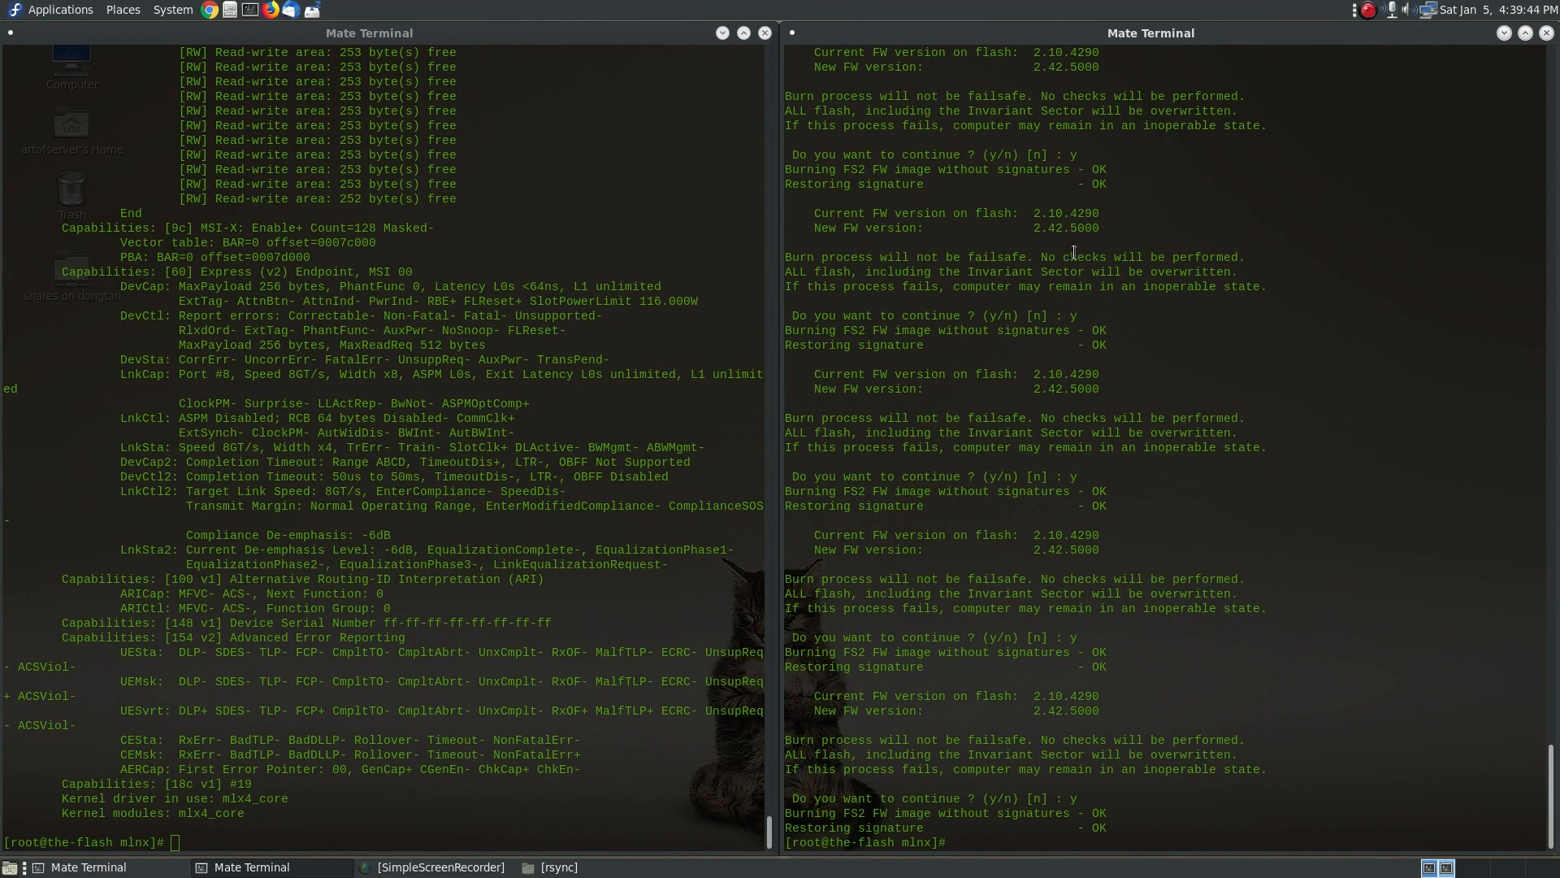
{"action": "mouse_move", "coordinate": [1158, 693]}
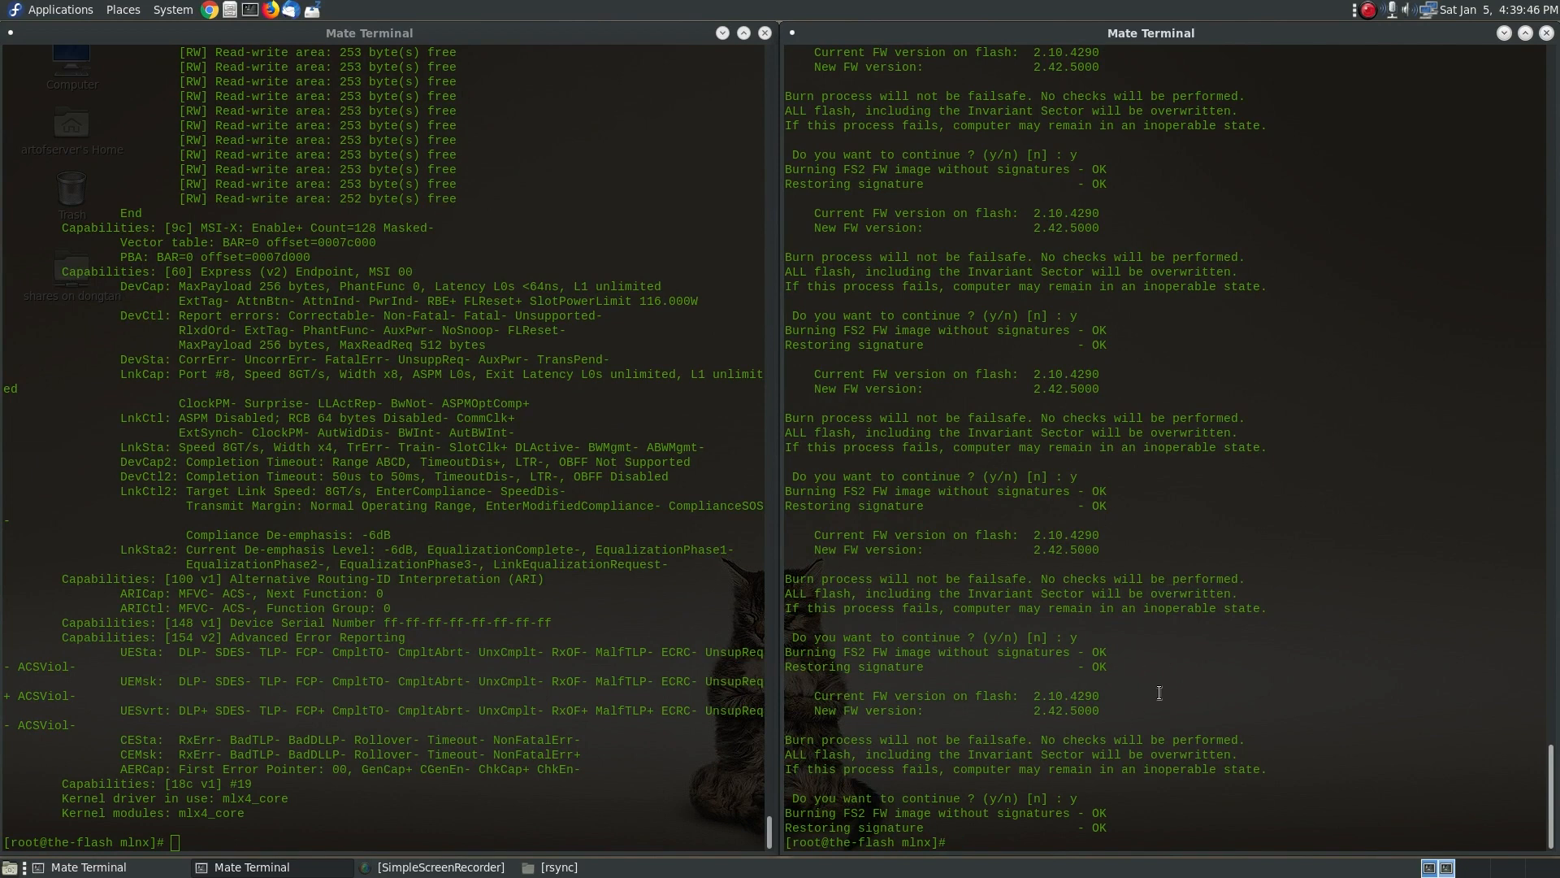
Step: Query all cards with mlxfwmanager and highlight device #6 still running 2.10.4290
{"action": "type", "text": "mfl"}
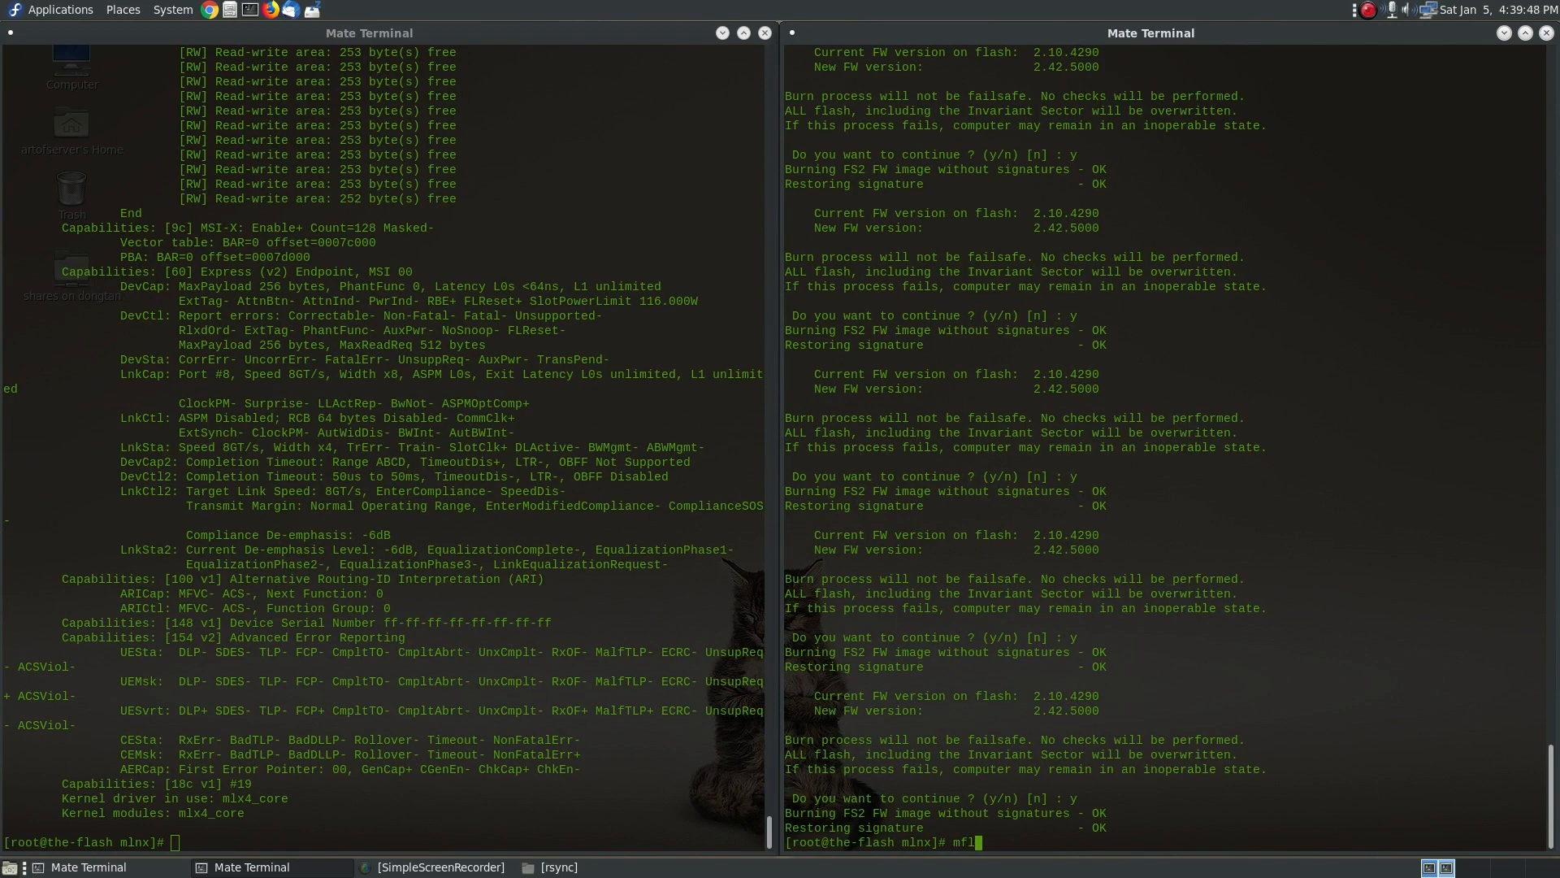
{"action": "type", "text": "xfwmanager"}
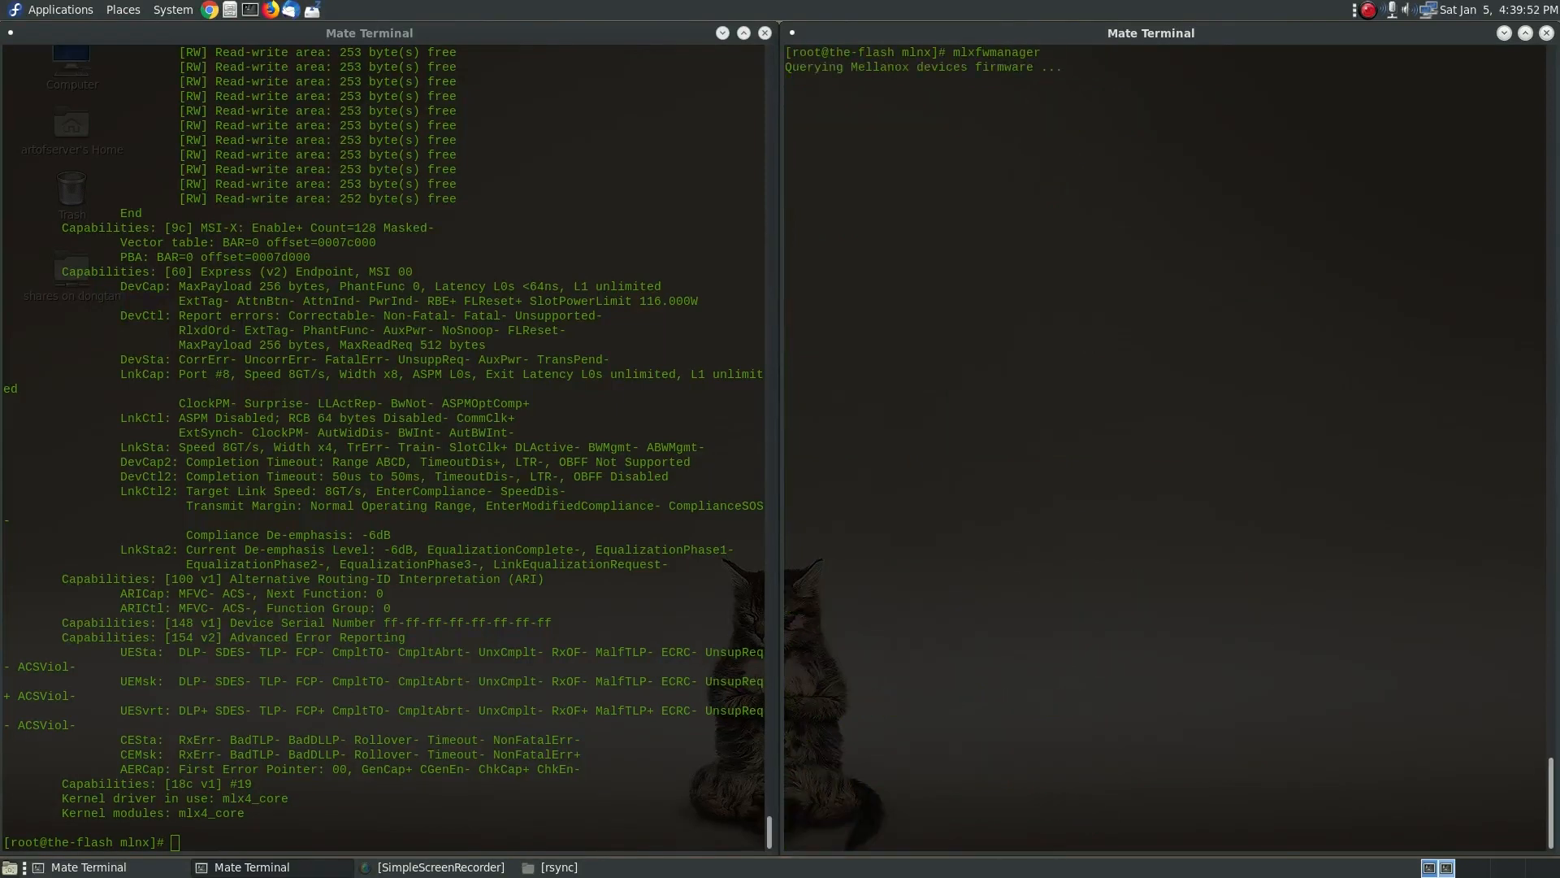
{"action": "key", "text": "Return"}
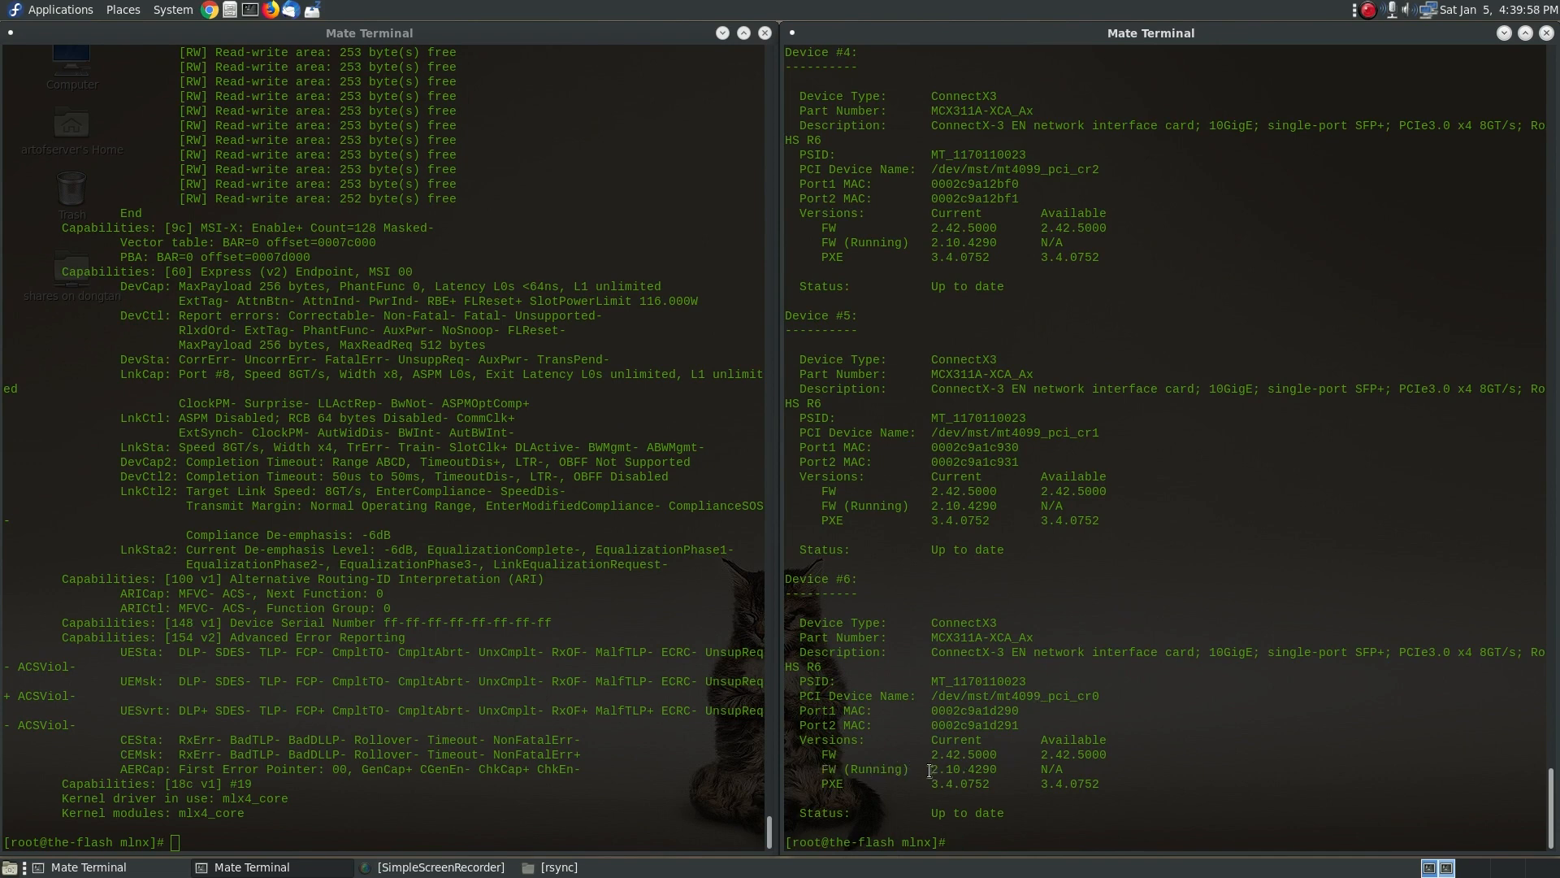
{"action": "double_click", "coordinate": [962, 769]}
{"action": "type", "text": "reboot"}
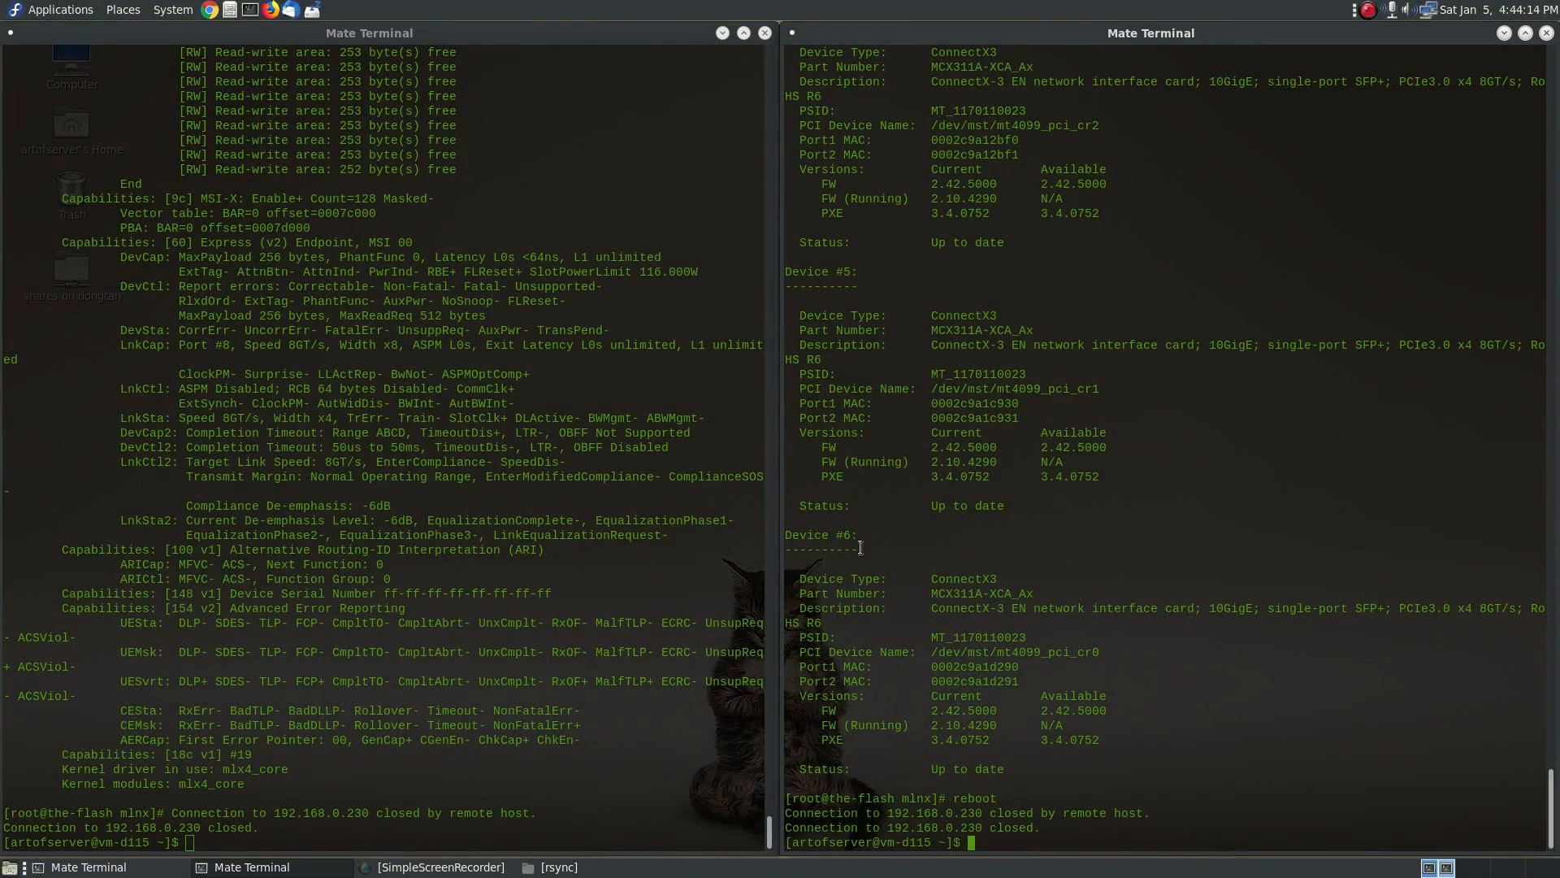
Step: Reconnect via ssh to 192.168.0.230, become root, and start the mst driver
{"action": "type", "text": "ssh 192.168.0.230"}
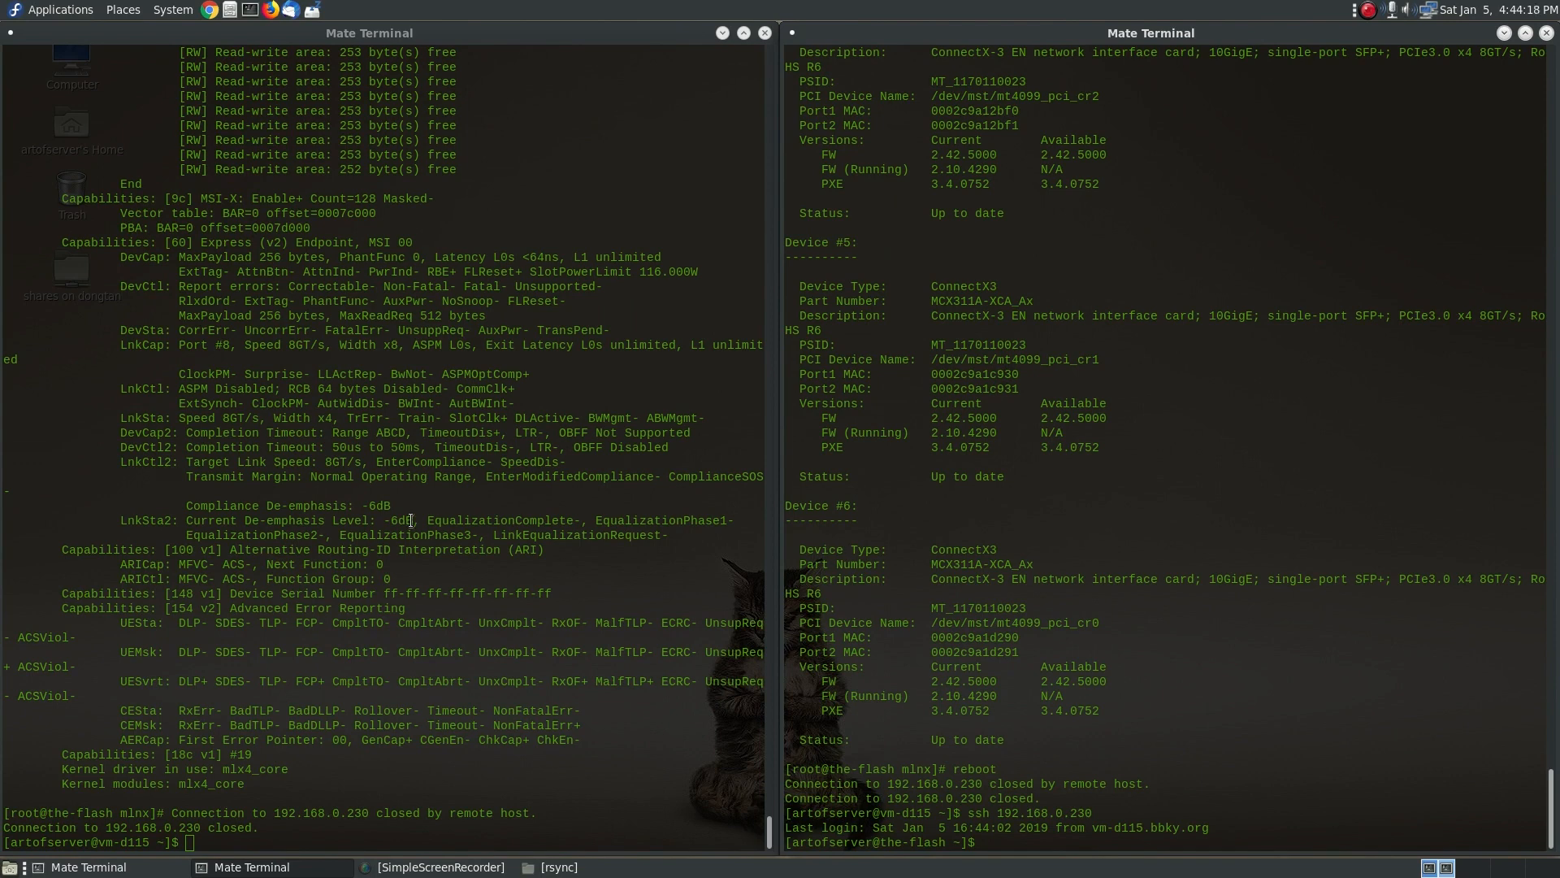
{"action": "type", "text": "ssh 192.168.0.230"}
{"action": "type", "text": "su"}
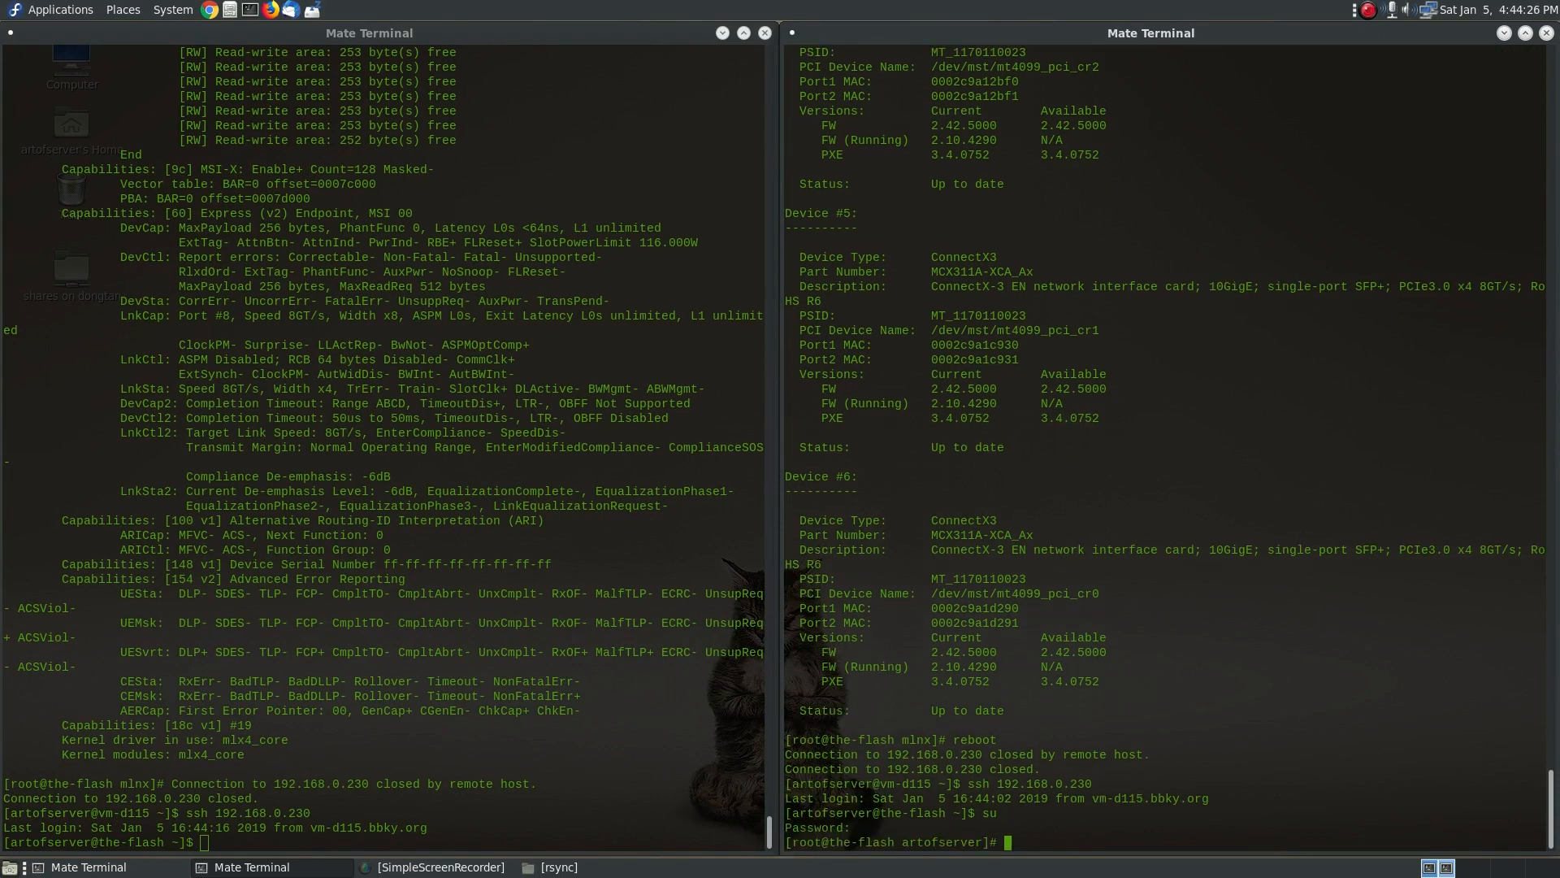
{"action": "type", "text": "mst stat"}
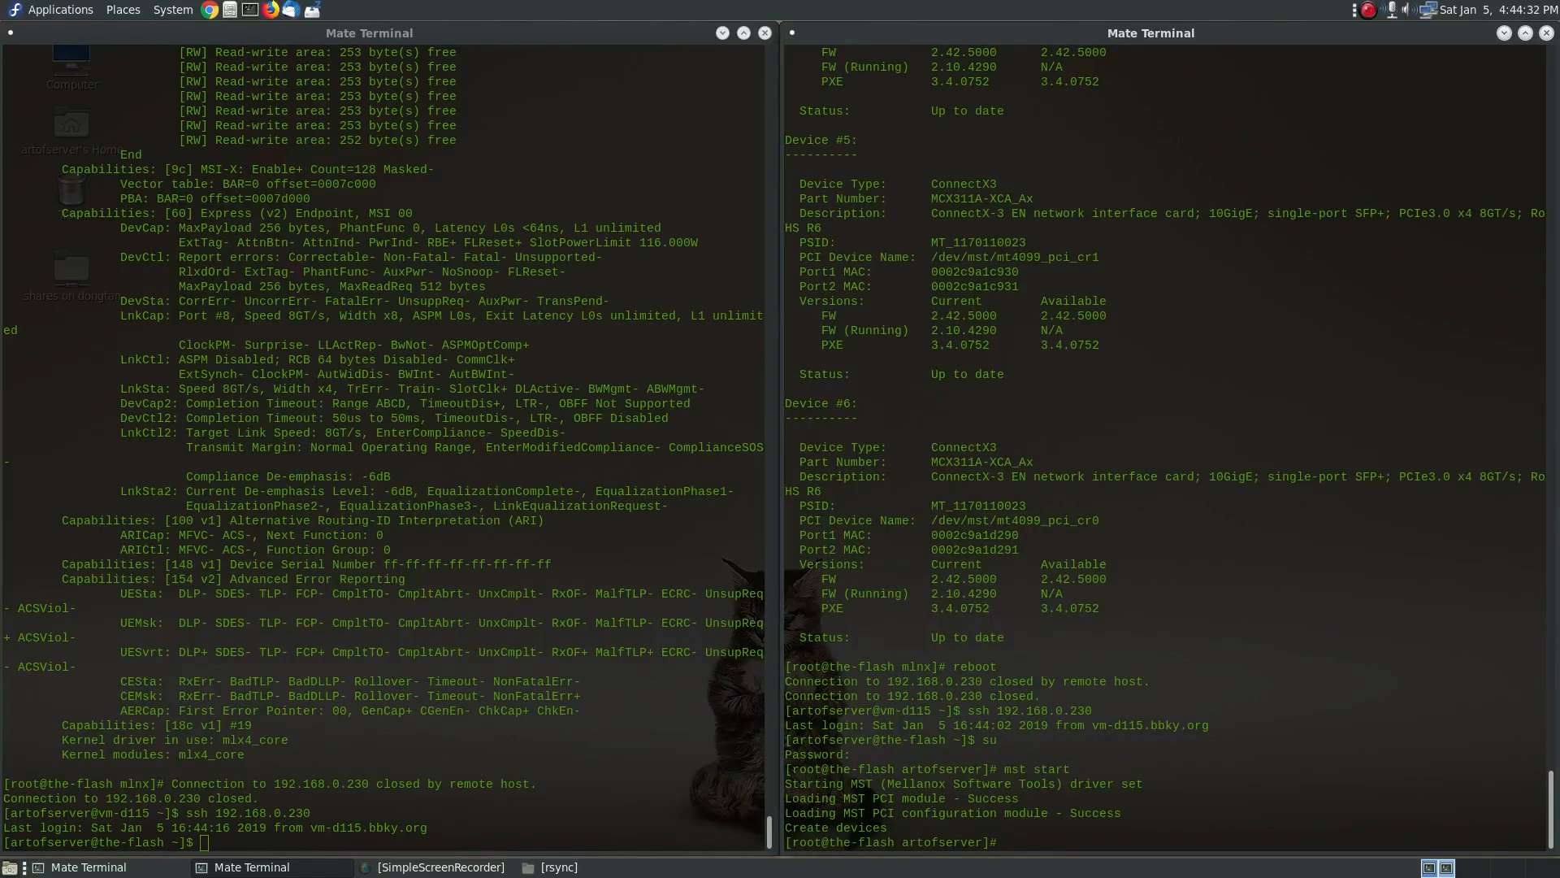
{"action": "type", "text": "mlxfw"}
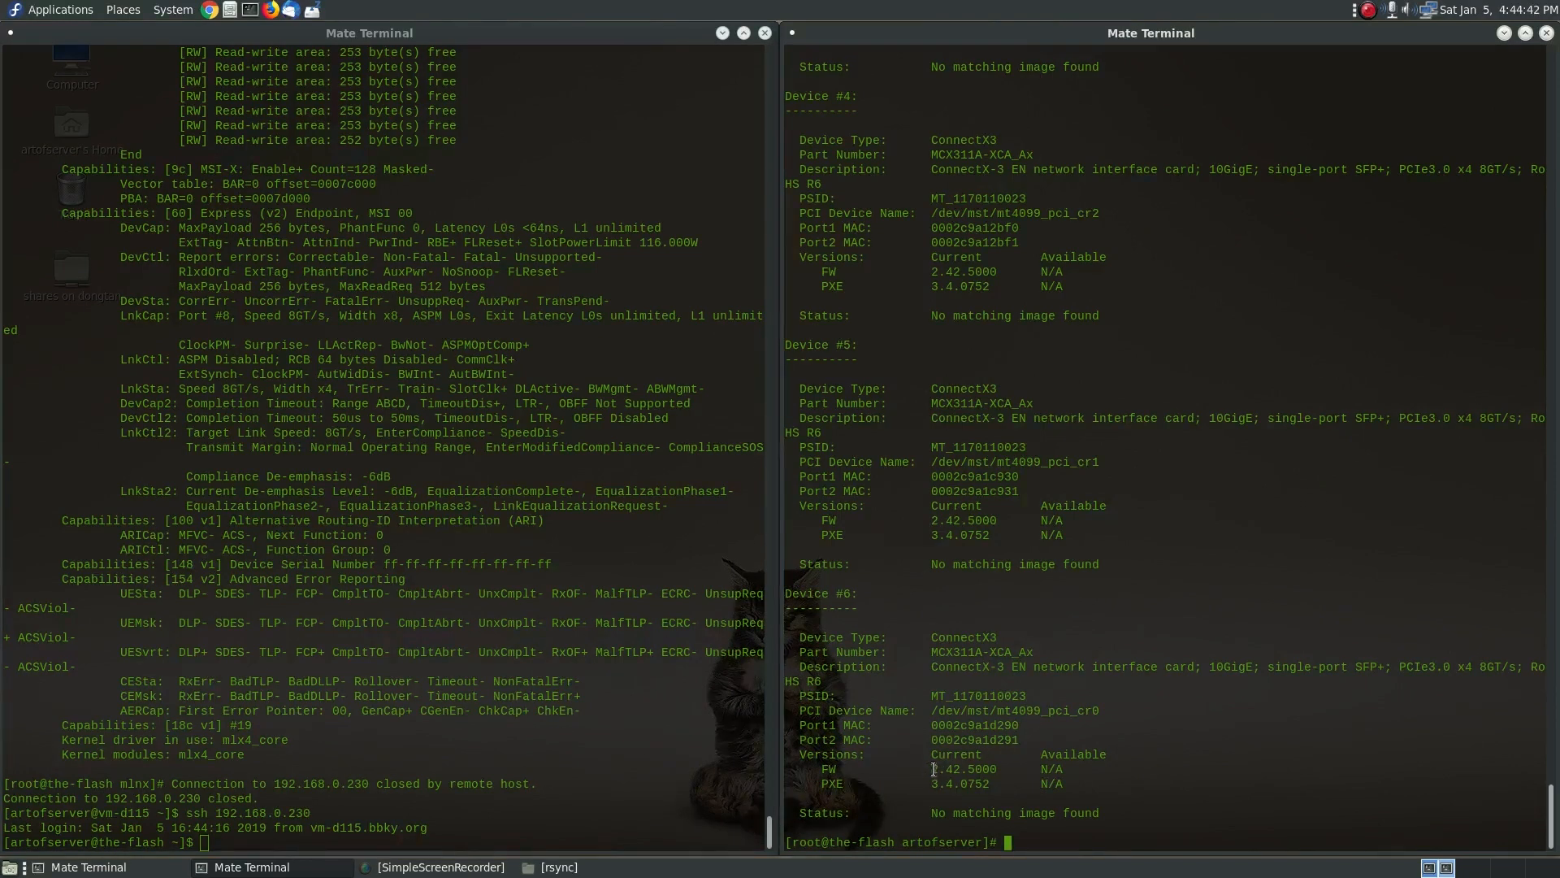
Step: Highlight device #6's running 2.42.5000 and begin an mlxfwmanager query piped to grep "F
{"action": "double_click", "coordinate": [962, 768]}
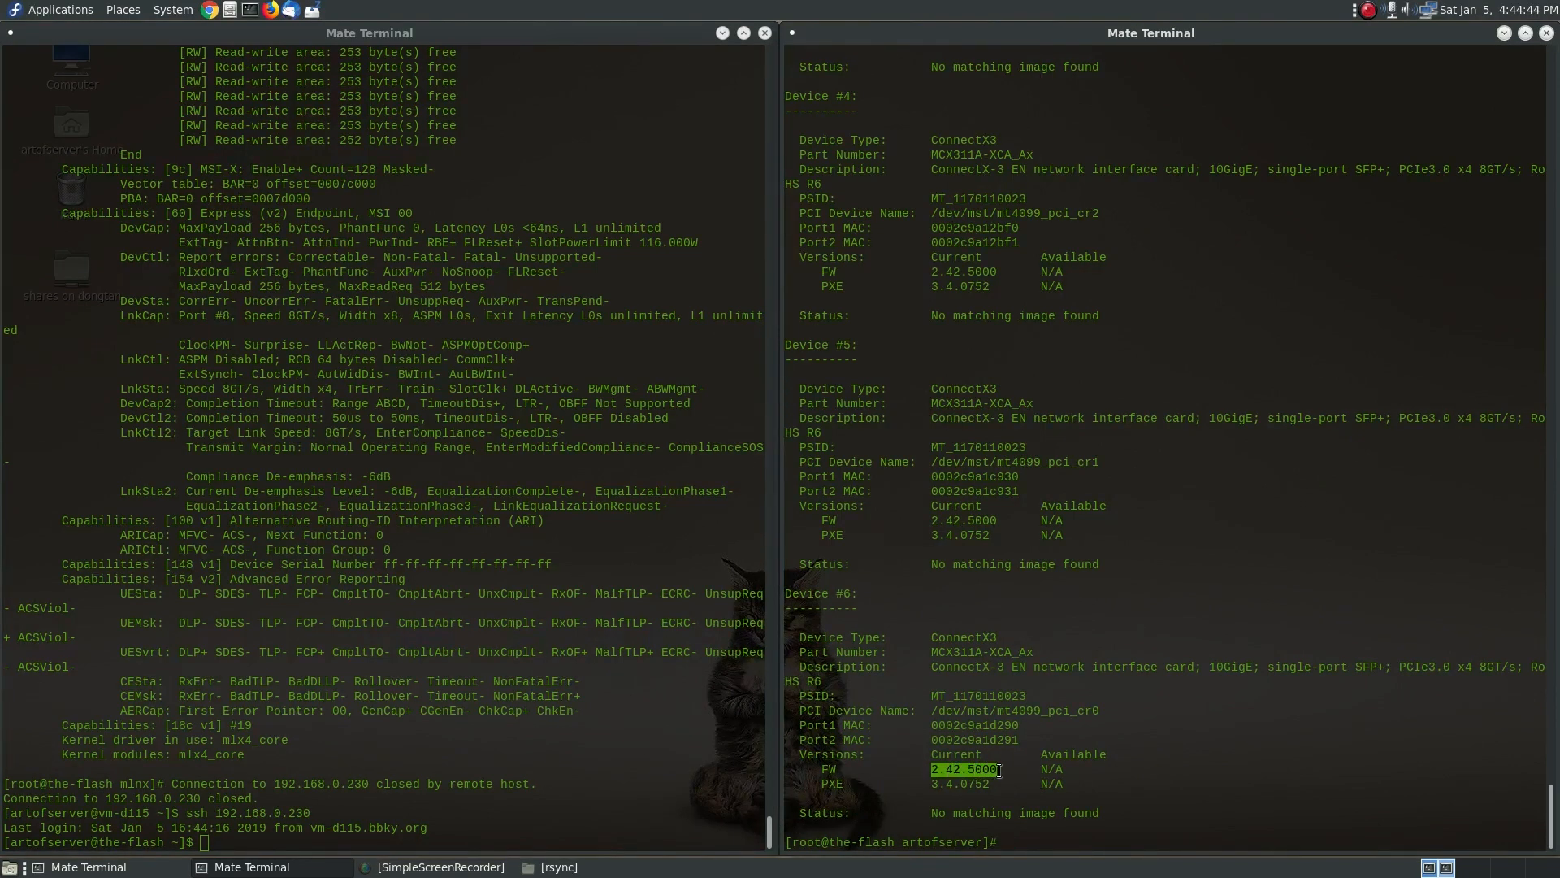
{"action": "type", "text": "mlxfwmanager"}
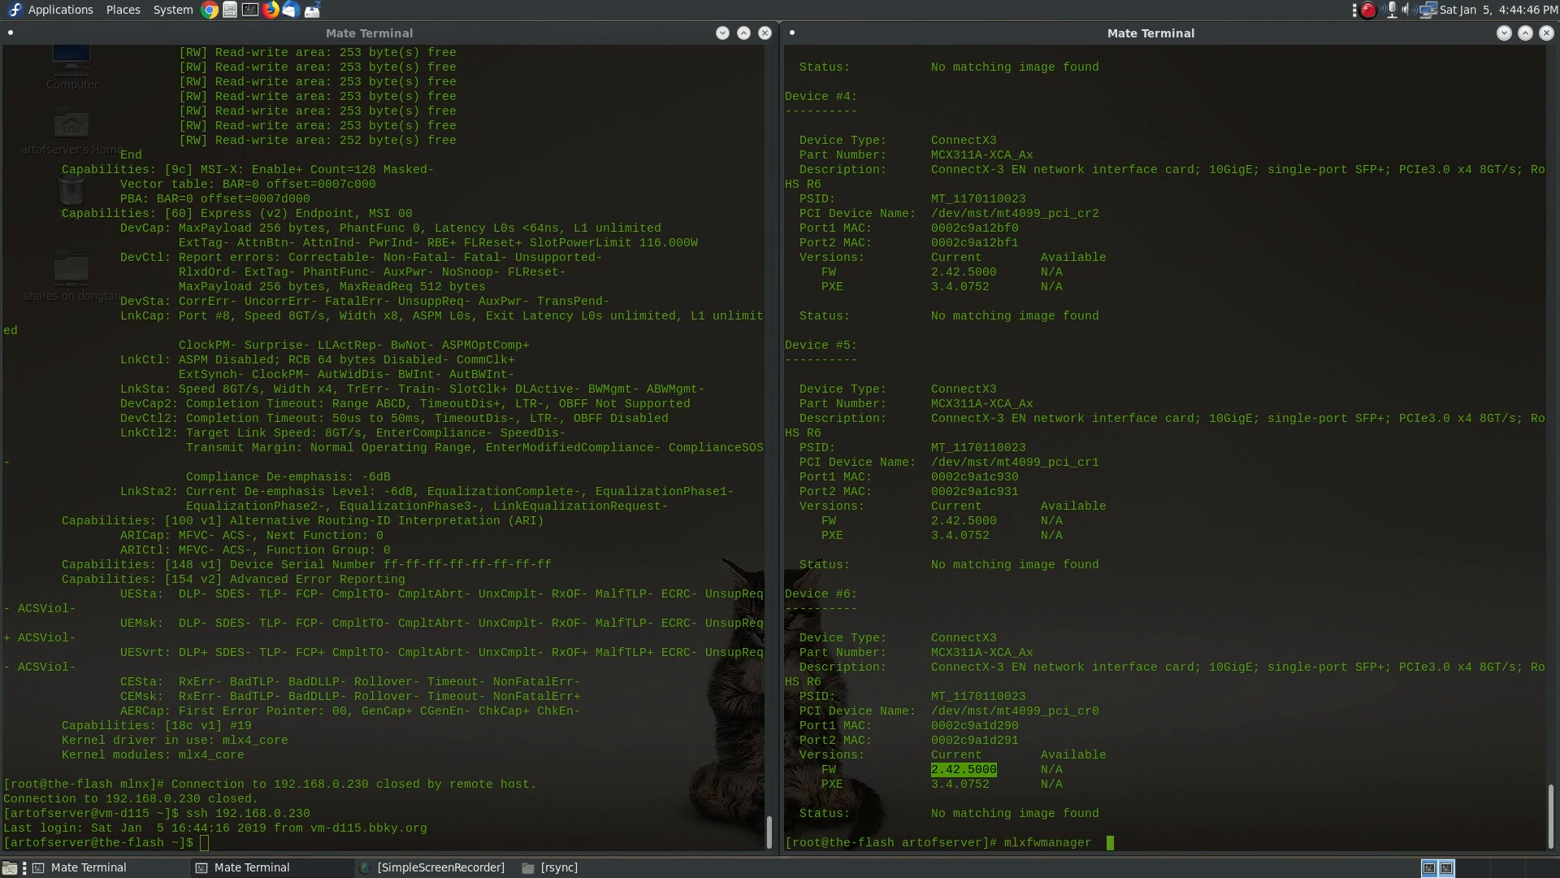
{"action": "type", "text": "|grep \"F"}
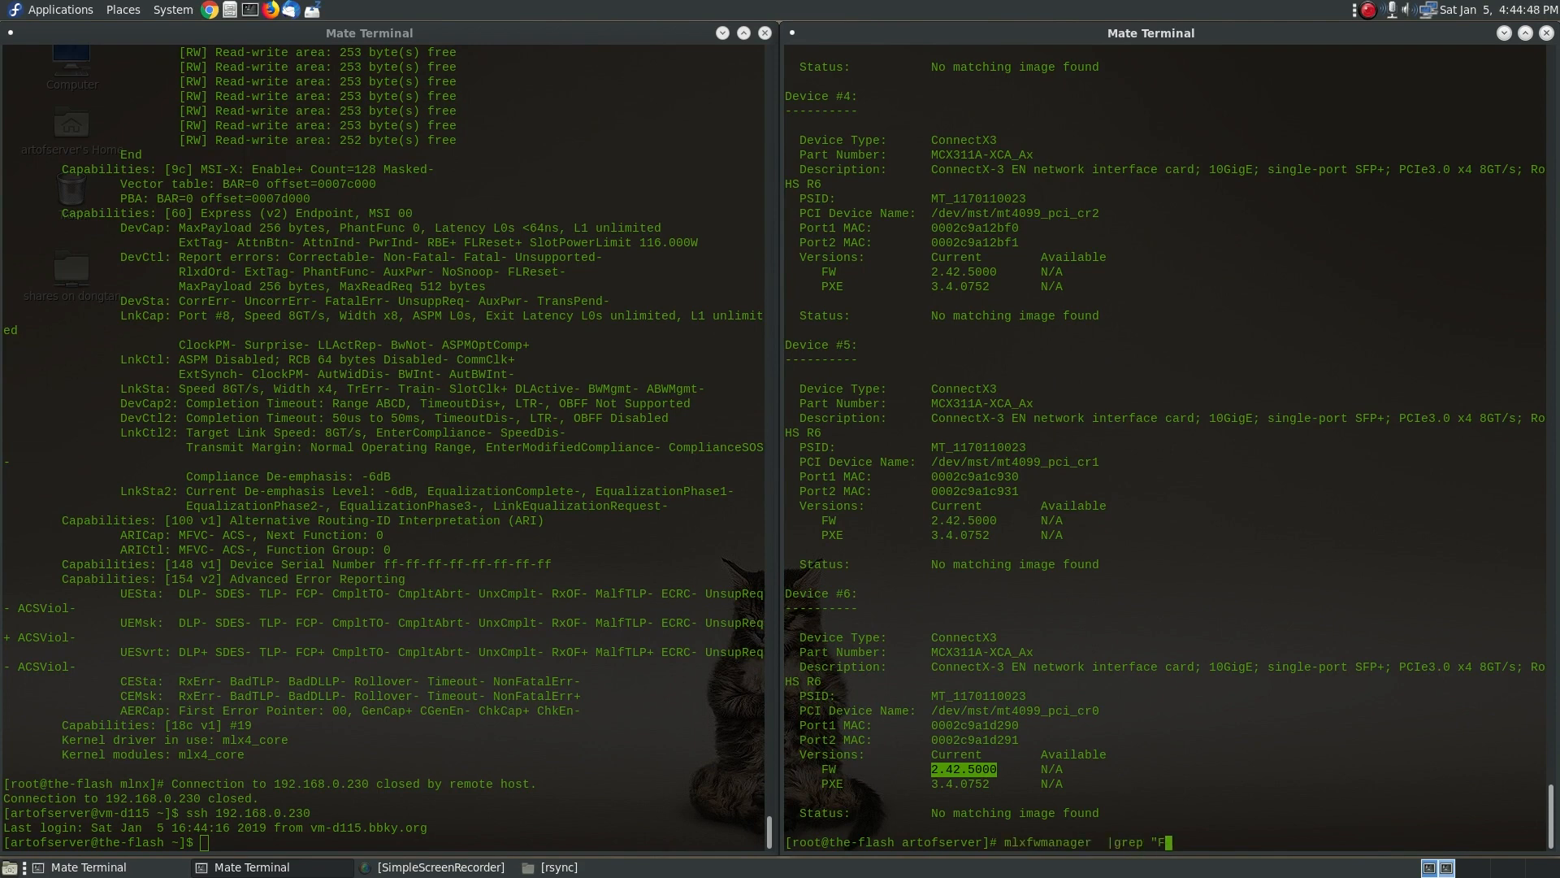